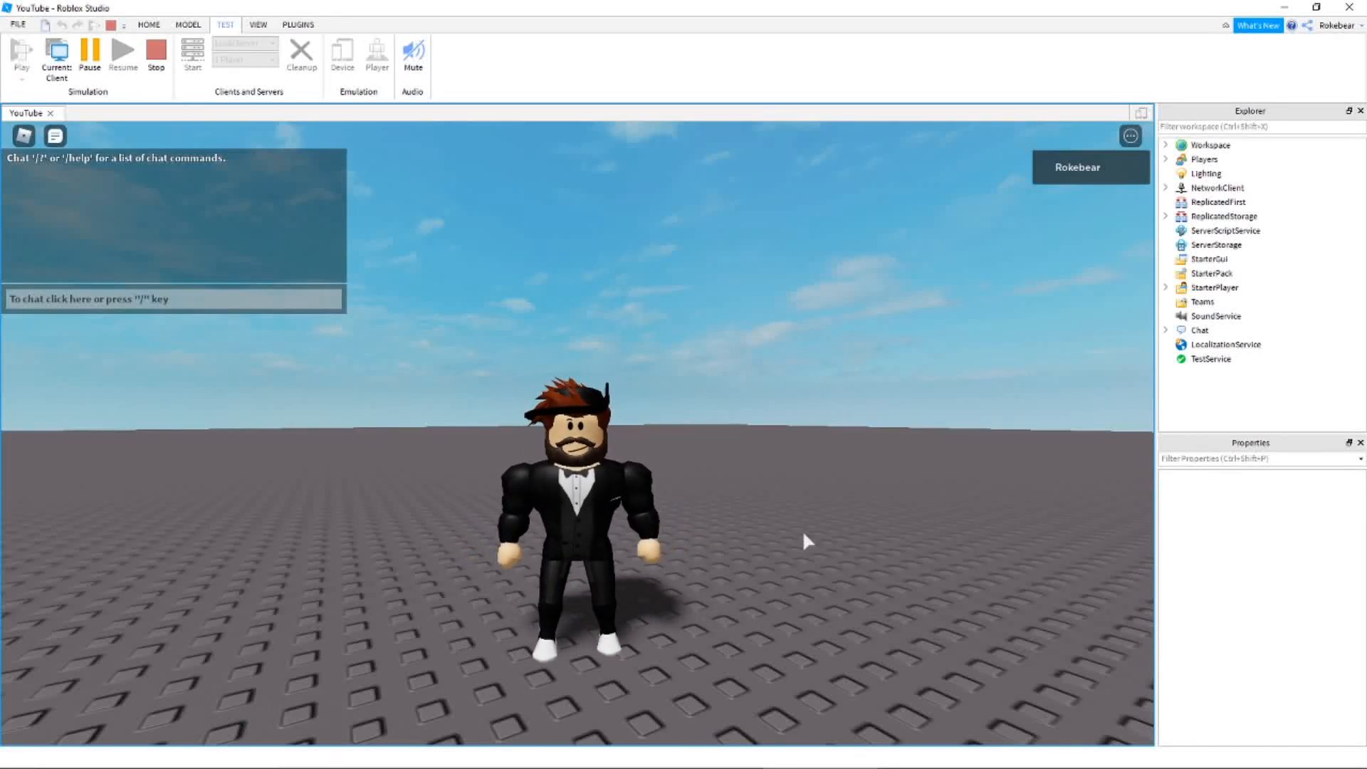
Stop the play test to get back to editing the baseplate with two character templates
{"action": "type", "text": "/e wl"}
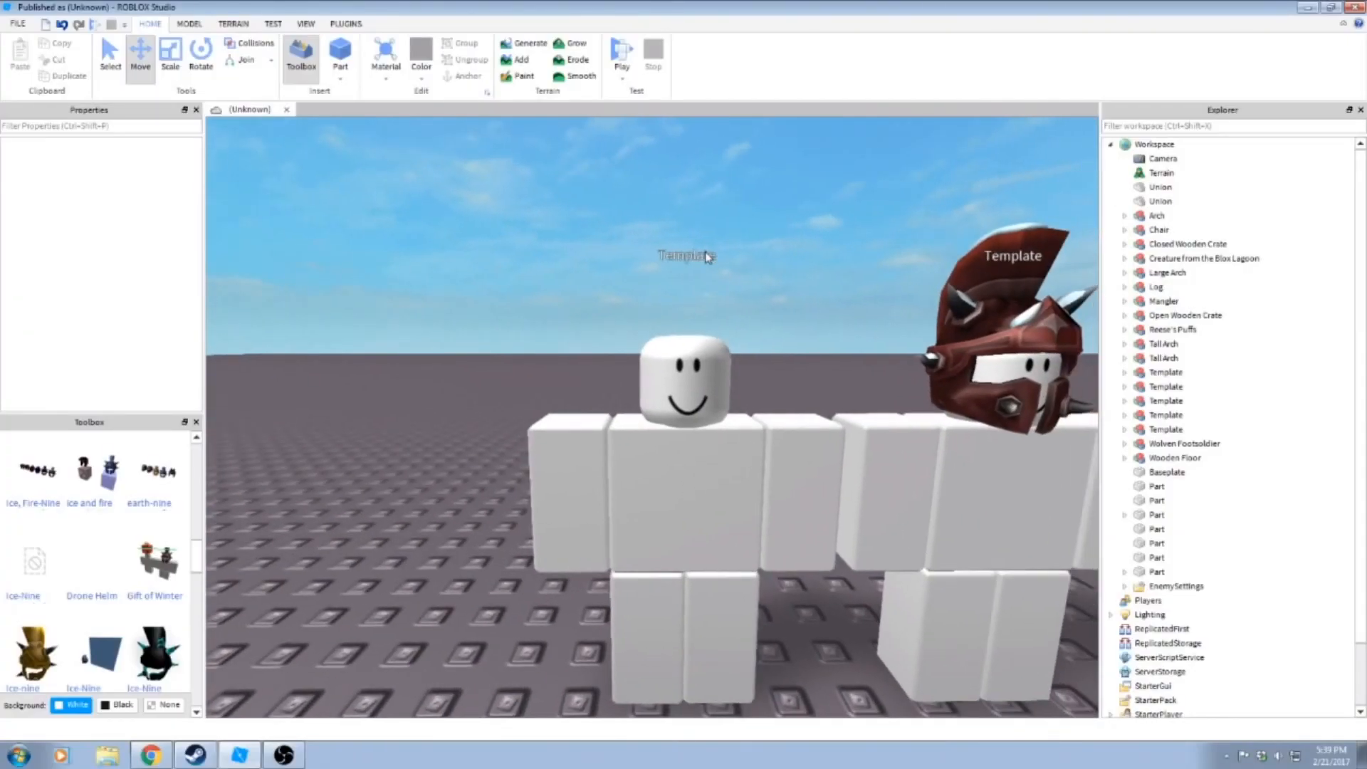
{"action": "mouse_move", "coordinate": [336, 477]}
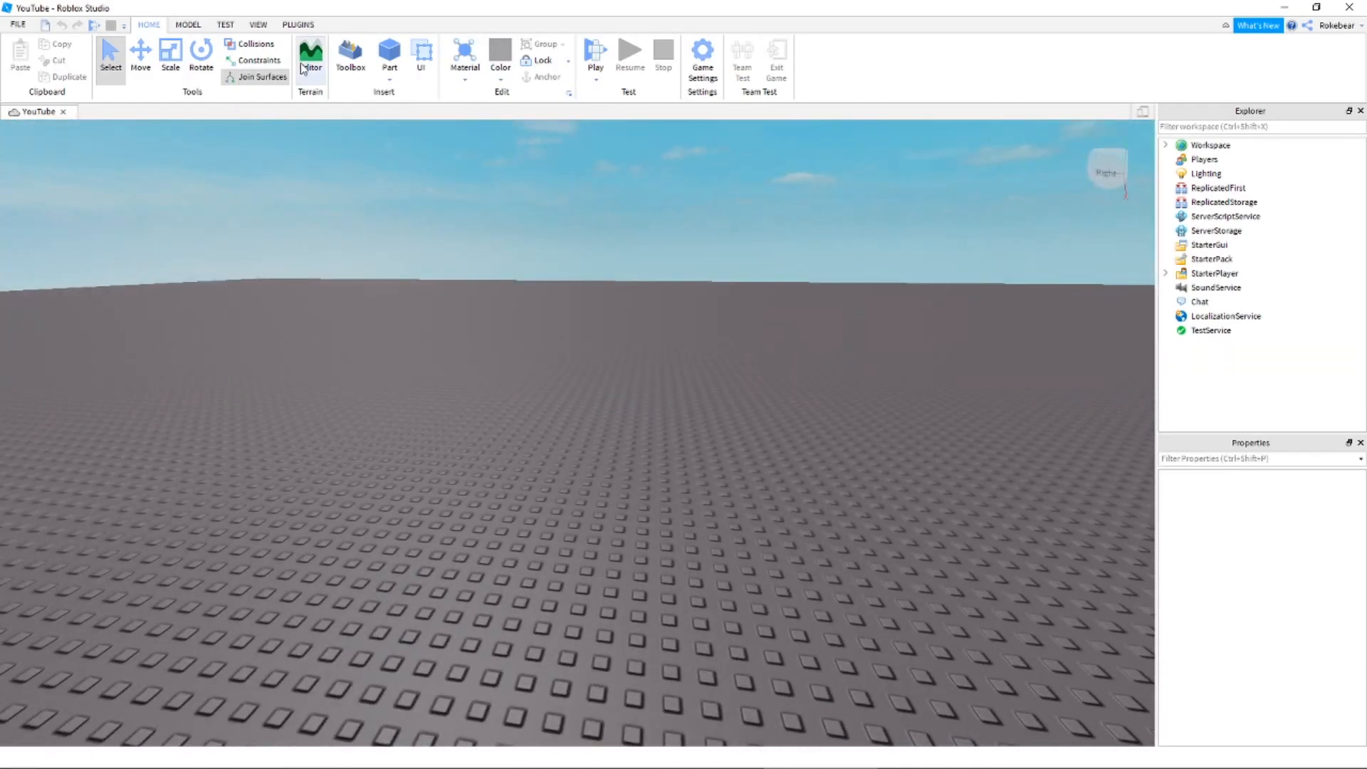
Insert the Outfit Template model from My Models in the Toolbox
{"action": "left_click", "coordinate": [350, 57]}
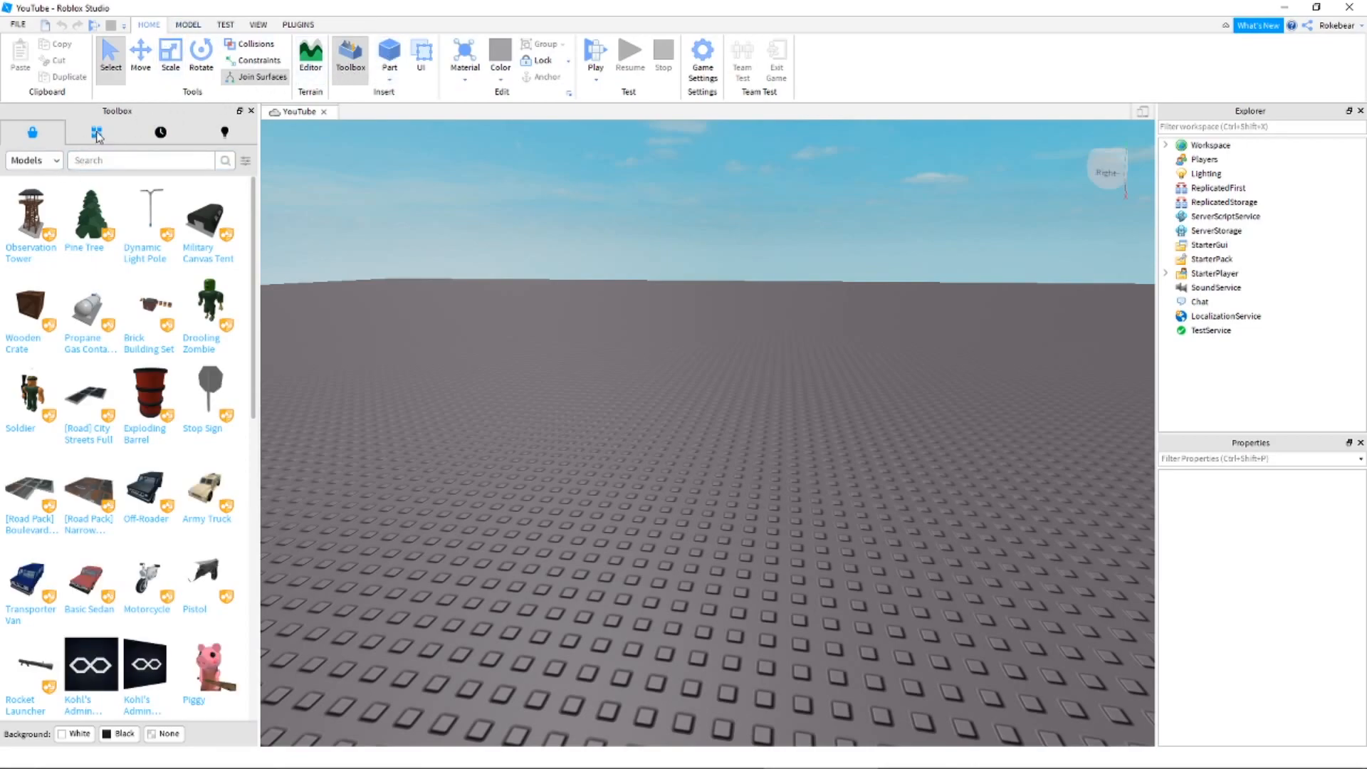
{"action": "left_click", "coordinate": [96, 132]}
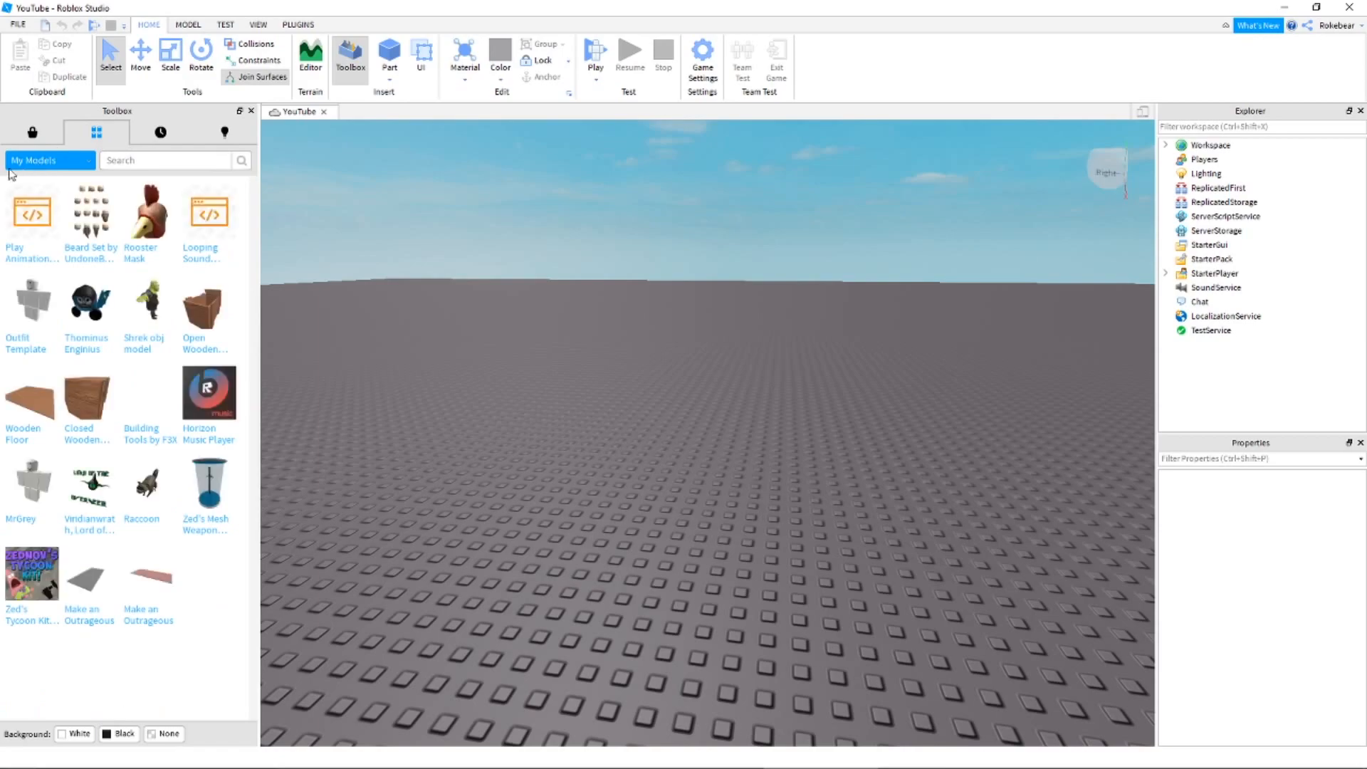
{"action": "mouse_move", "coordinate": [89, 222]}
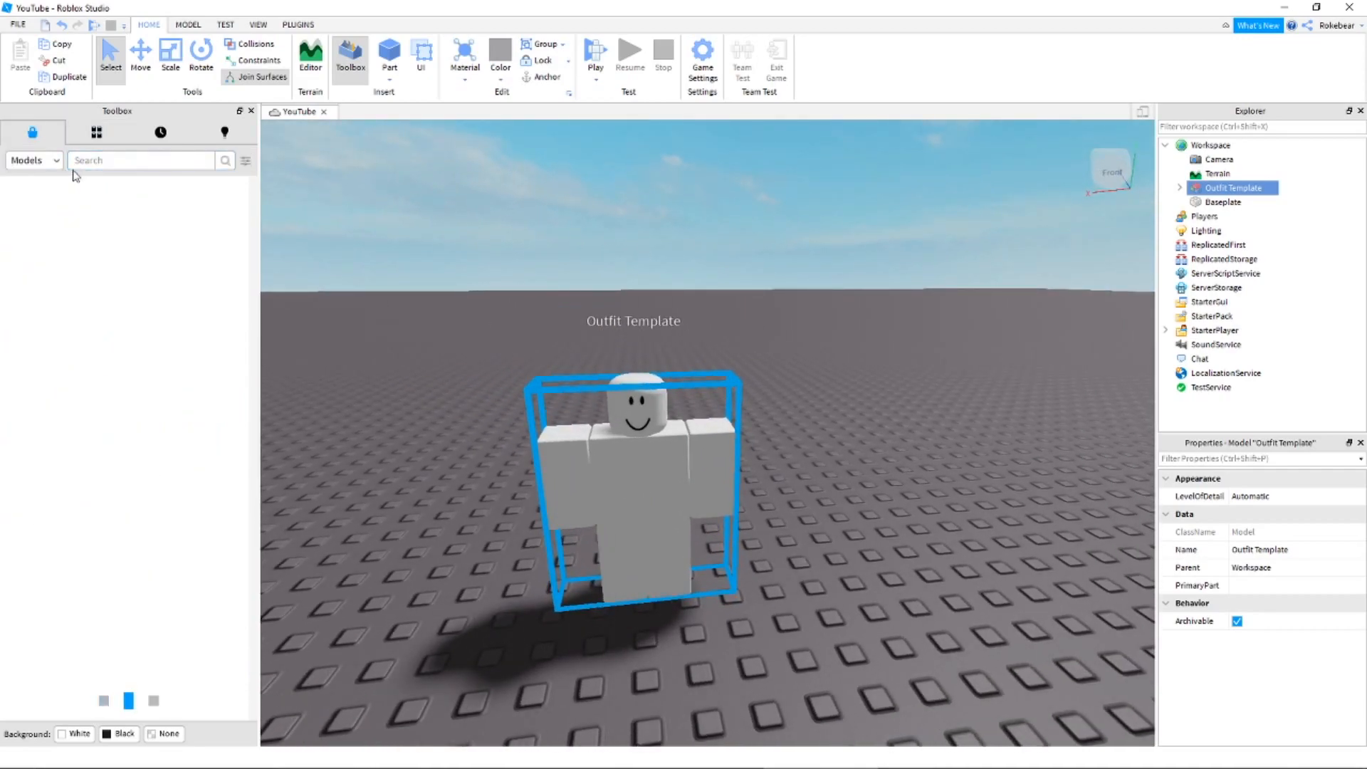
{"action": "type", "text": "outfit"}
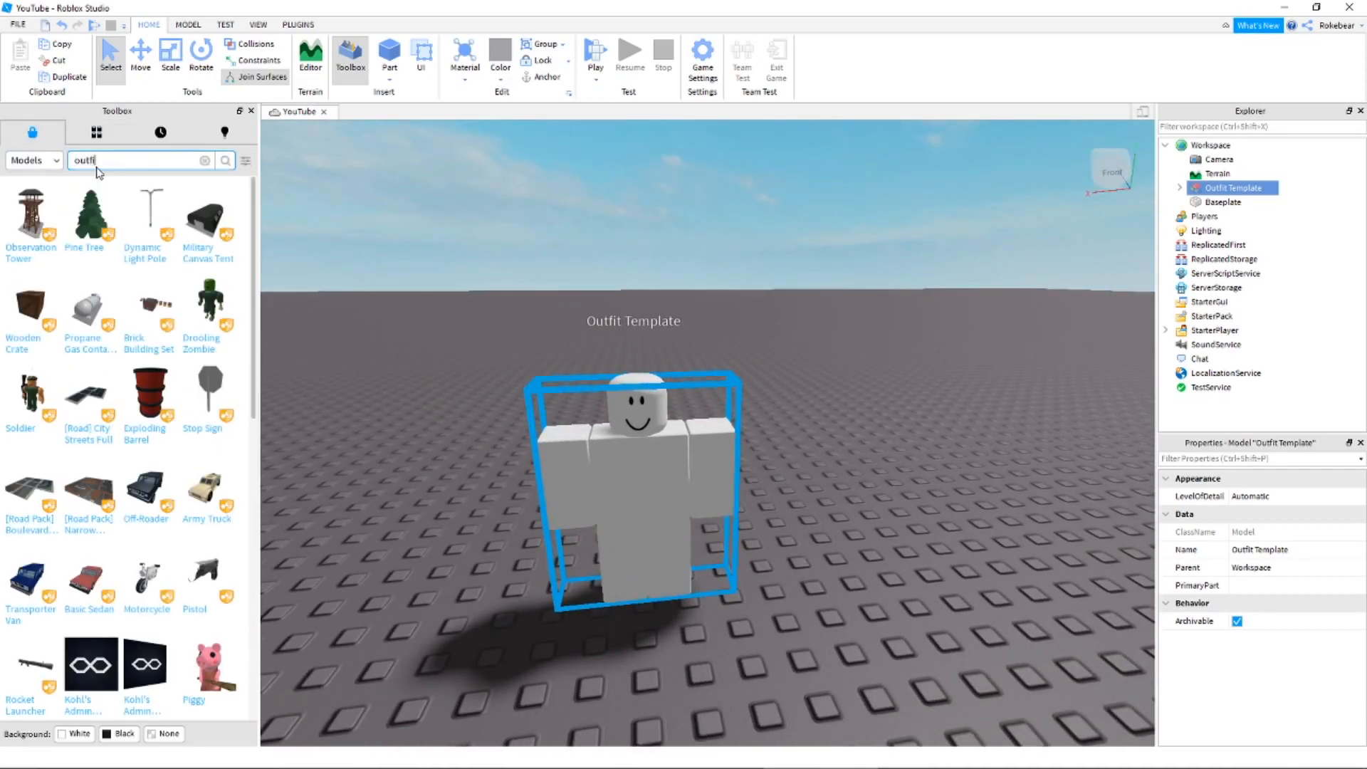
{"action": "type", "text": "outfit template"}
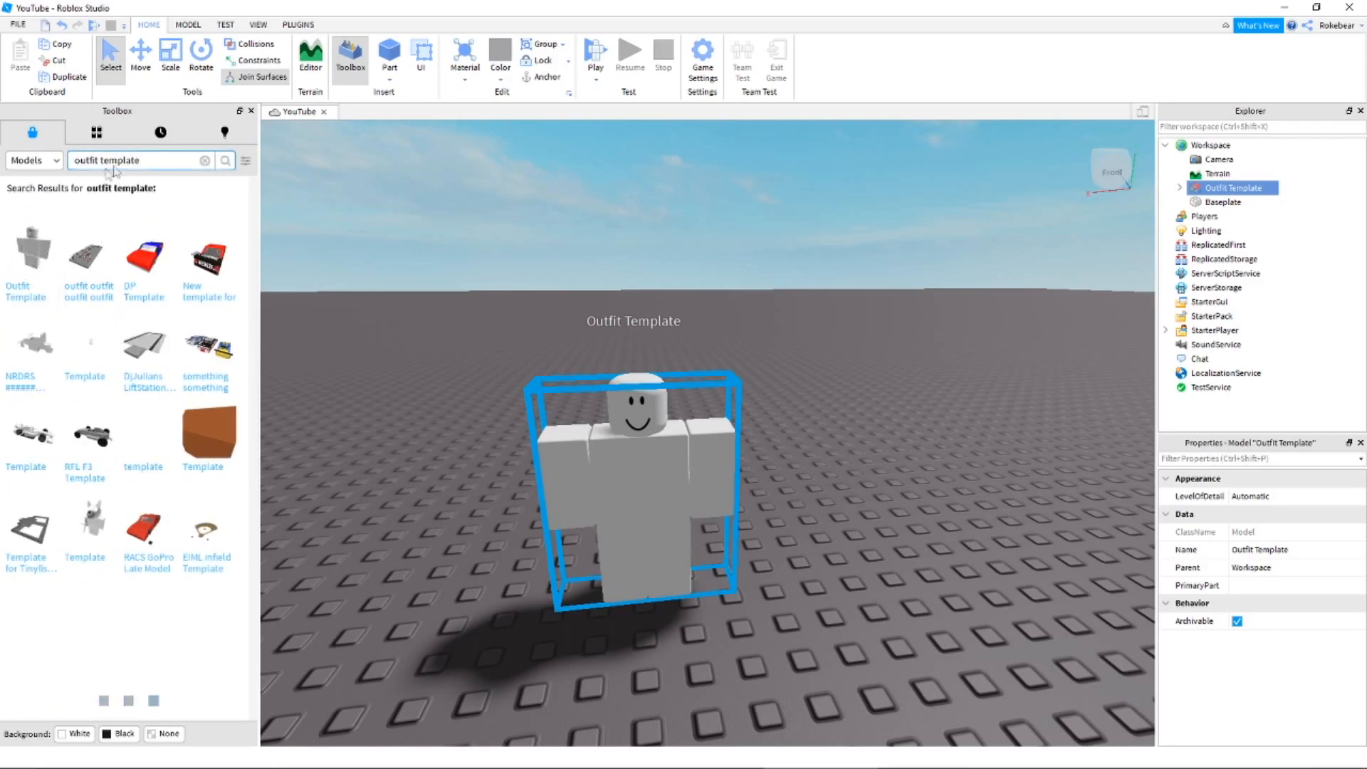
{"action": "scroll", "scroll_direction": "down", "scroll_amount": 3}
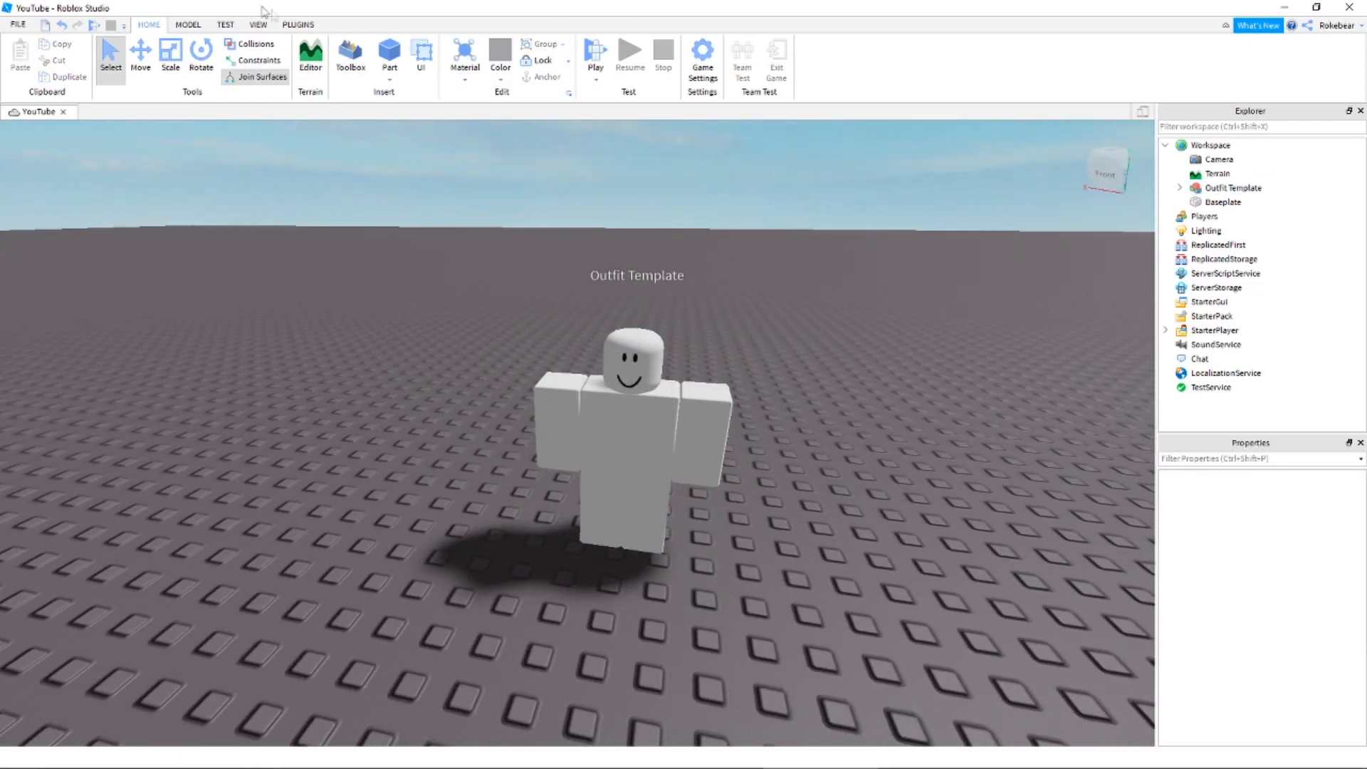
Switch on the Catalog Loader plugin in Manage Plugins
{"action": "left_click", "coordinate": [298, 24]}
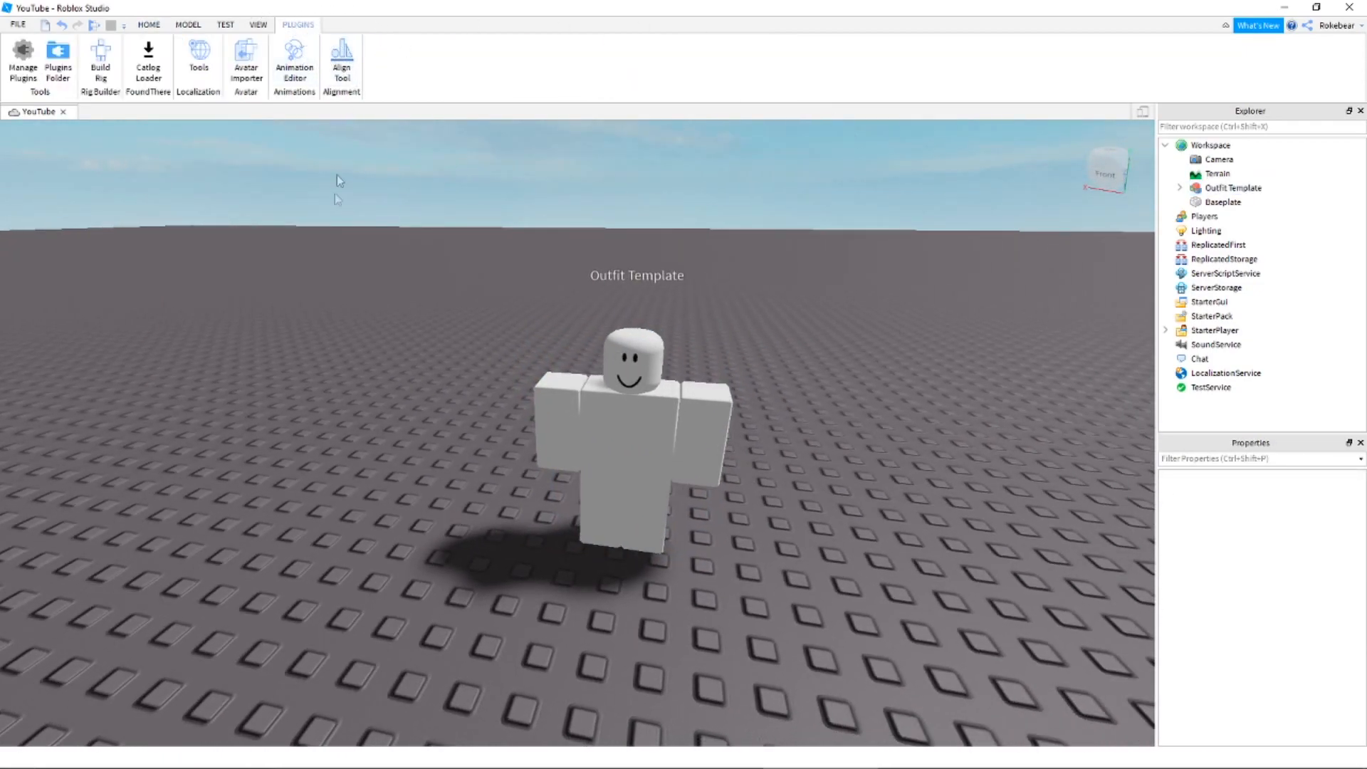
{"action": "left_click", "coordinate": [22, 61]}
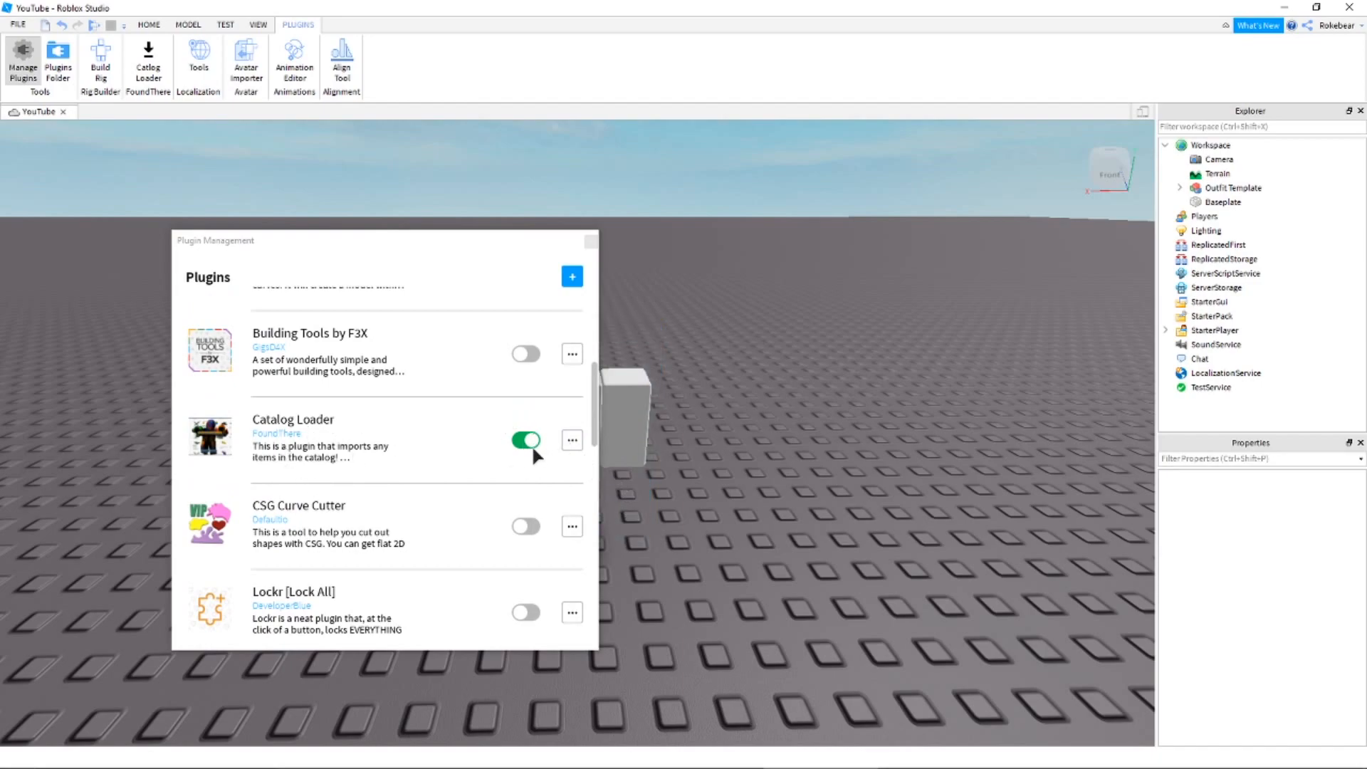
{"action": "mouse_move", "coordinate": [591, 242]}
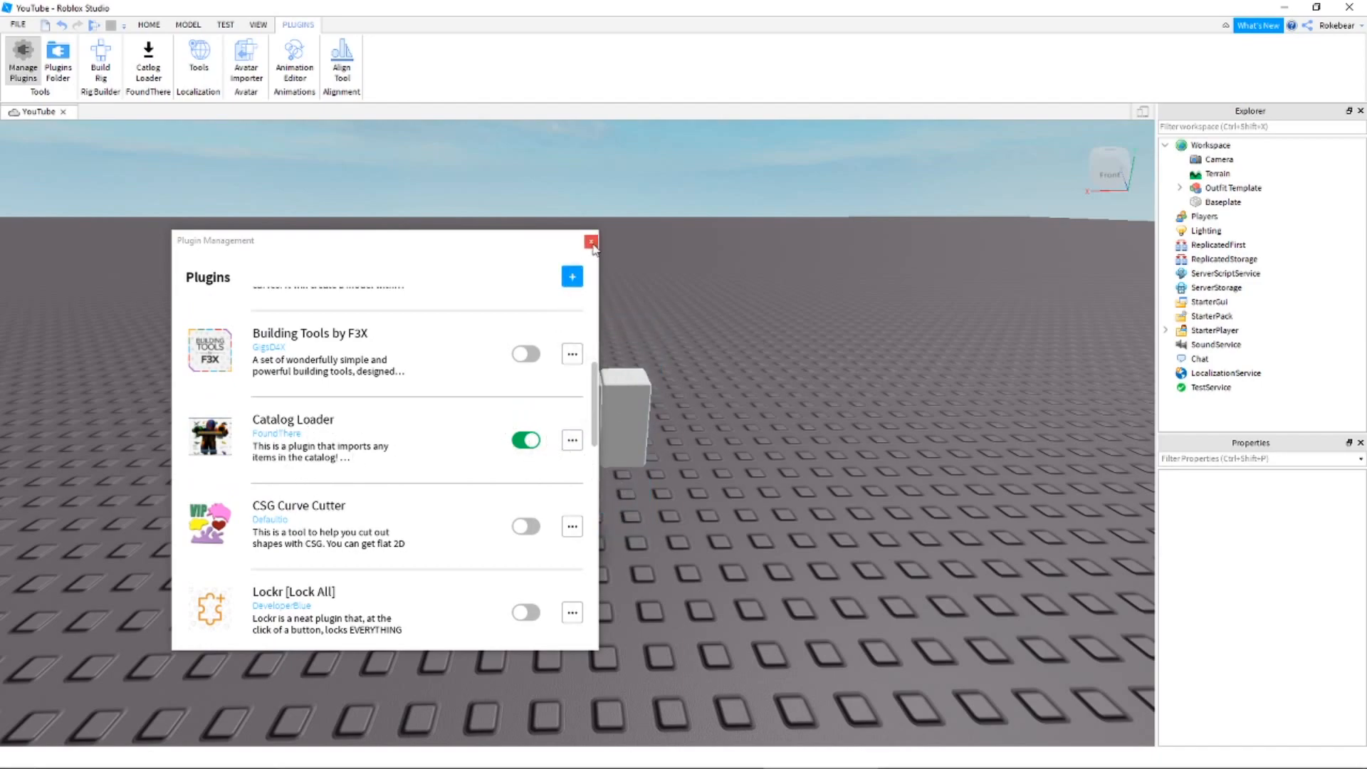
{"action": "left_click", "coordinate": [591, 242]}
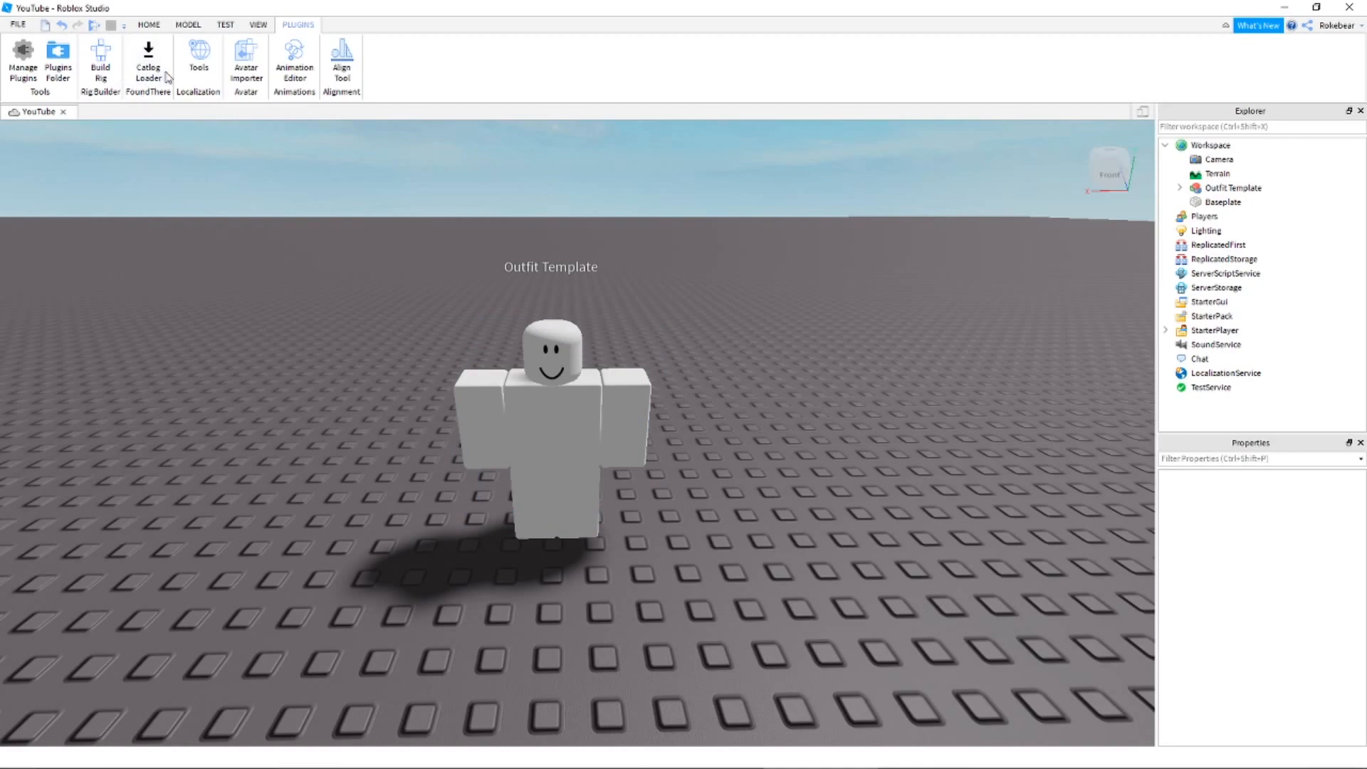
{"action": "mouse_move", "coordinate": [459, 334]}
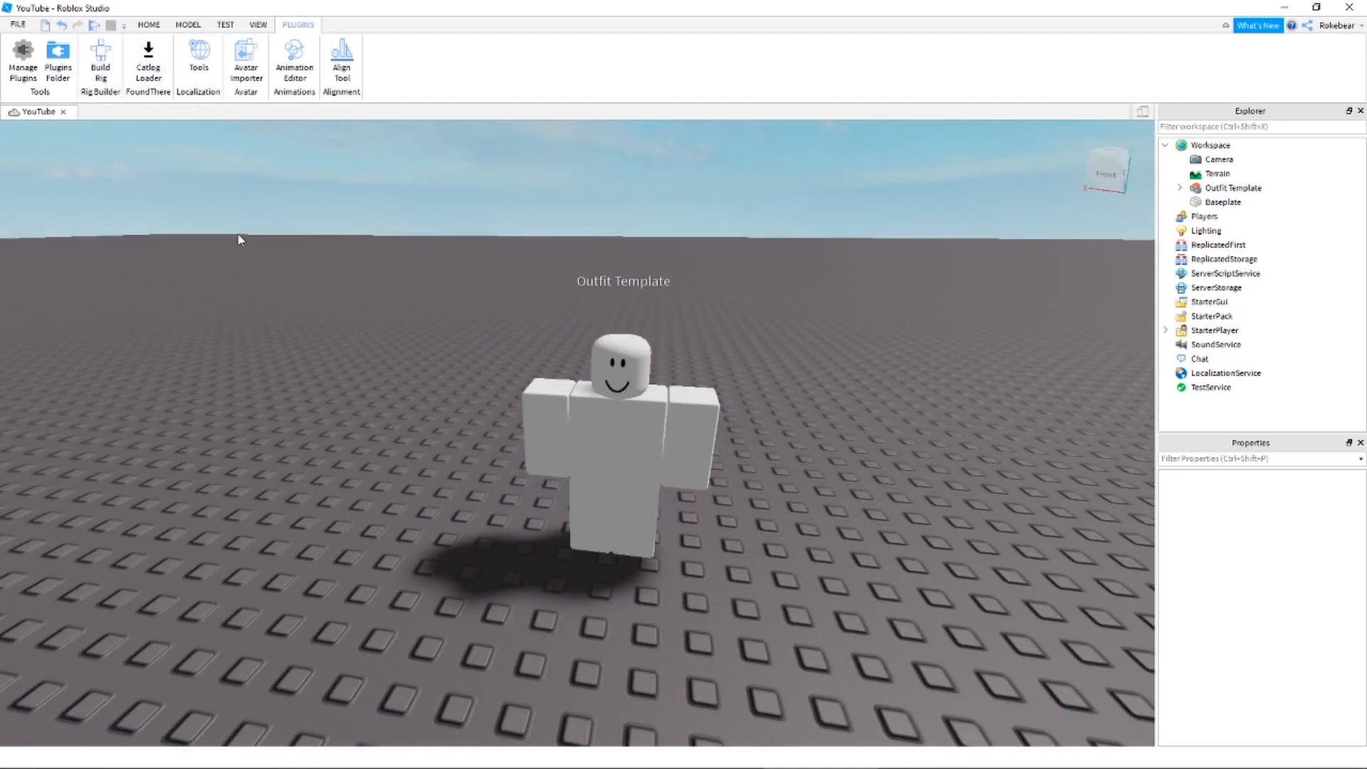
Load asset ID 607702162, the black cap, through Catalog Loader
{"action": "left_click", "coordinate": [147, 63]}
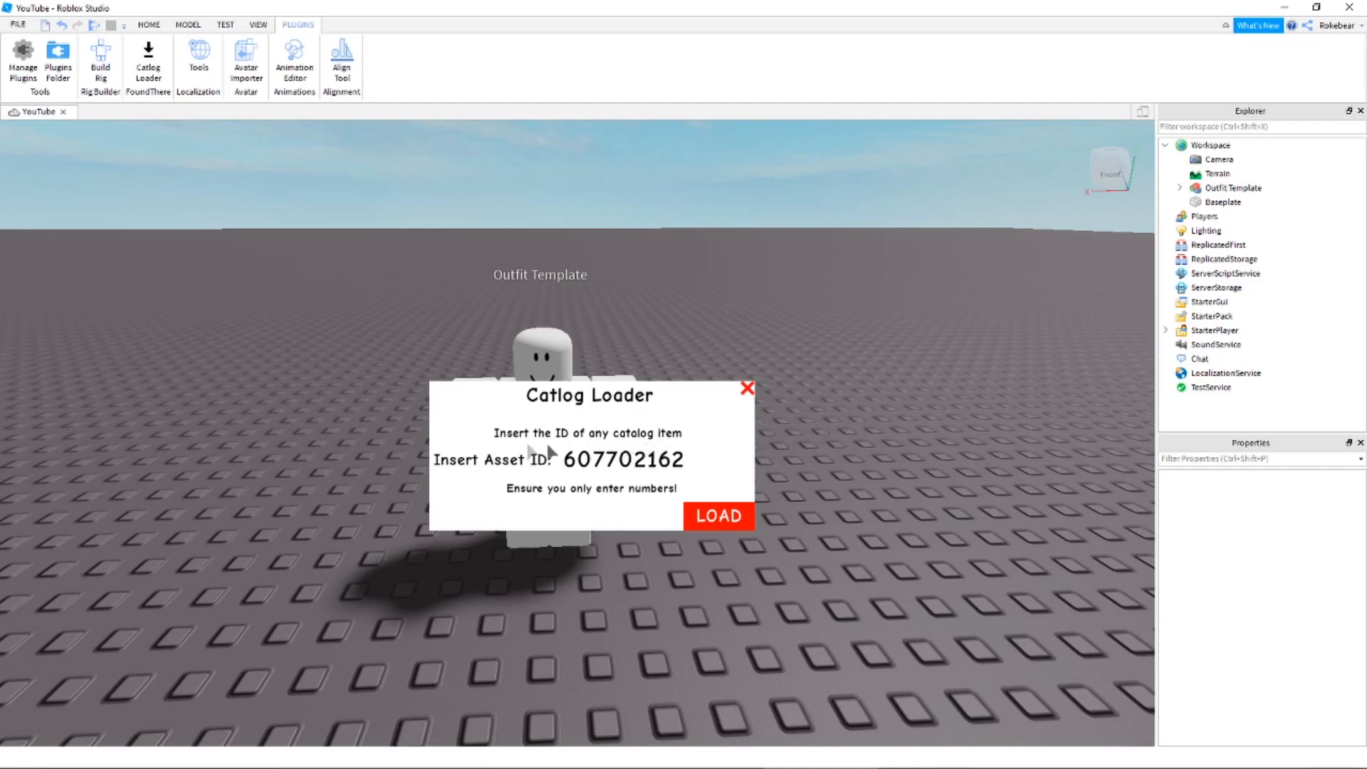
{"action": "mouse_move", "coordinate": [645, 469]}
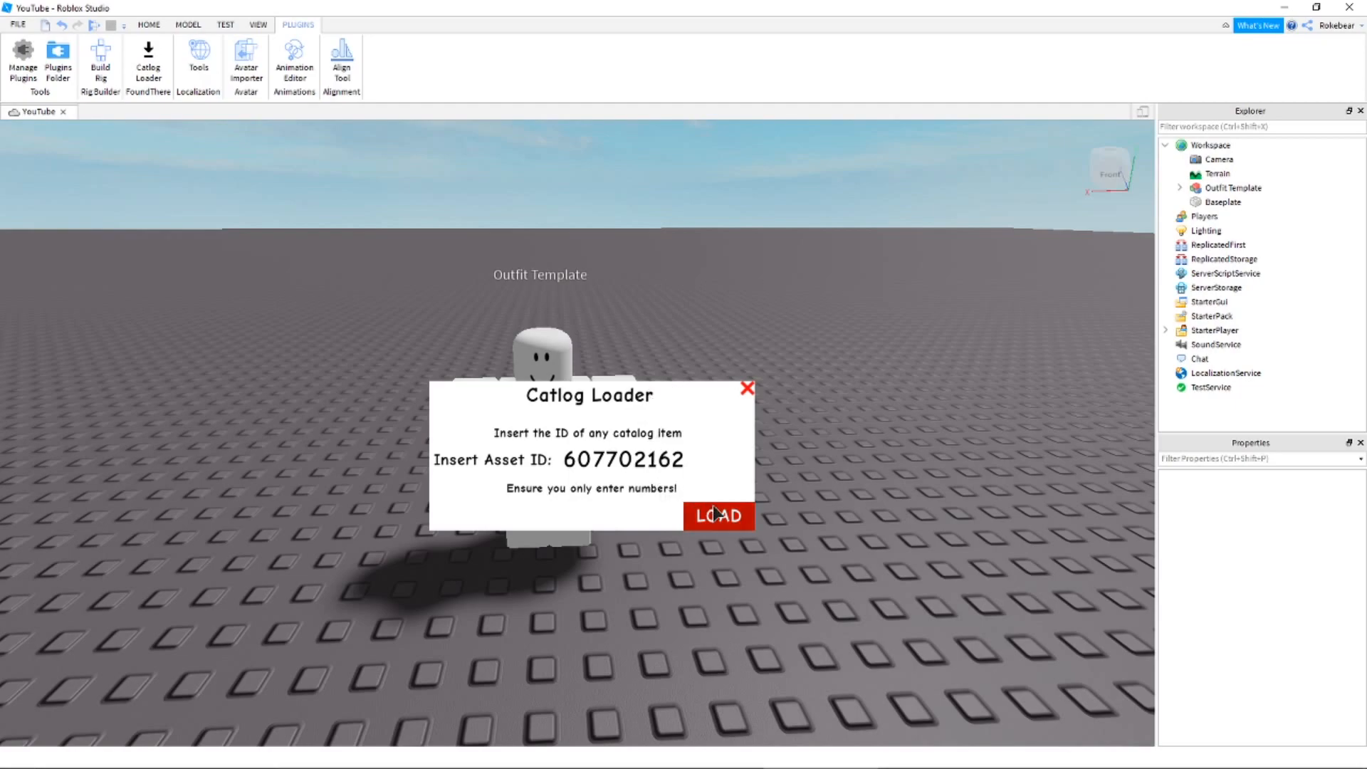
{"action": "left_click", "coordinate": [717, 516]}
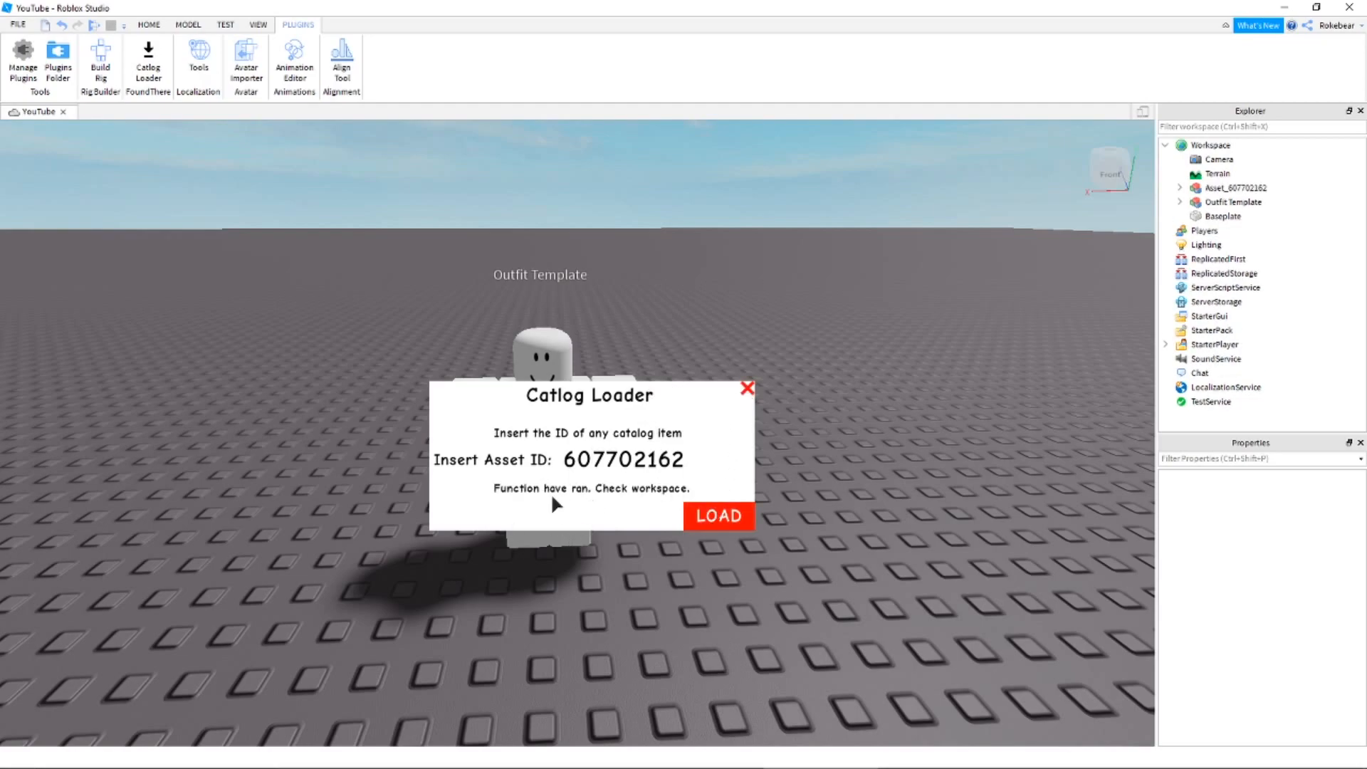
{"action": "left_click", "coordinate": [717, 516]}
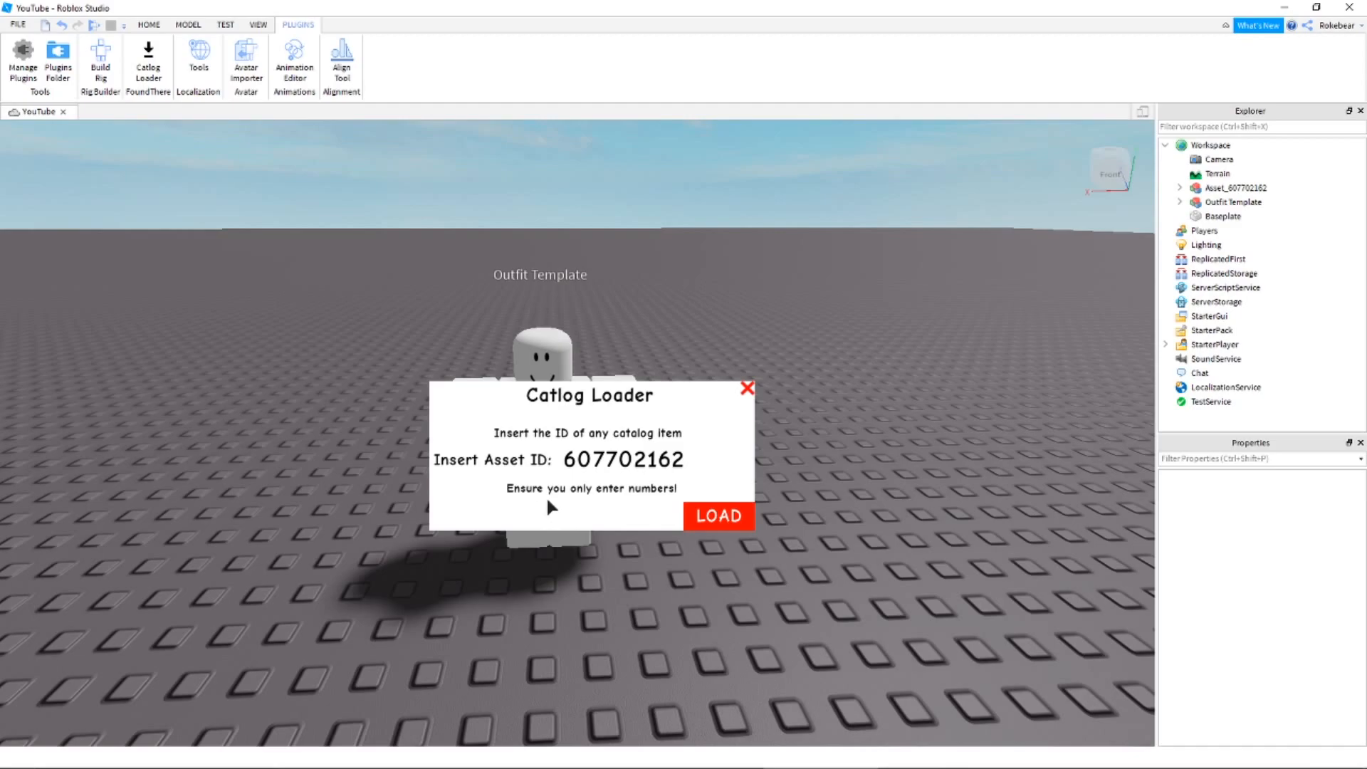
{"action": "left_click", "coordinate": [717, 517]}
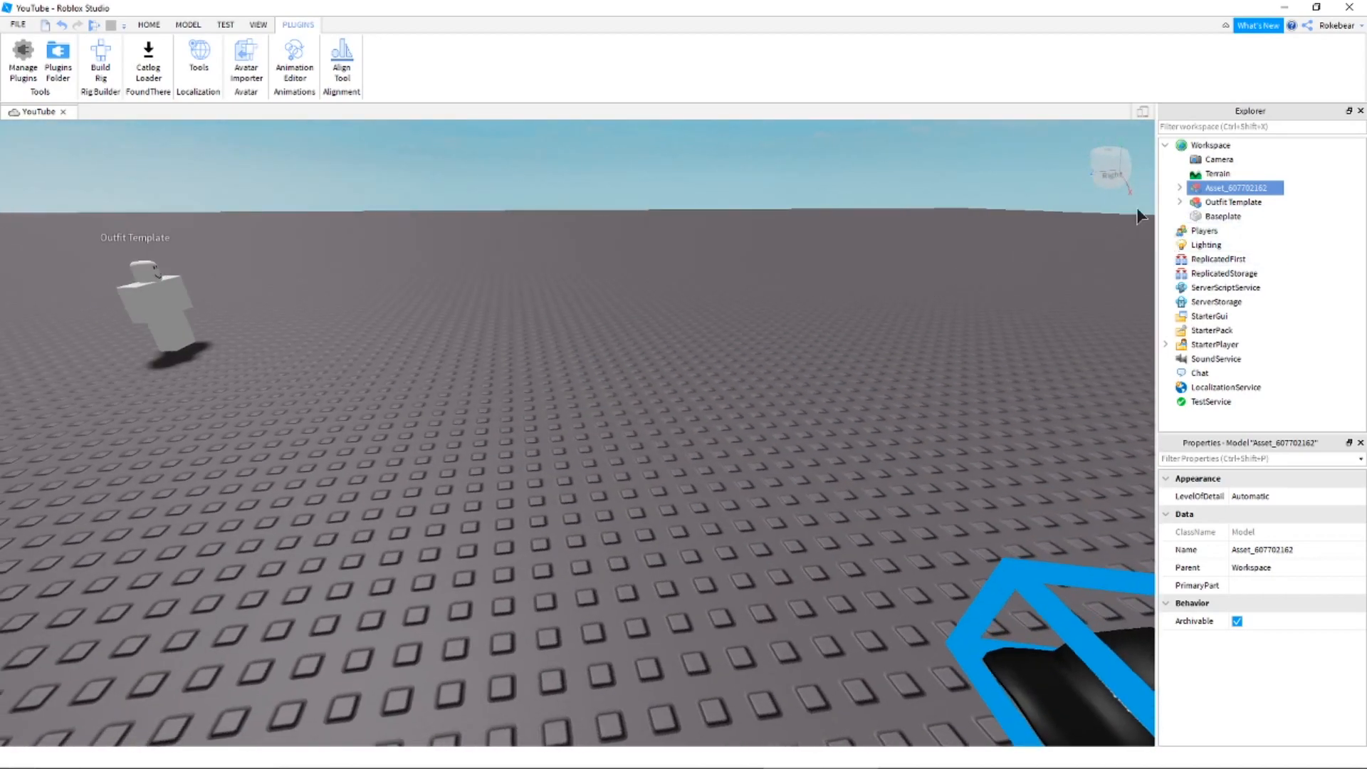
Move ROBLOXCap from Asset_607702162 into the Outfit Template model
{"action": "left_click", "coordinate": [1179, 187]}
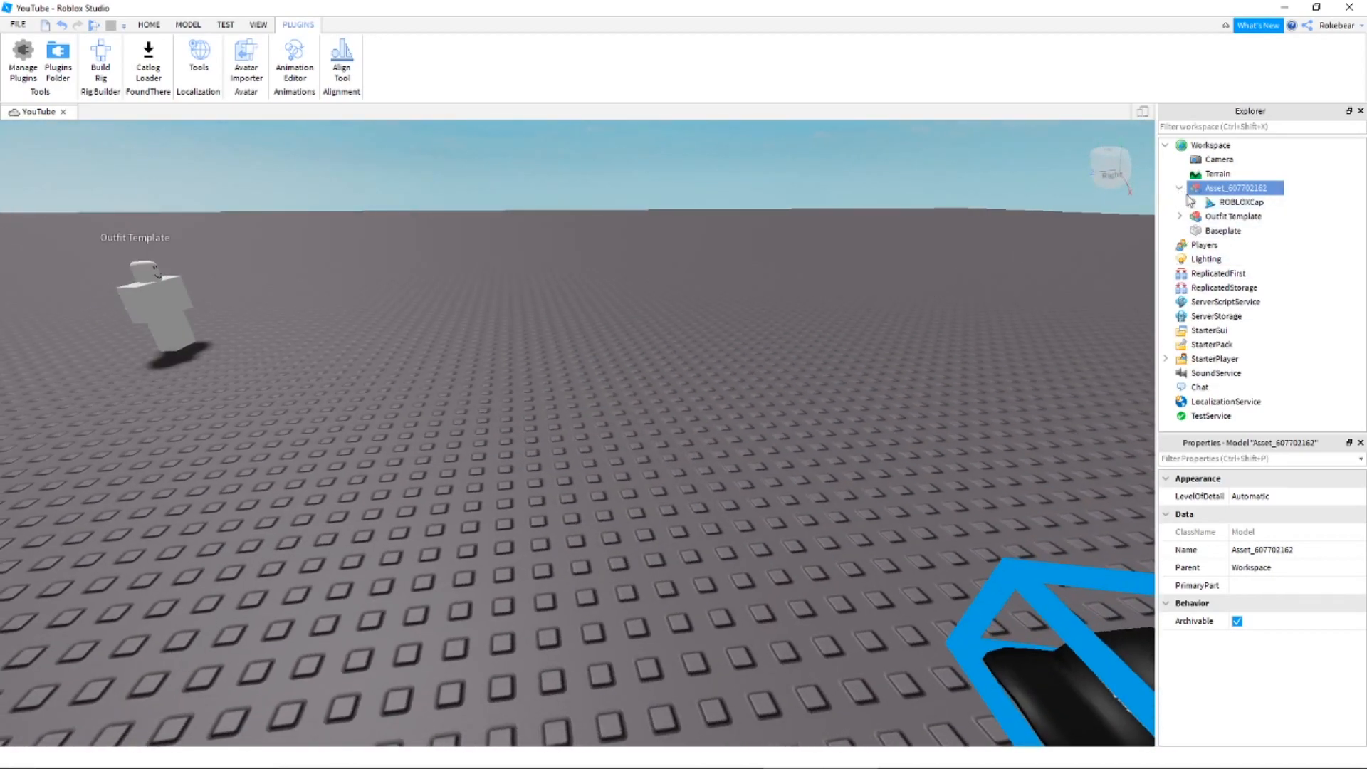
{"action": "left_click", "coordinate": [1239, 202]}
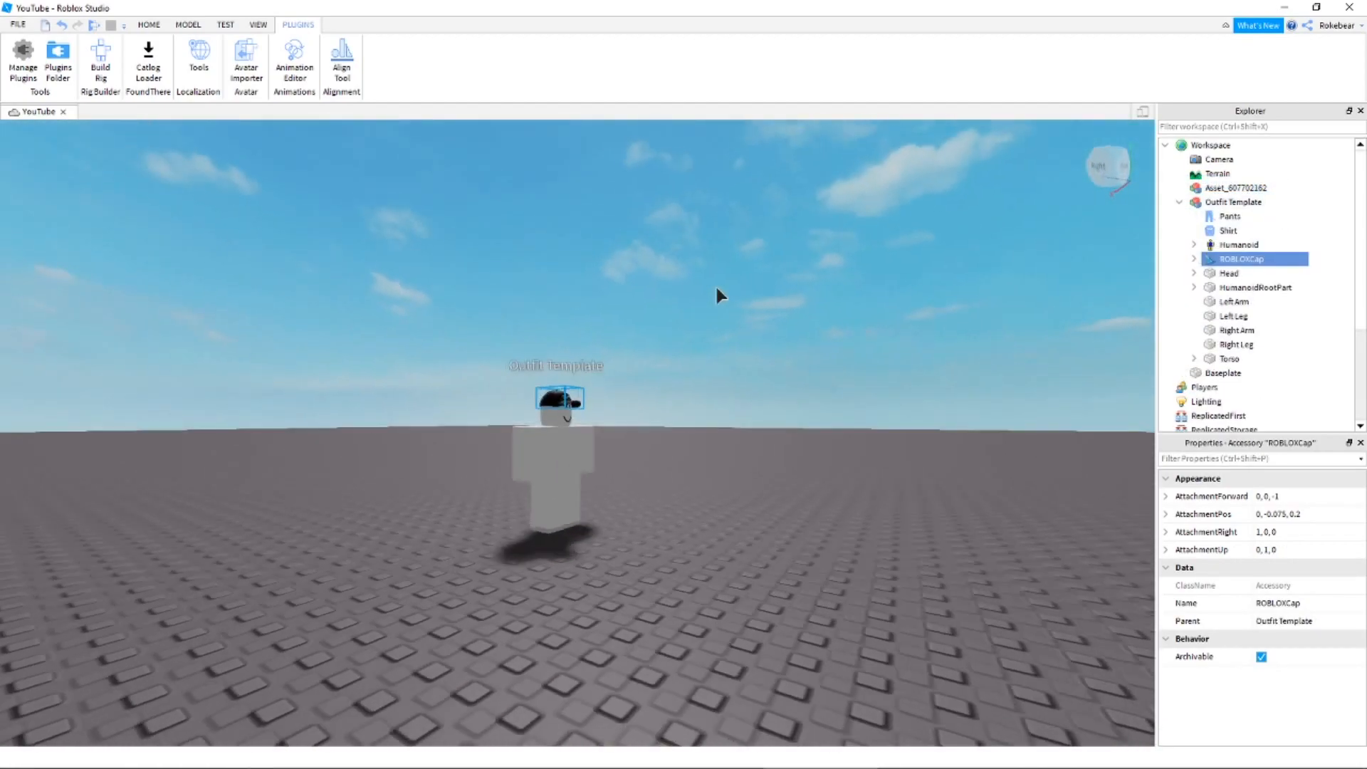
{"action": "scroll", "scroll_direction": "up", "scroll_amount": 3}
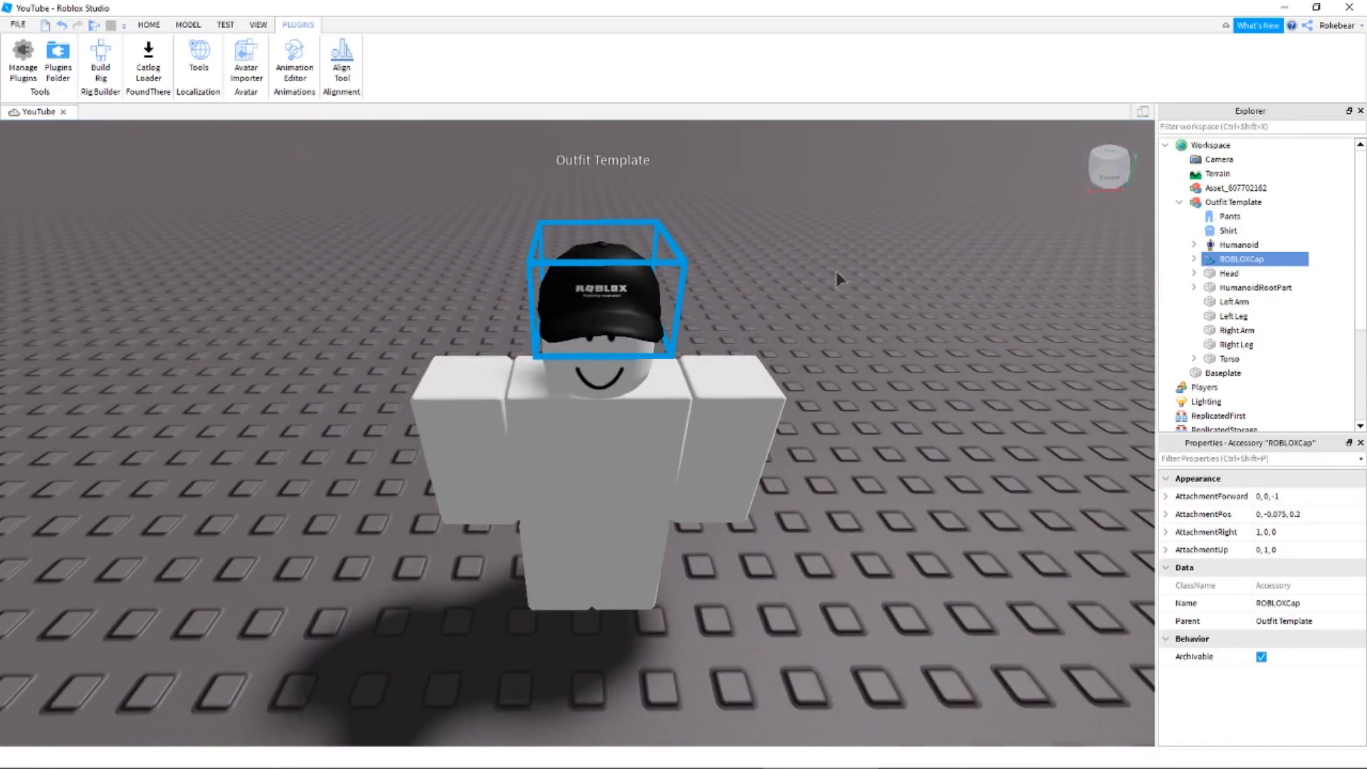
{"action": "left_click", "coordinate": [1236, 187]}
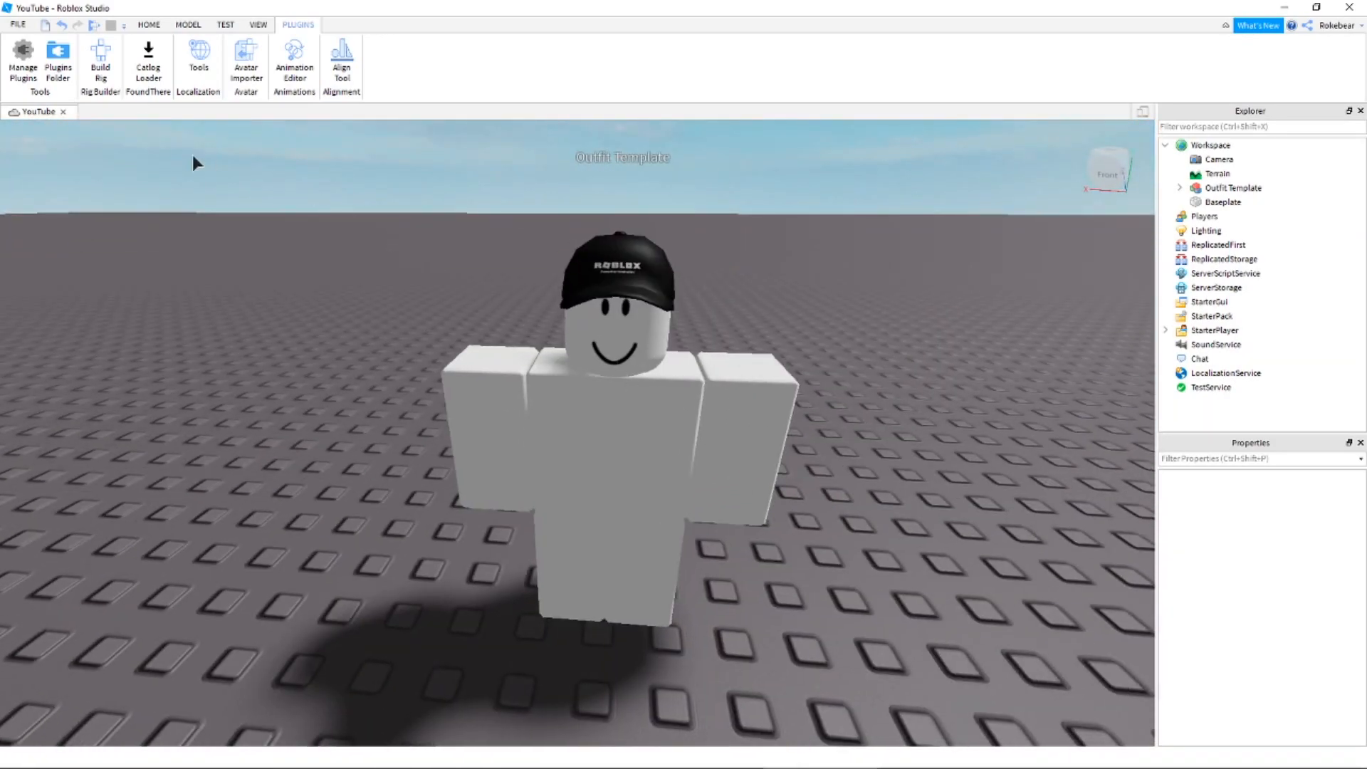
Open the Wicked Devil's Horns item page from the website's Featured catalog
{"action": "left_click", "coordinate": [148, 63]}
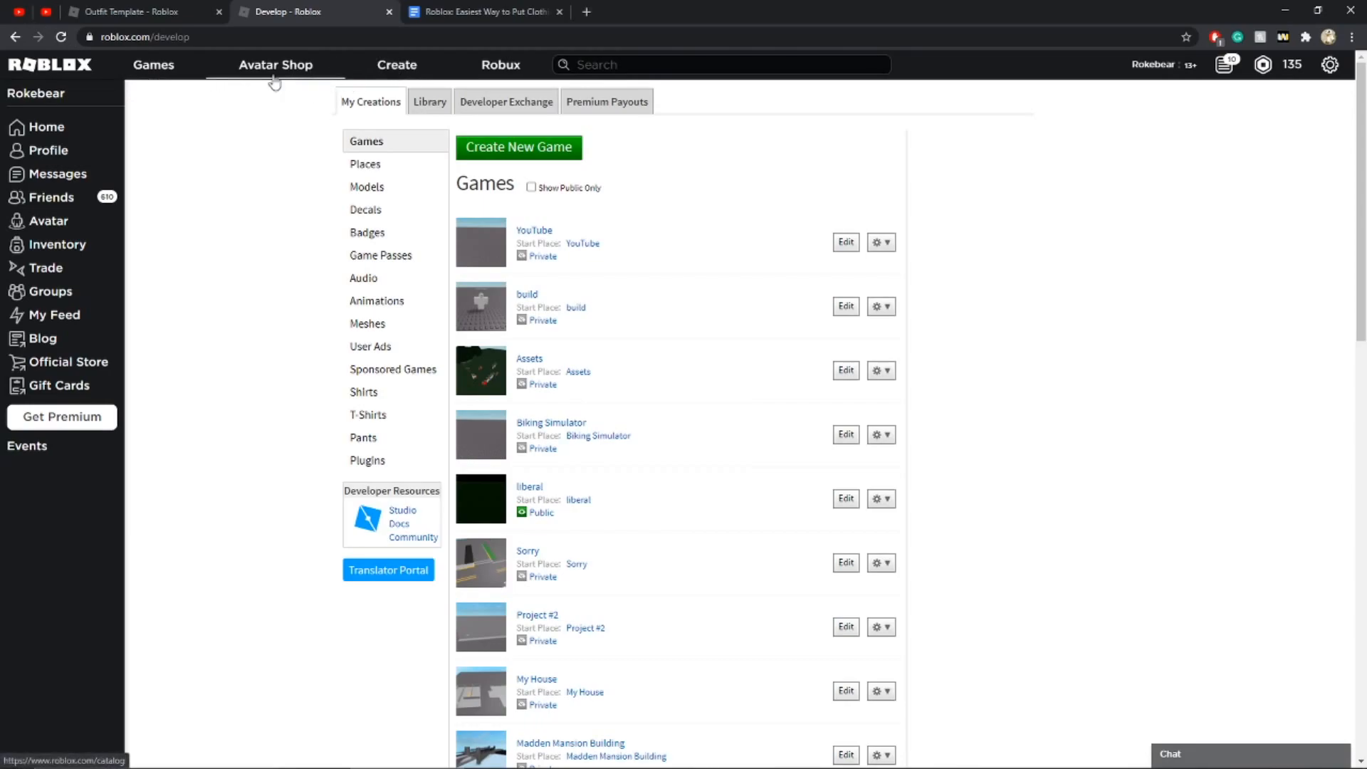
{"action": "left_click", "coordinate": [276, 65]}
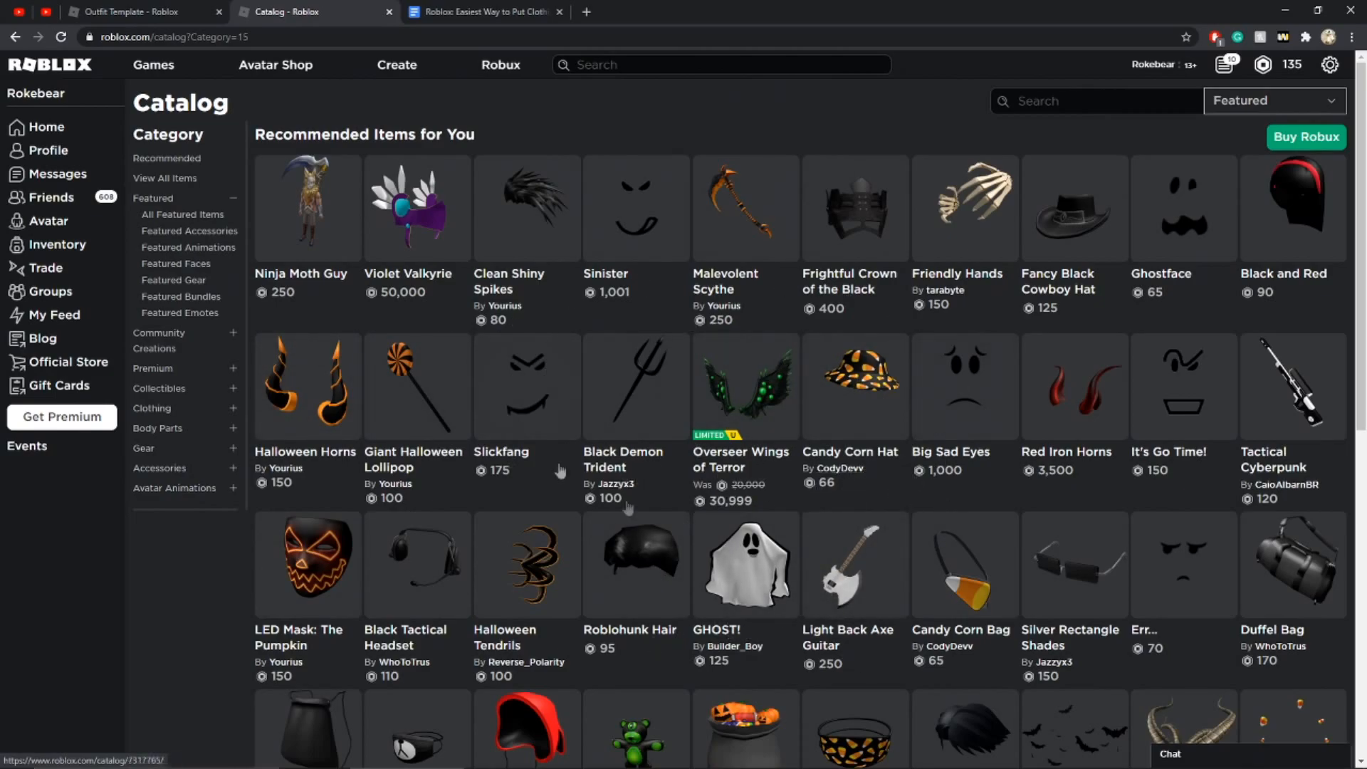
{"action": "scroll", "scroll_direction": "down", "scroll_amount": 3}
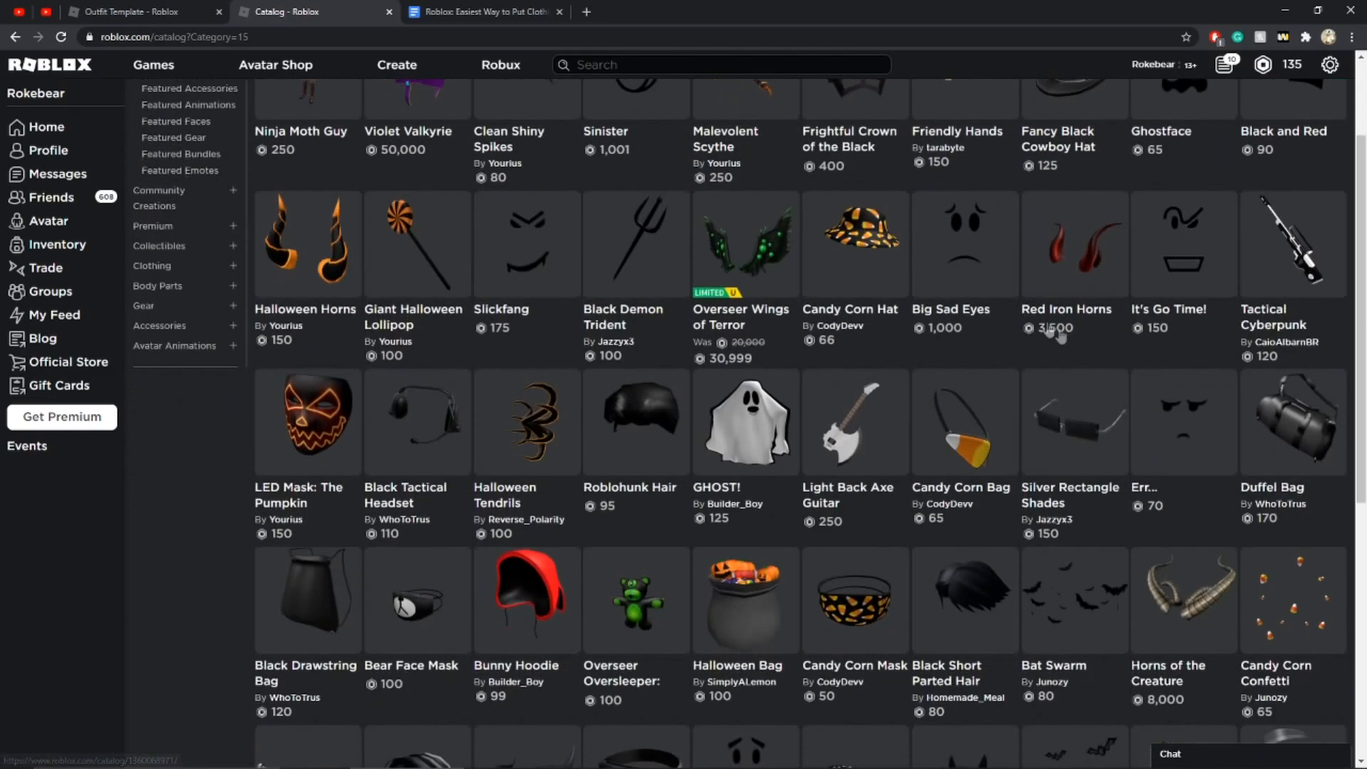
{"action": "scroll", "scroll_direction": "down", "scroll_amount": 3}
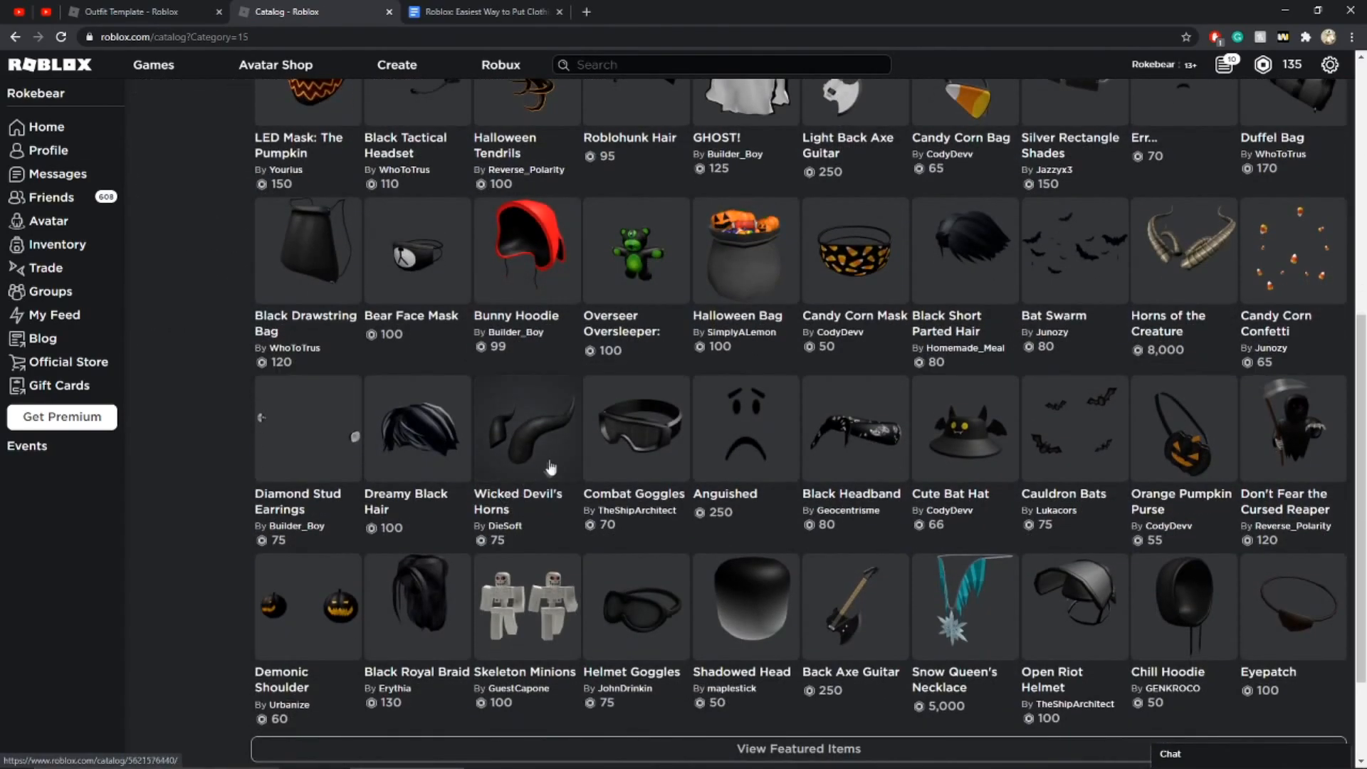
{"action": "left_click", "coordinate": [525, 427]}
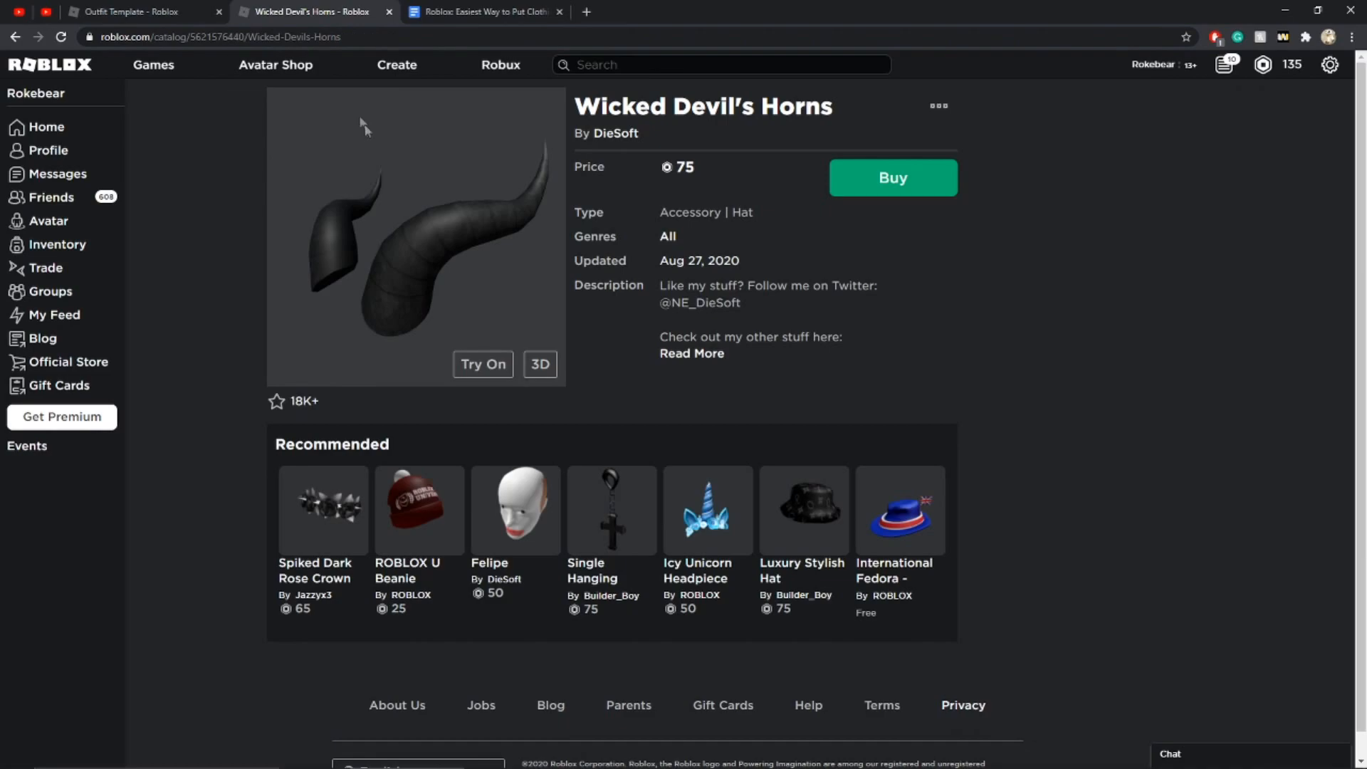
{"action": "left_click", "coordinate": [218, 36]}
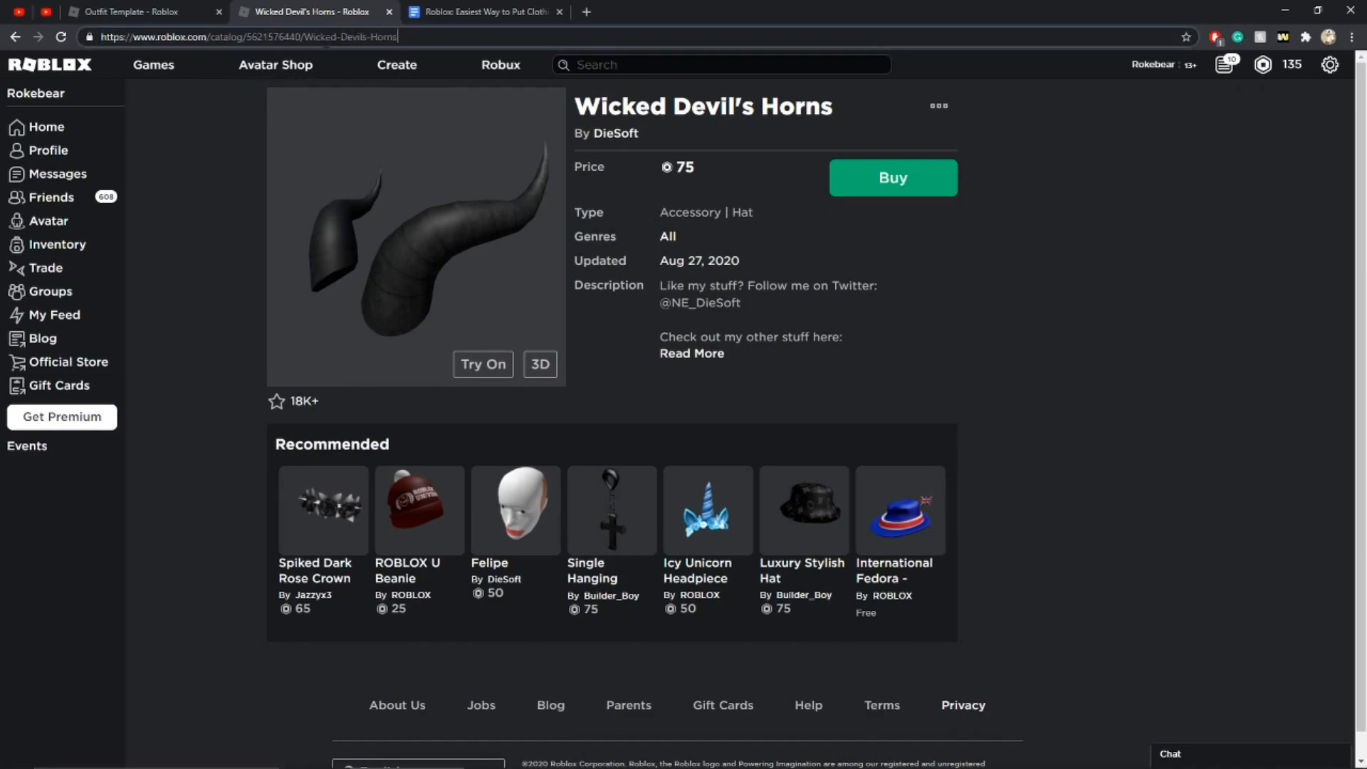
{"action": "double_click", "coordinate": [275, 36]}
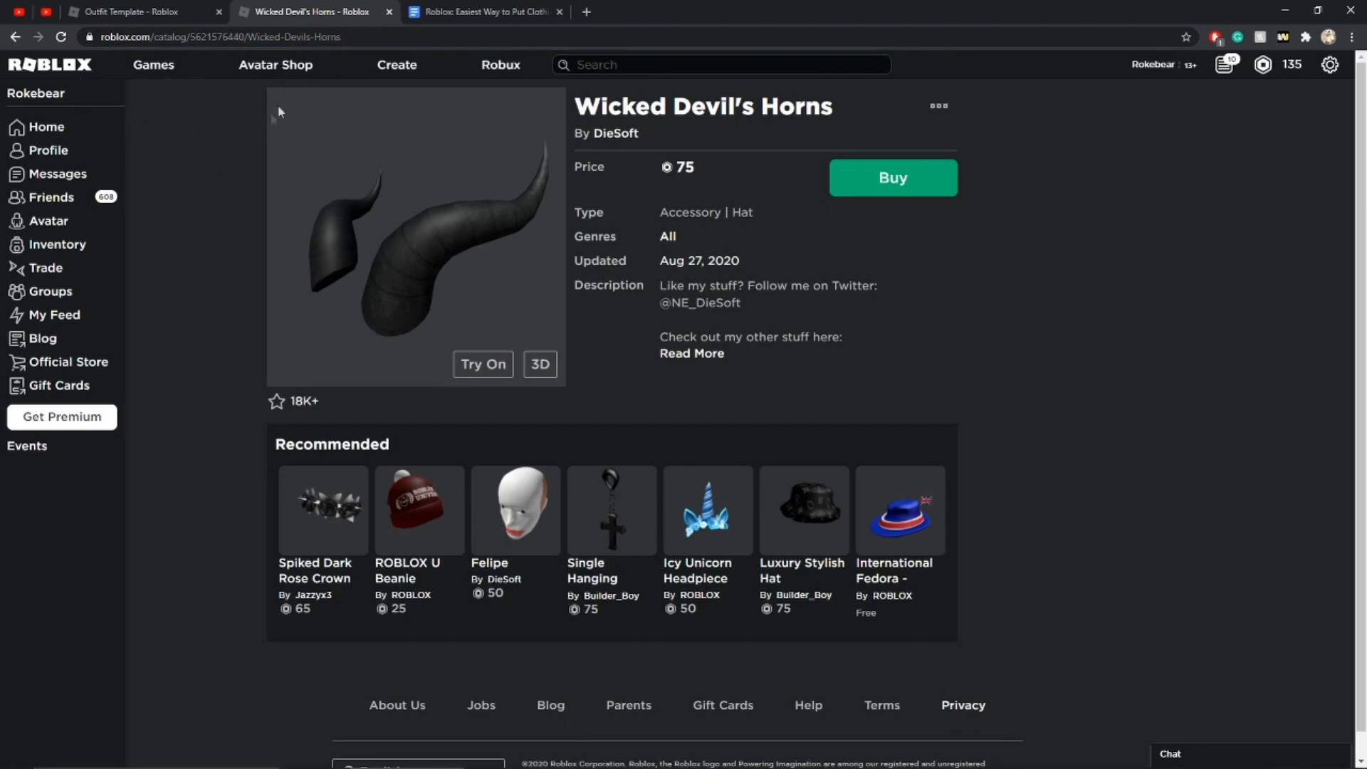
{"action": "double_click", "coordinate": [273, 36]}
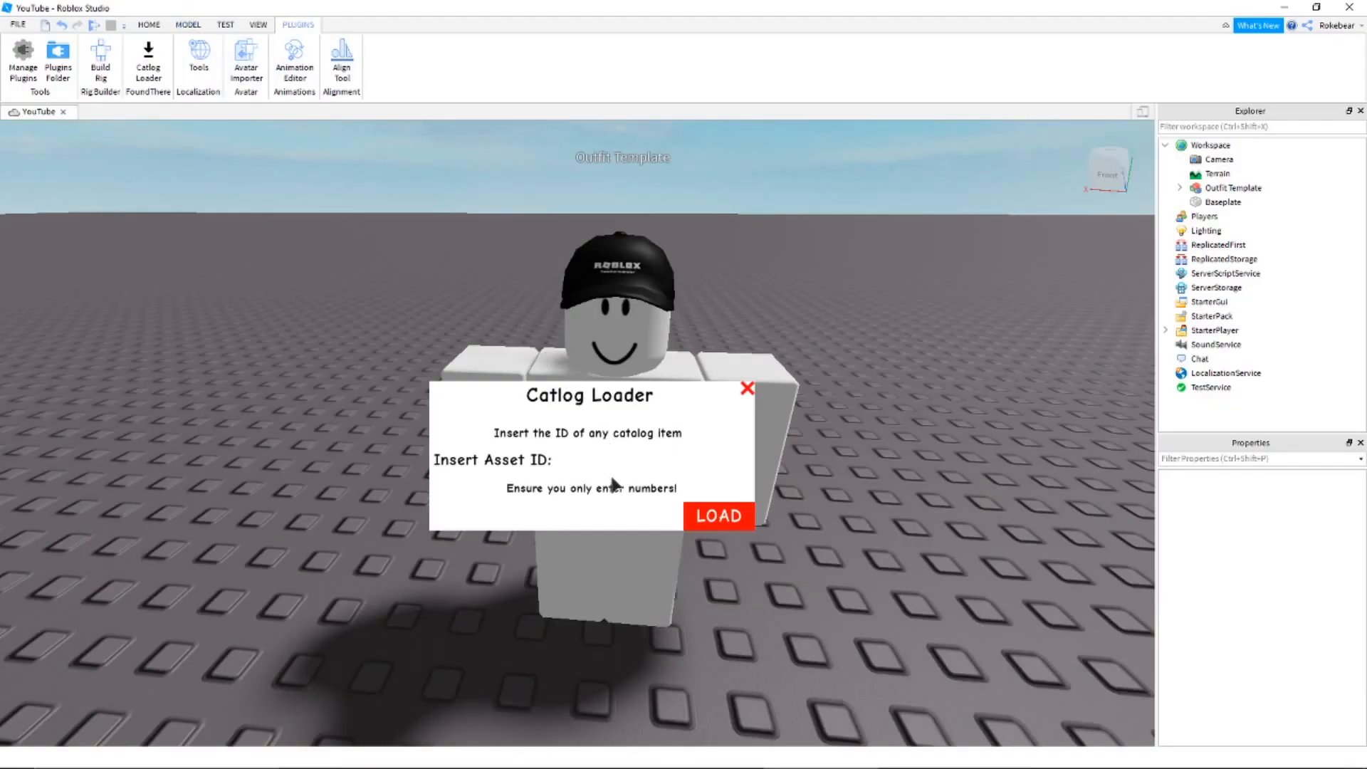
{"action": "mouse_move", "coordinate": [658, 471]}
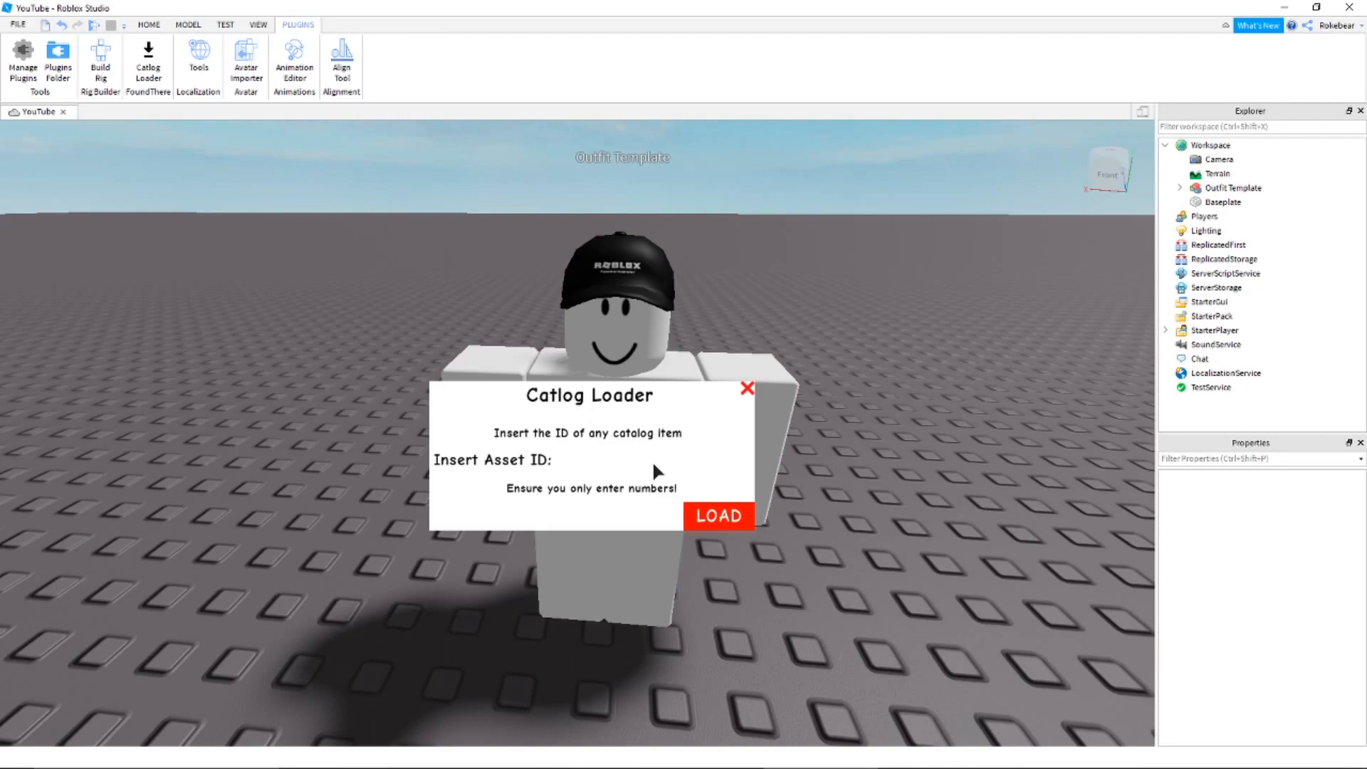
{"action": "left_click", "coordinate": [718, 516]}
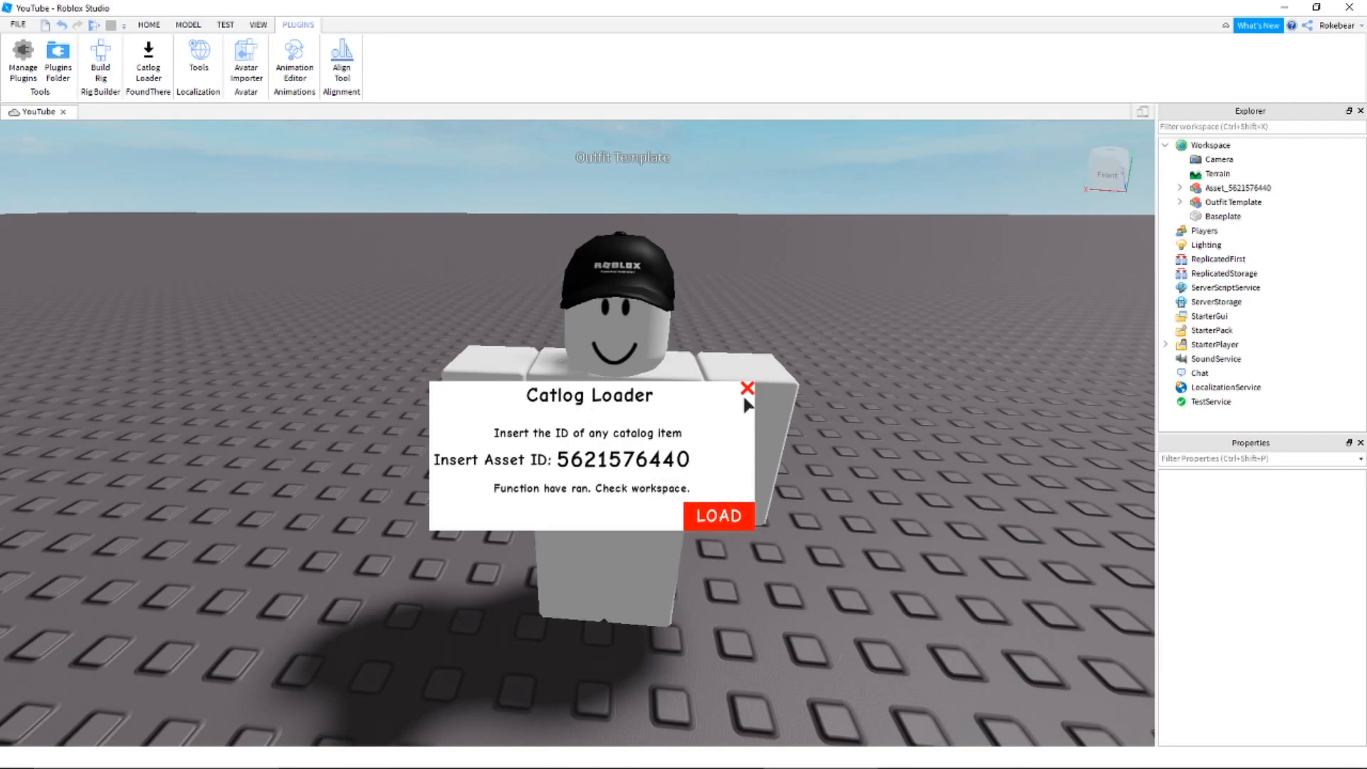
{"action": "left_click", "coordinate": [747, 387]}
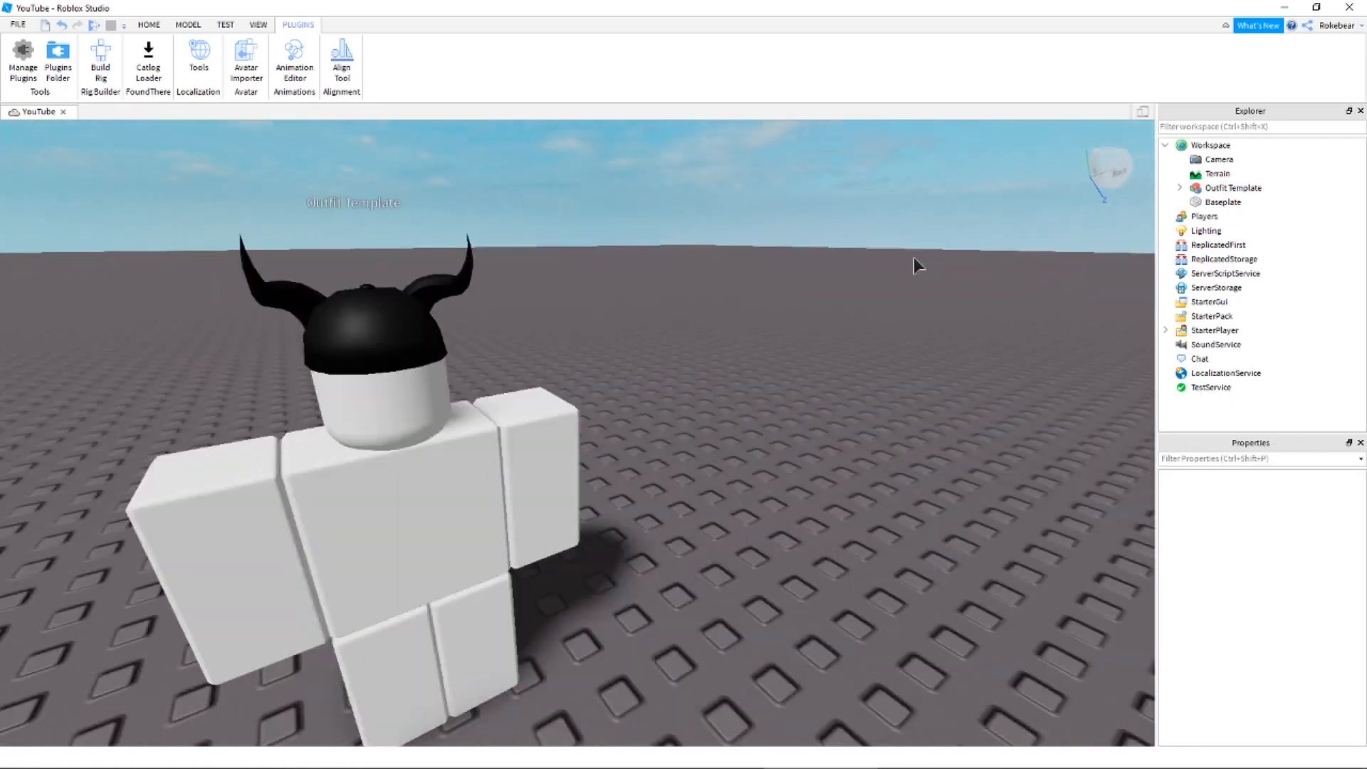
{"action": "left_click", "coordinate": [147, 61]}
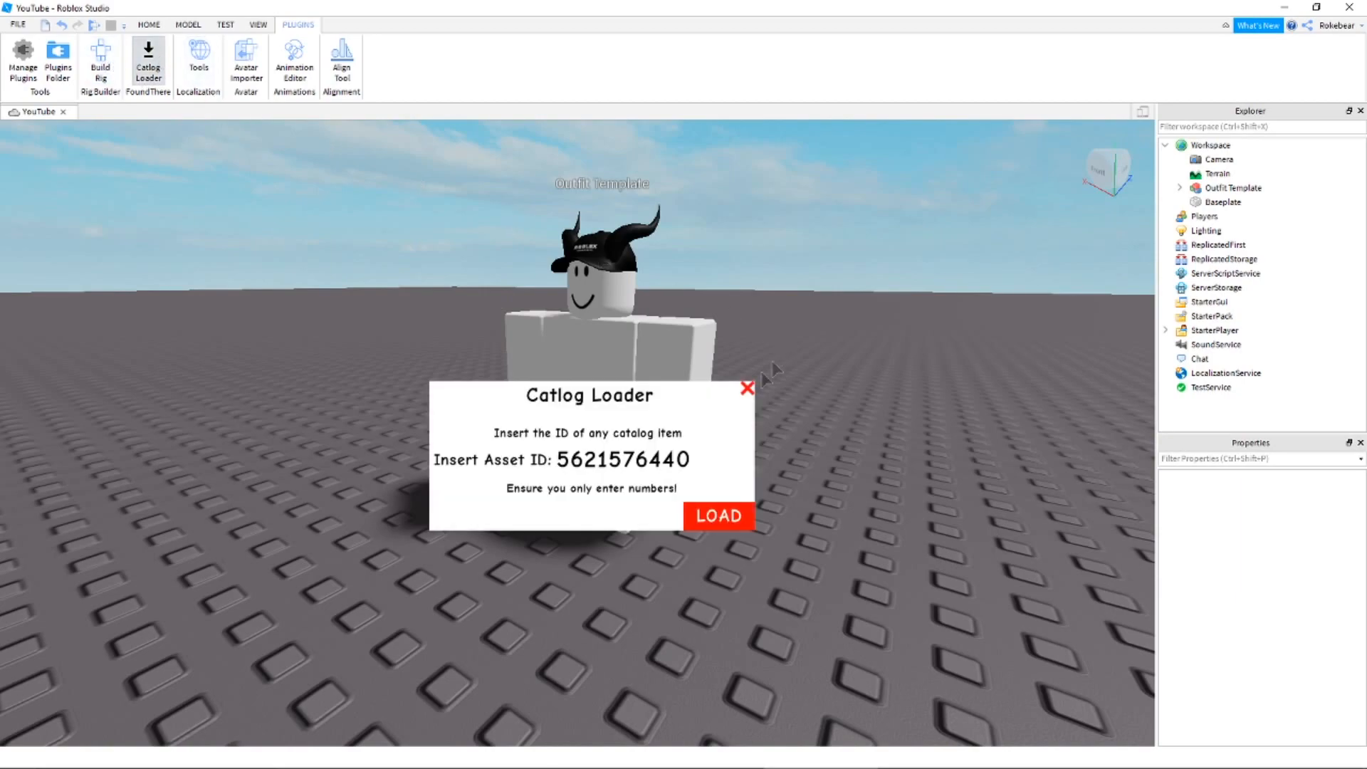
{"action": "left_click", "coordinate": [718, 515]}
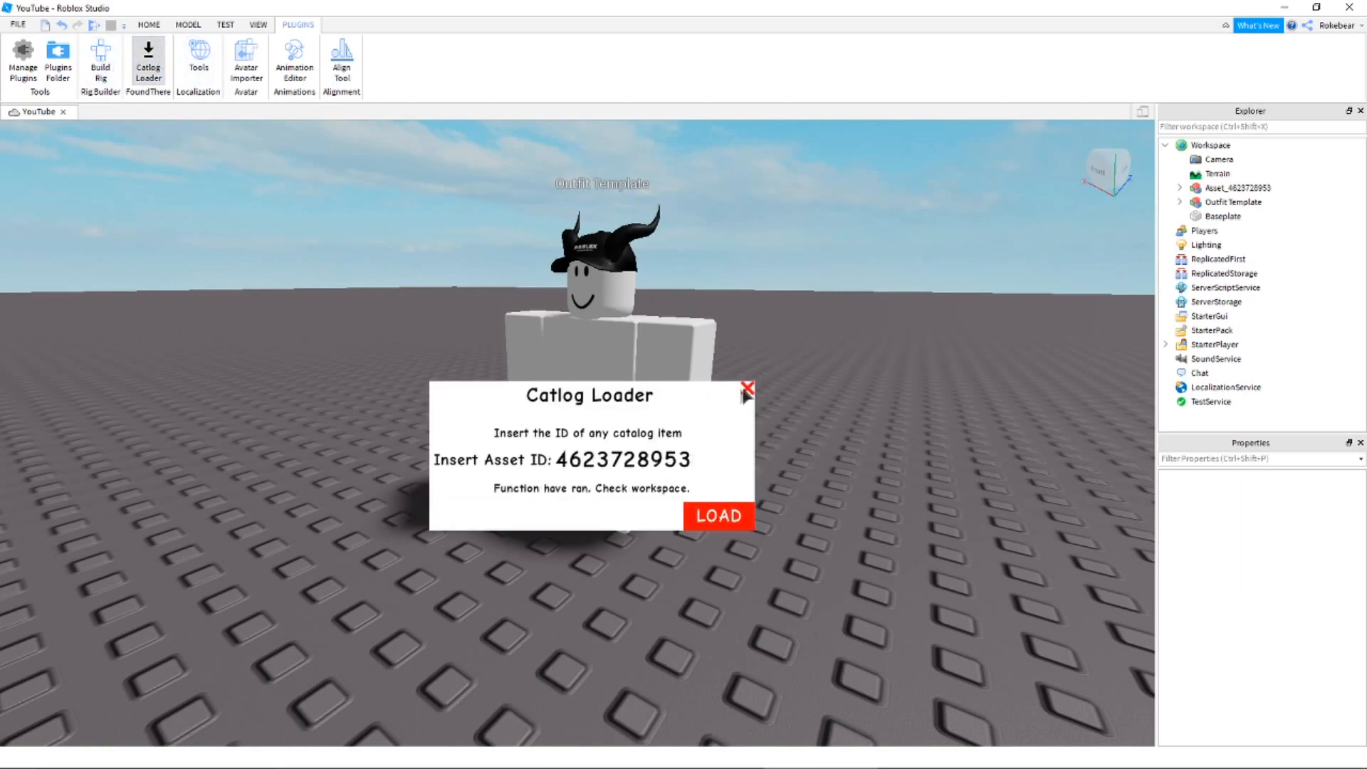
{"action": "left_click", "coordinate": [745, 386]}
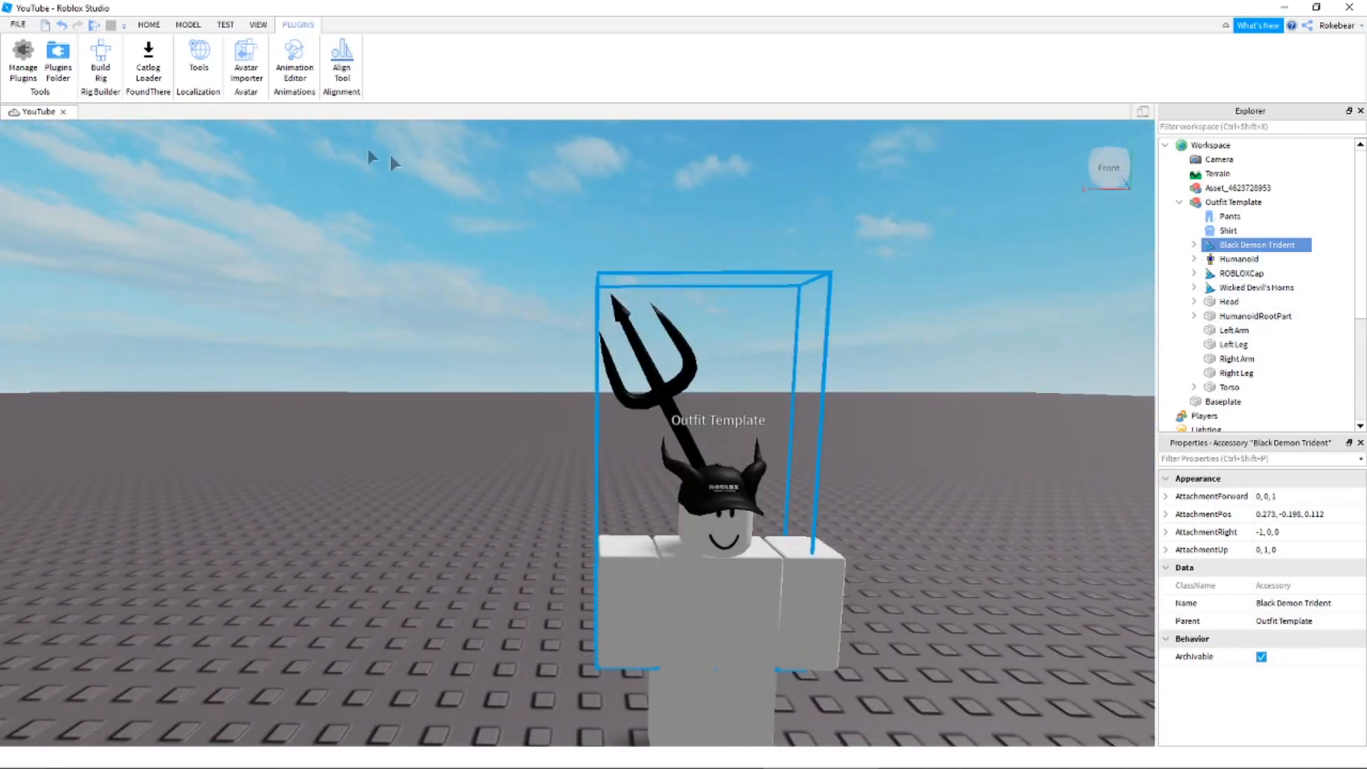
{"action": "left_click", "coordinate": [148, 25]}
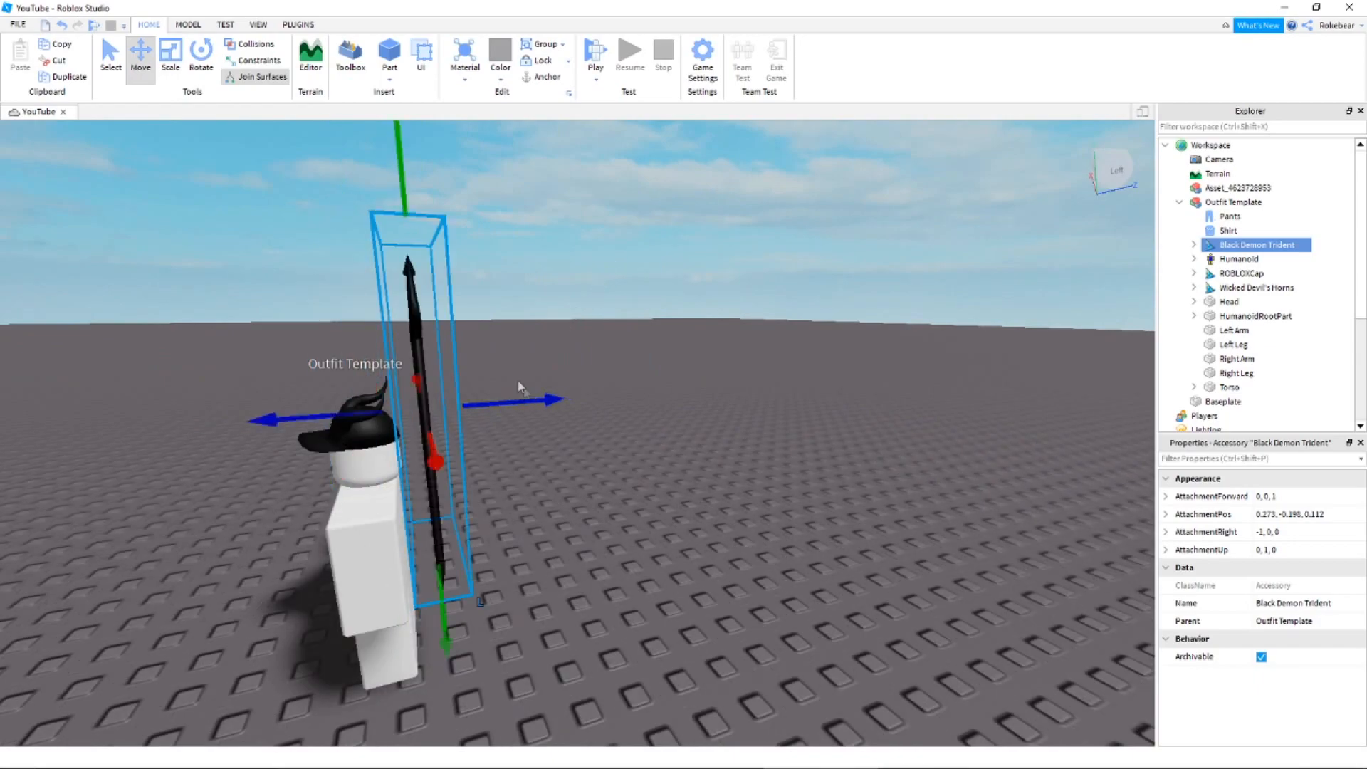
{"action": "left_click", "coordinate": [187, 24]}
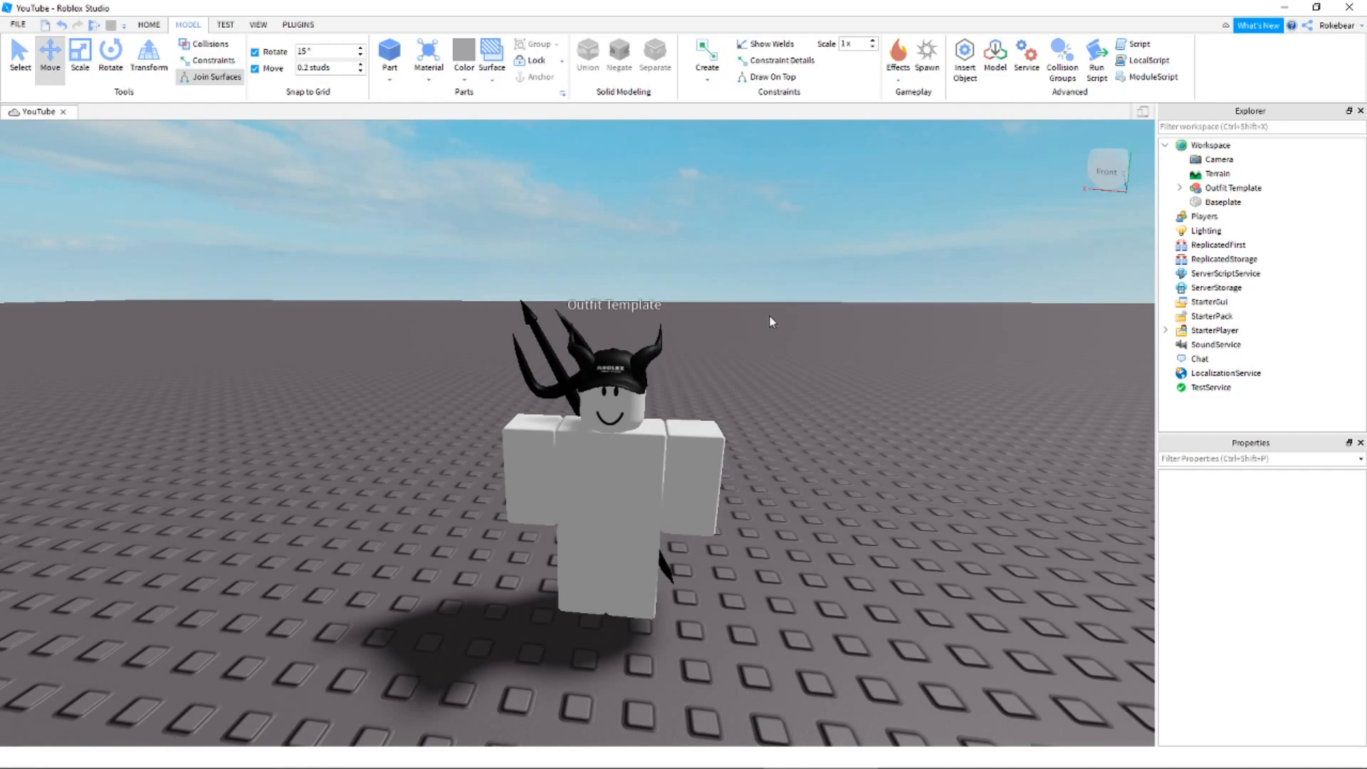
{"action": "mouse_move", "coordinate": [881, 305]}
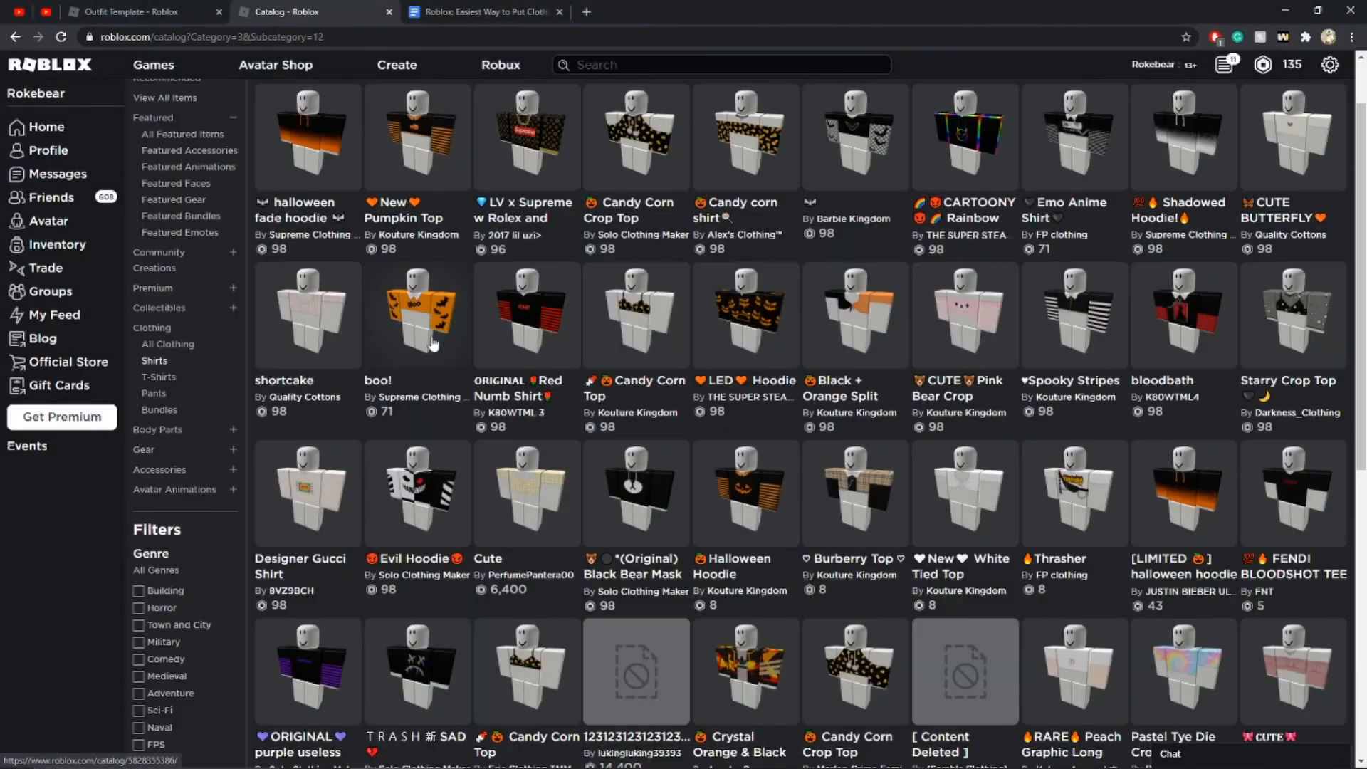
{"action": "left_click", "coordinate": [300, 136]}
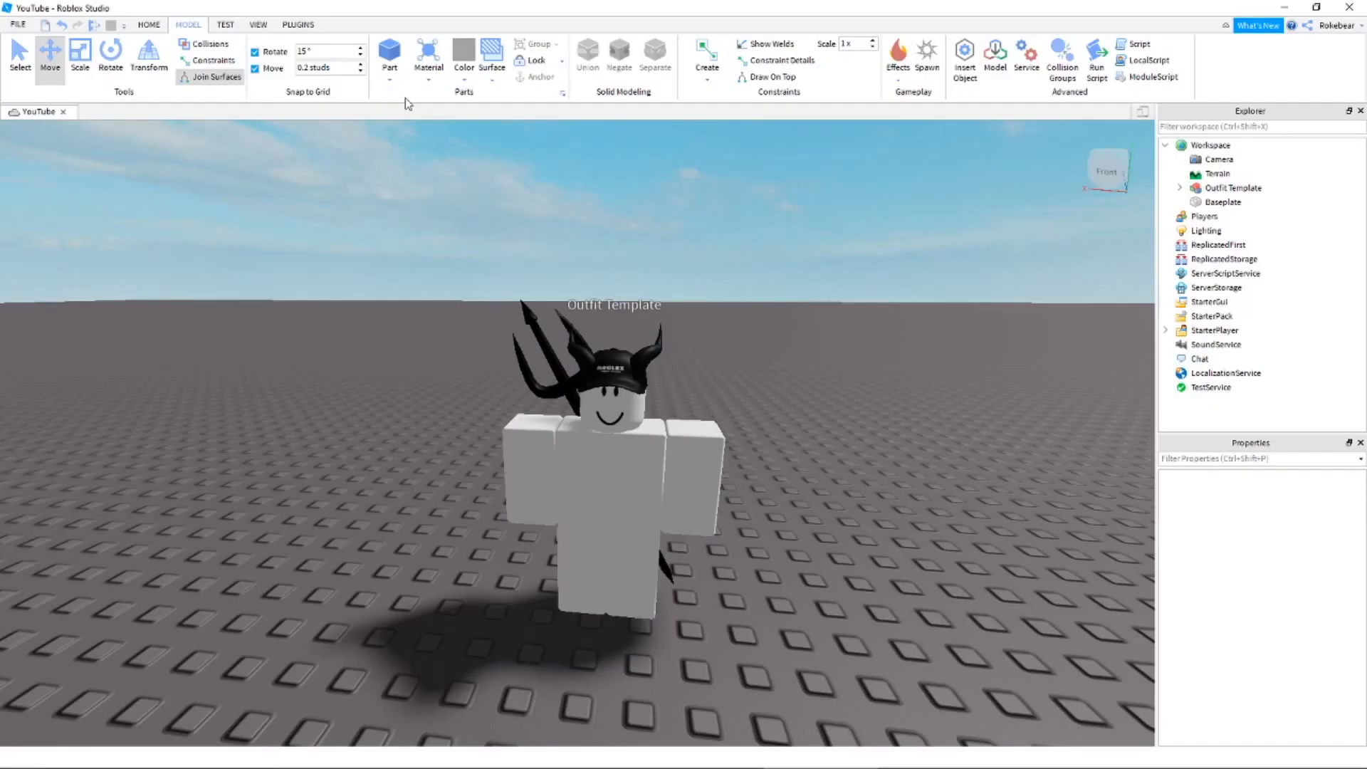
{"action": "left_click", "coordinate": [258, 24]}
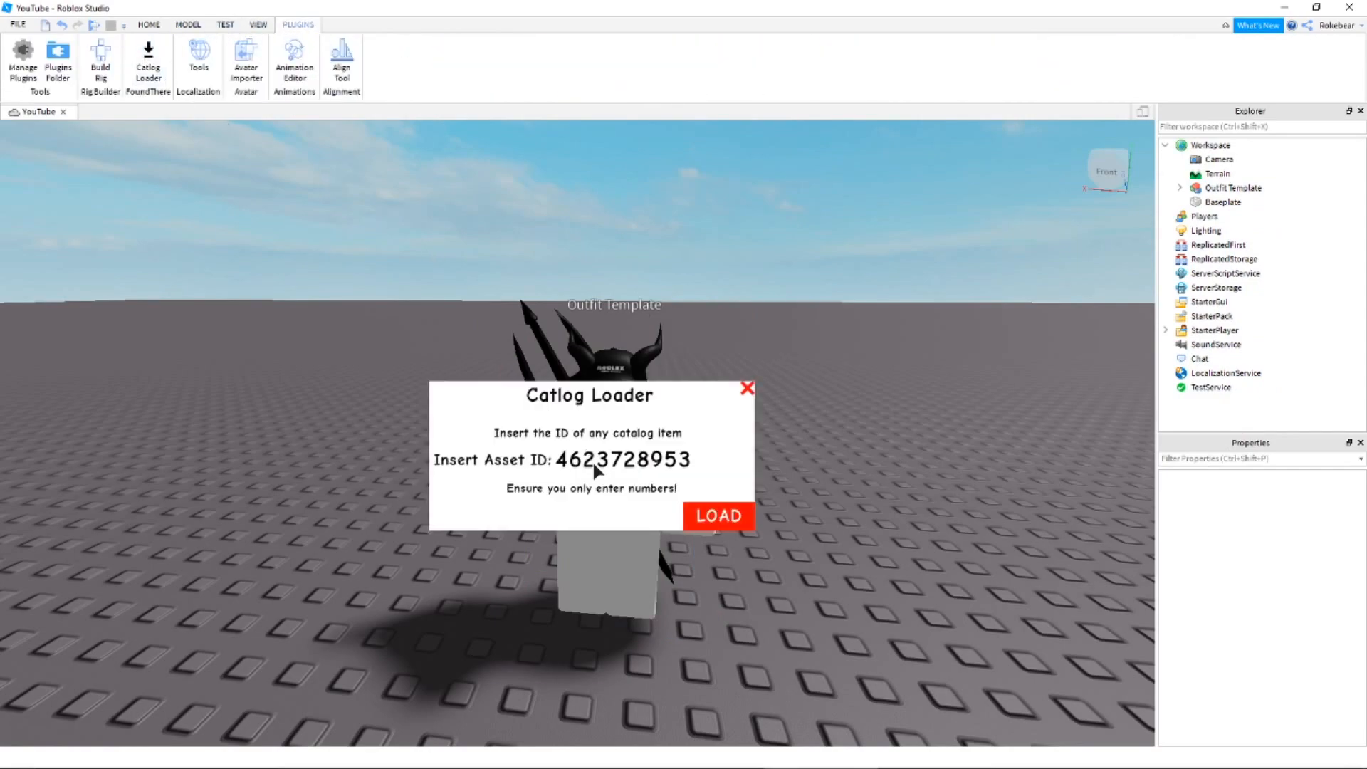
{"action": "left_click", "coordinate": [717, 515]}
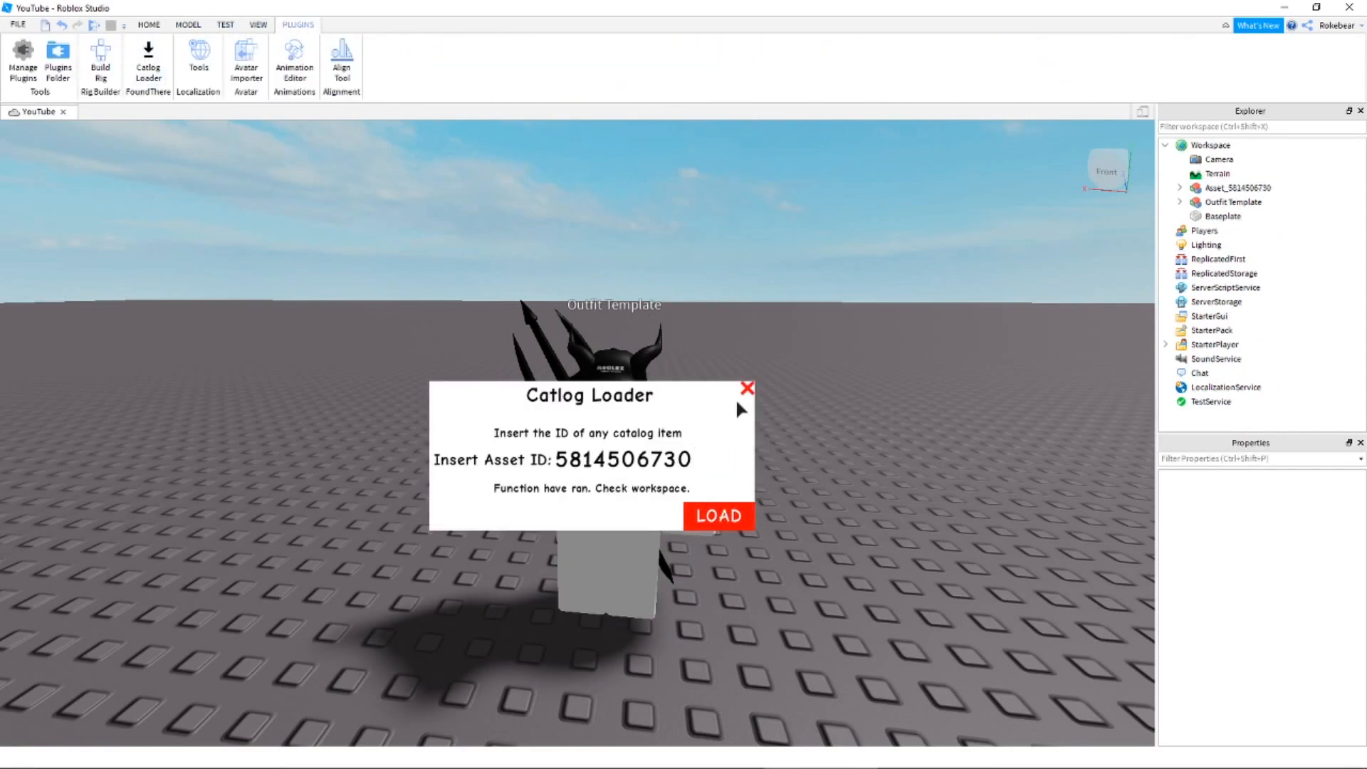
{"action": "left_click", "coordinate": [747, 386]}
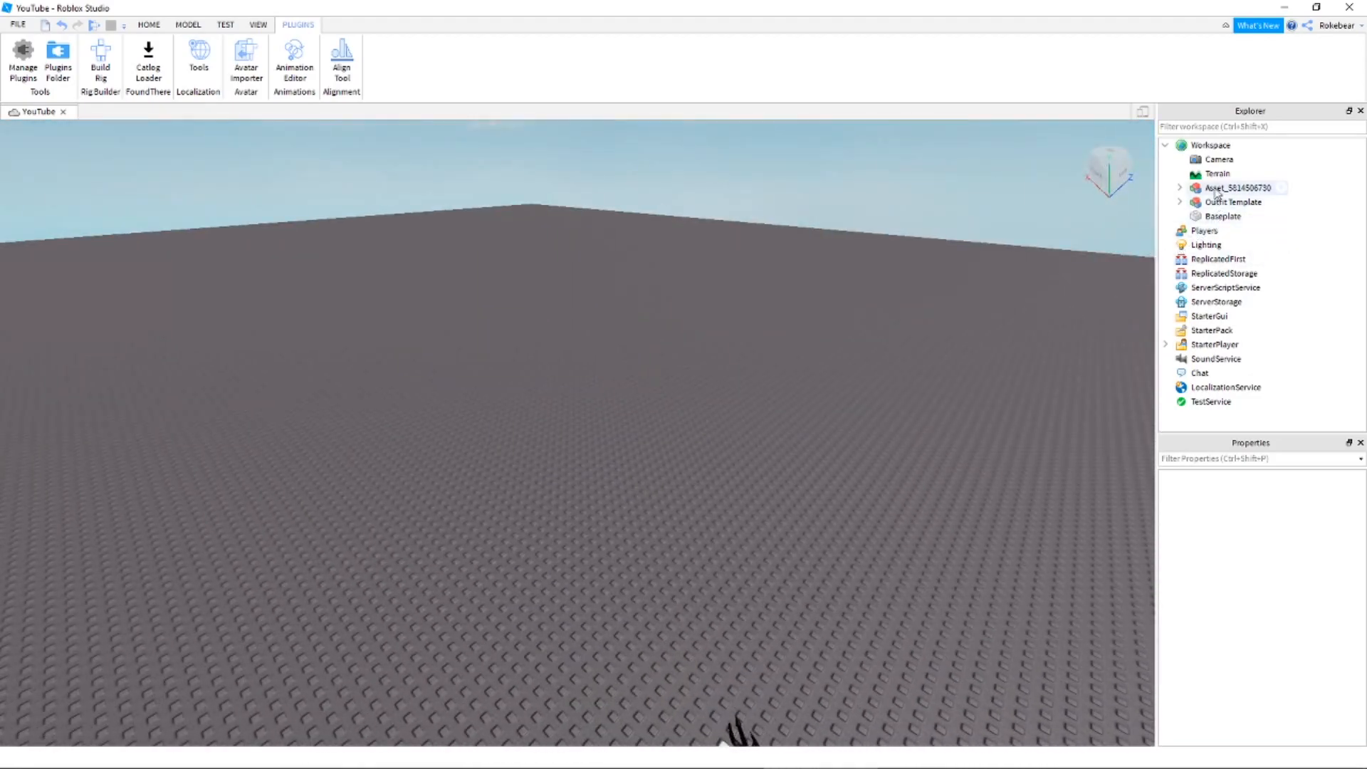
Replace the NPC's blank shirt with the hoodie Shirt in Explorer
{"action": "left_click", "coordinate": [1238, 188]}
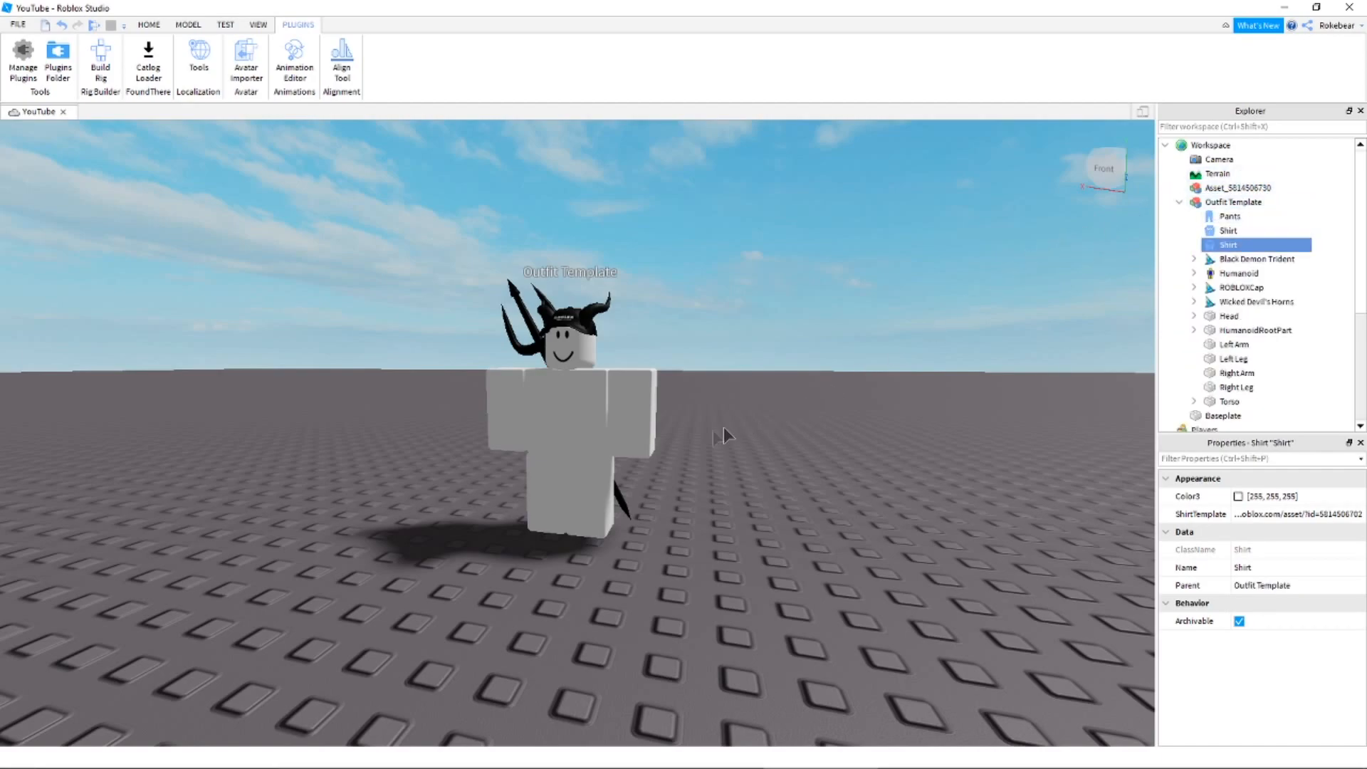
{"action": "mouse_move", "coordinate": [957, 408]}
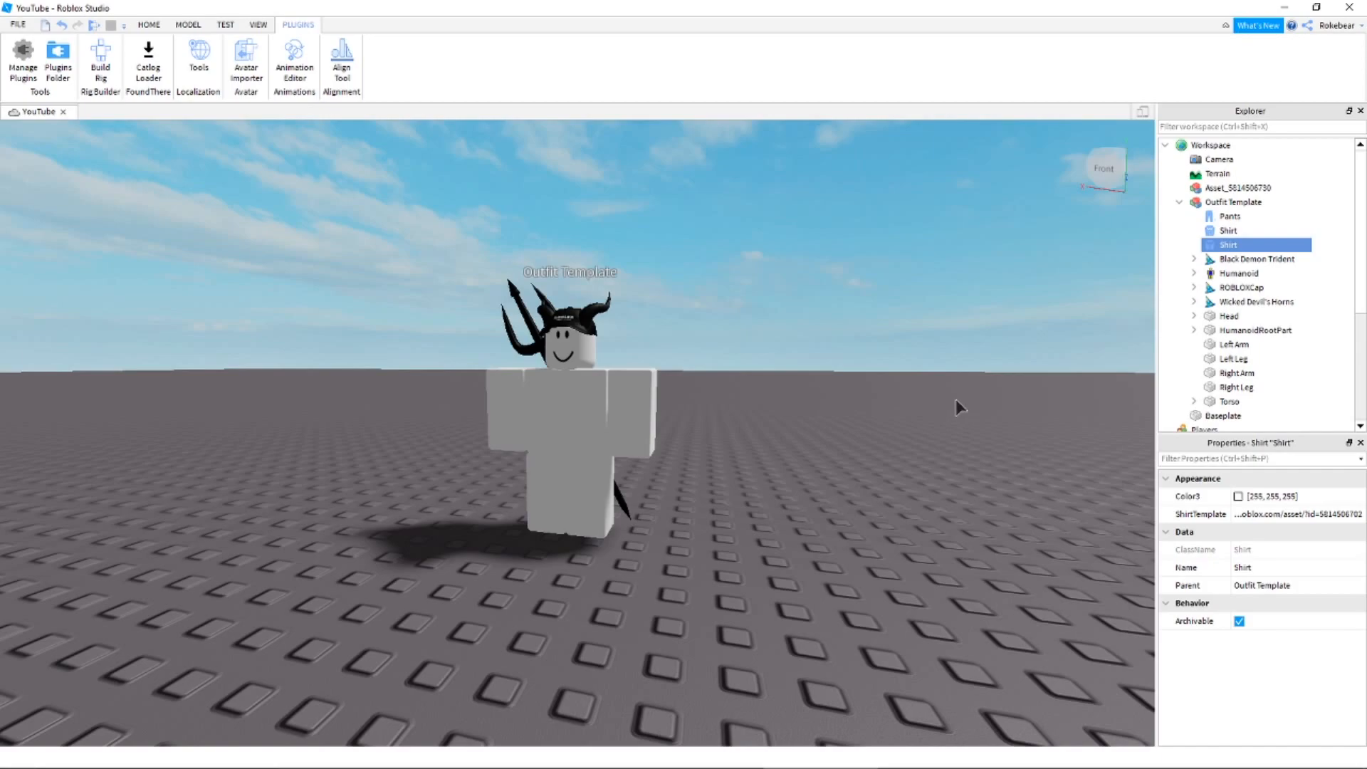
{"action": "left_click", "coordinate": [1228, 230]}
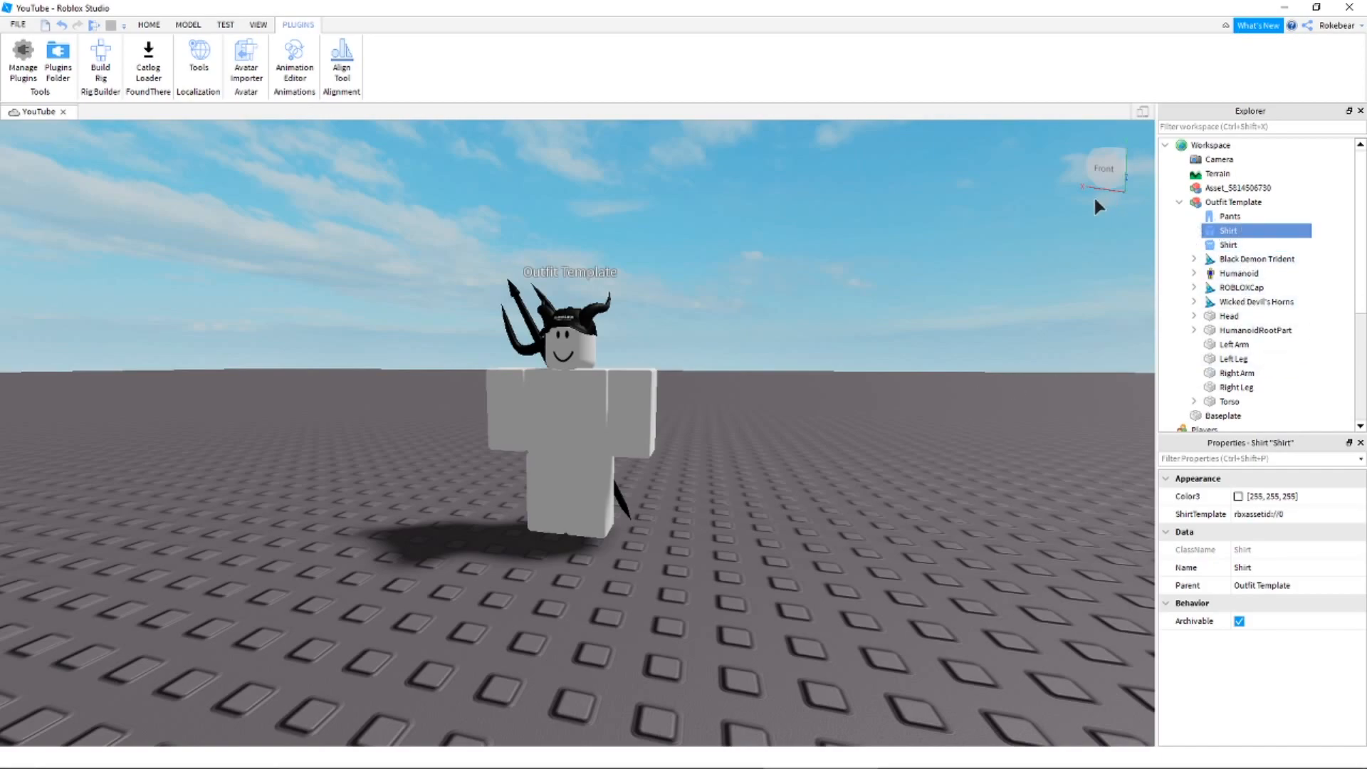
{"action": "left_click", "coordinate": [1230, 216]}
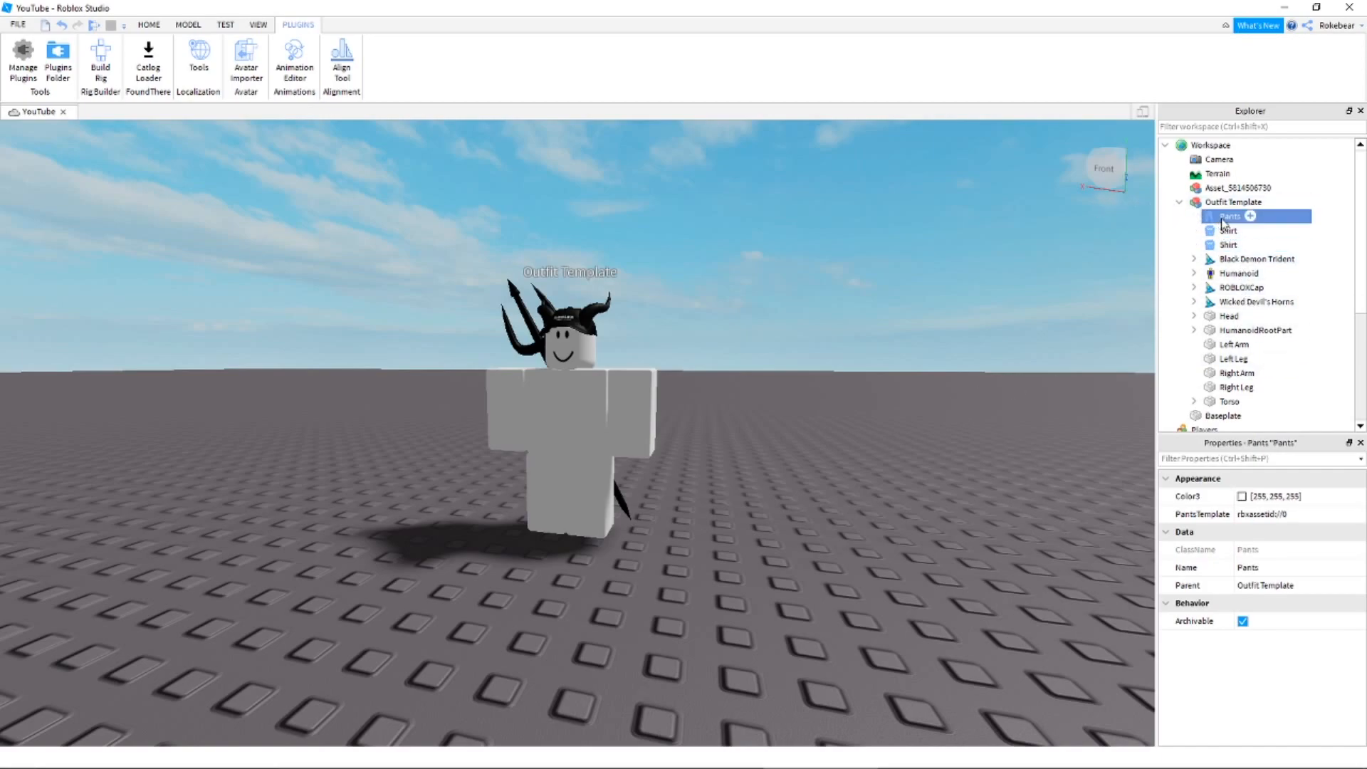
{"action": "left_click", "coordinate": [1229, 230]}
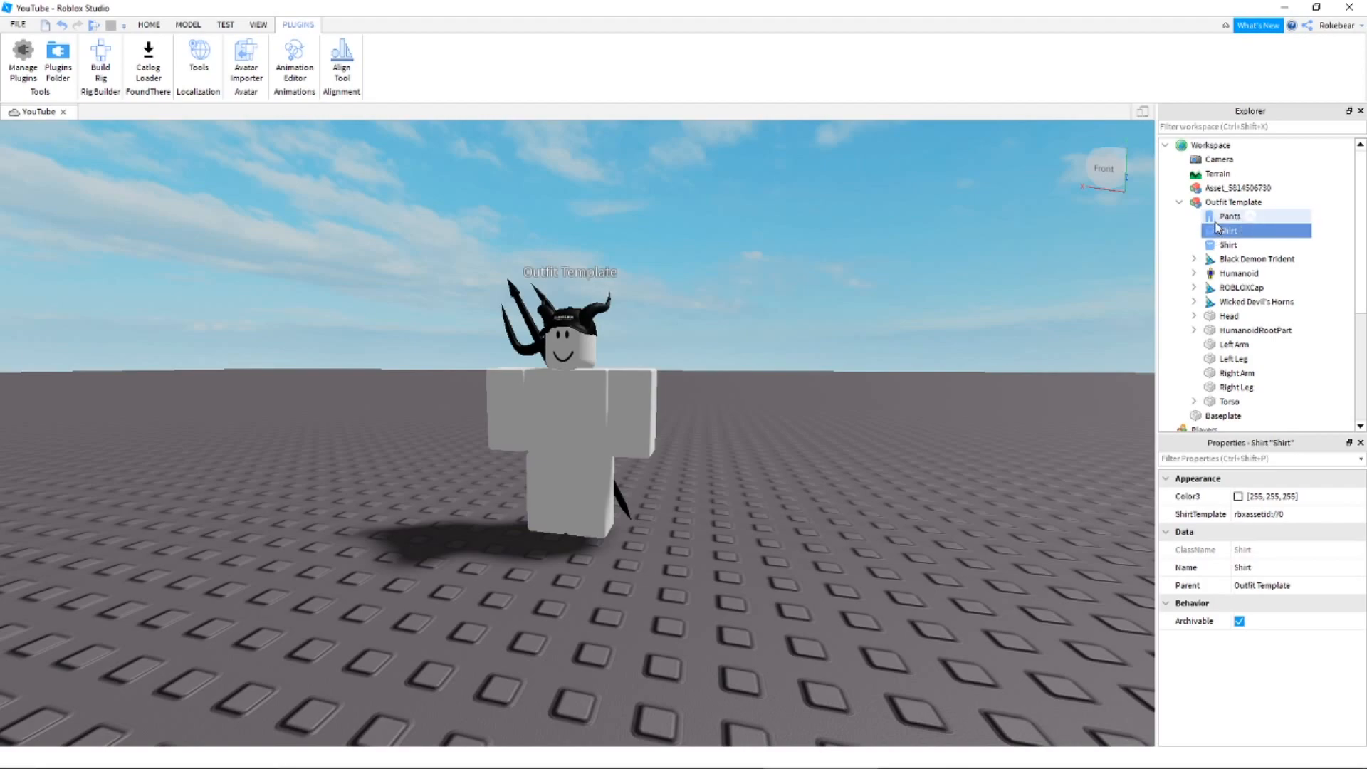
{"action": "left_click", "coordinate": [1230, 215]}
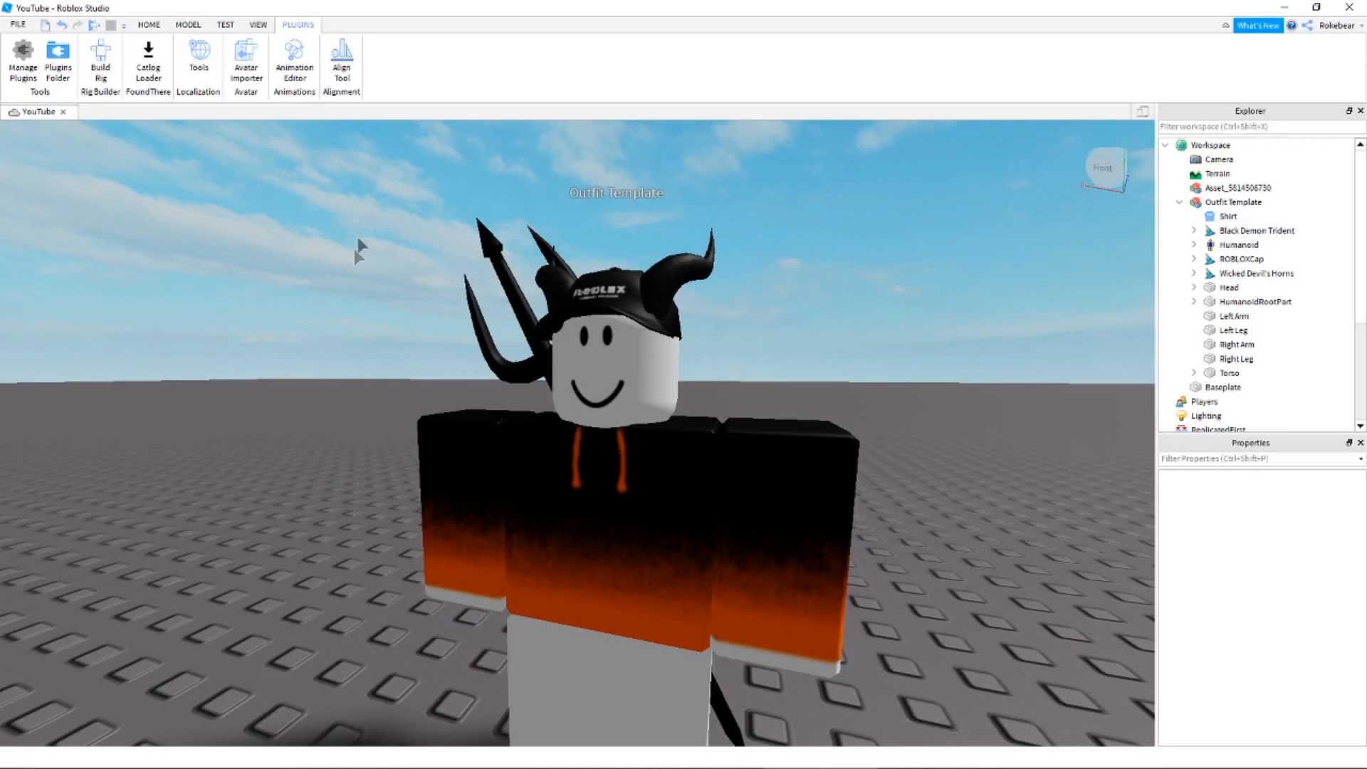
{"action": "left_click", "coordinate": [1227, 216]}
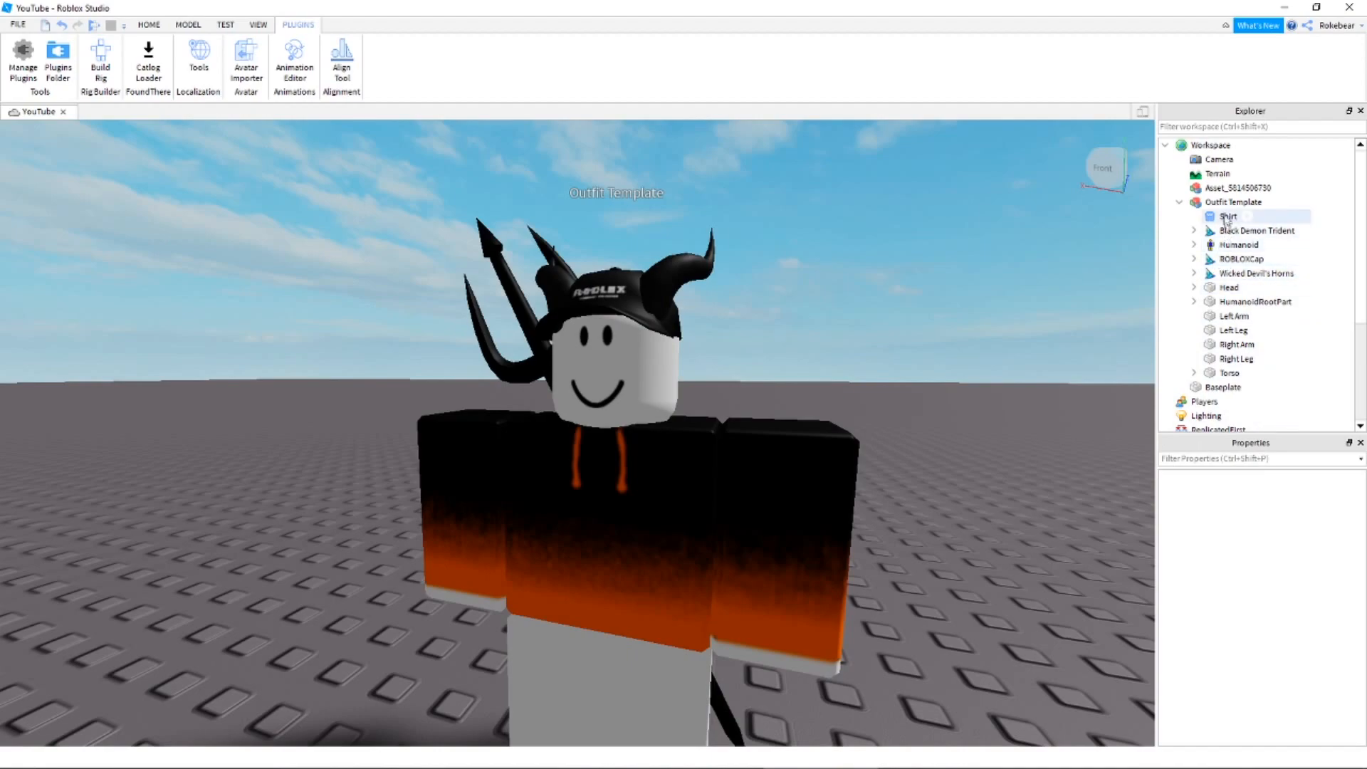
{"action": "left_click", "coordinate": [147, 63]}
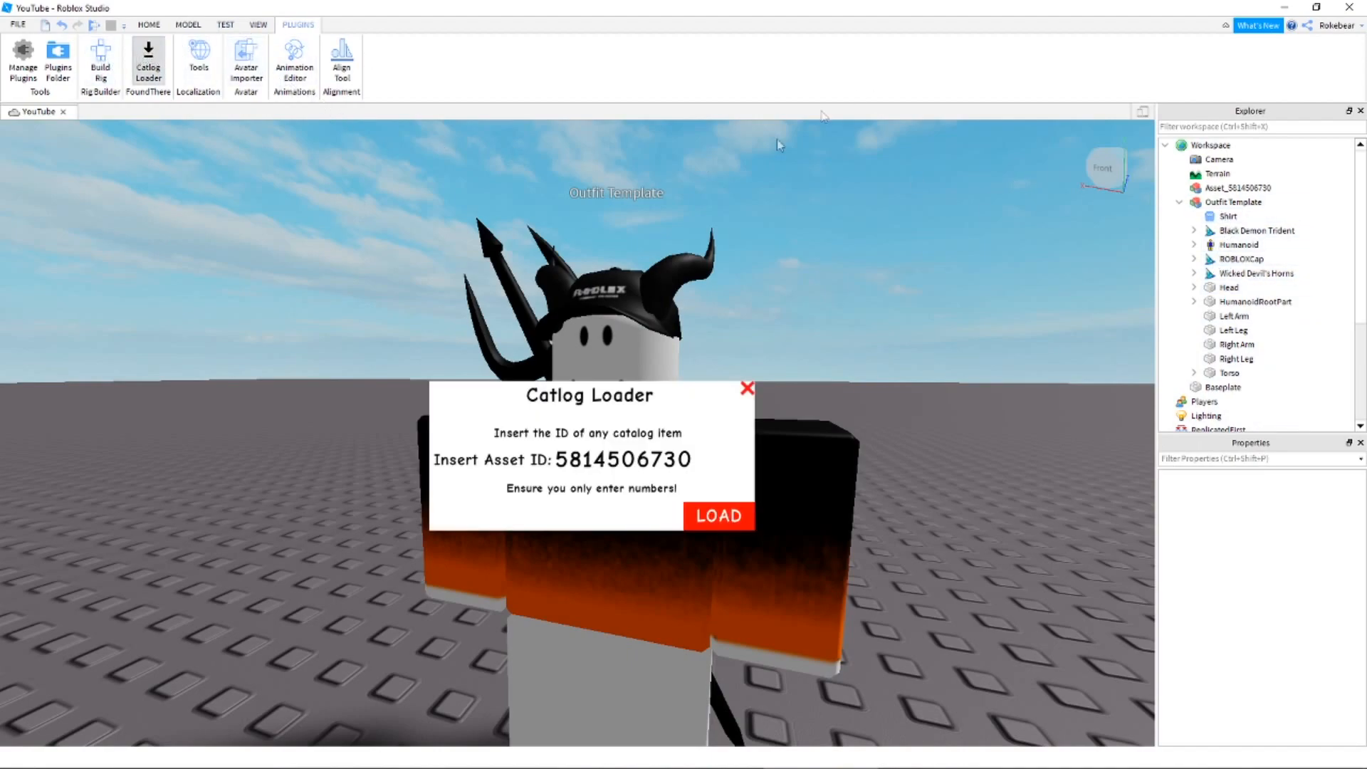
{"action": "left_click", "coordinate": [718, 515]}
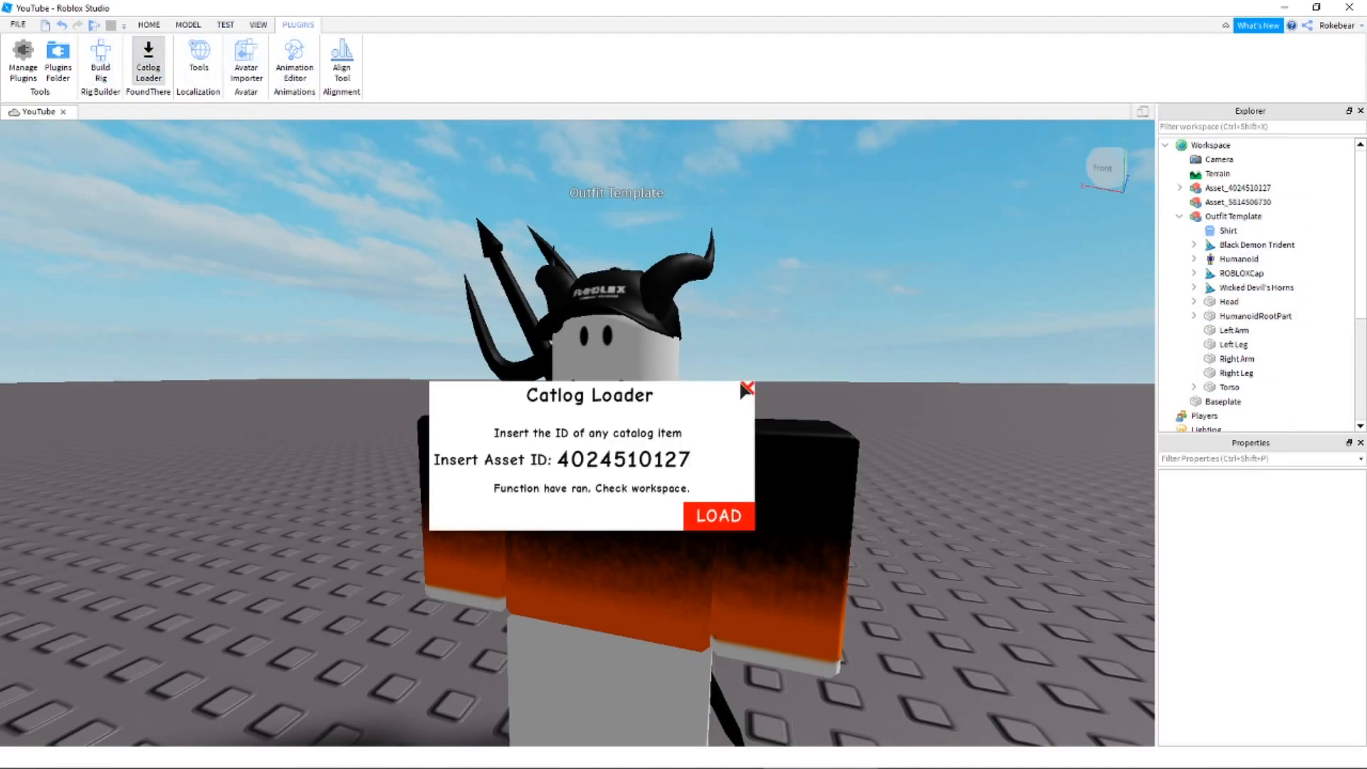
{"action": "left_click", "coordinate": [746, 388]}
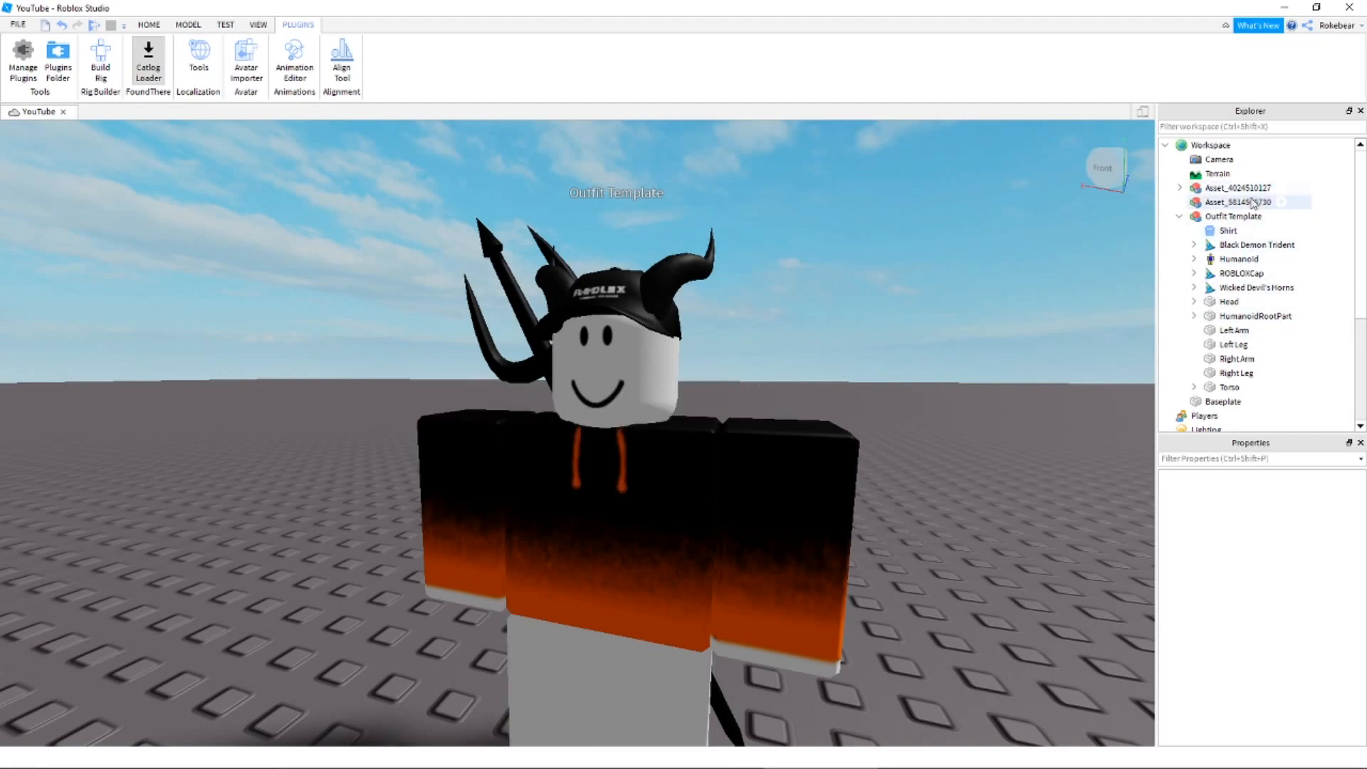
Move the Pants into Outfit Template and end the test run
{"action": "left_click", "coordinate": [1239, 188]}
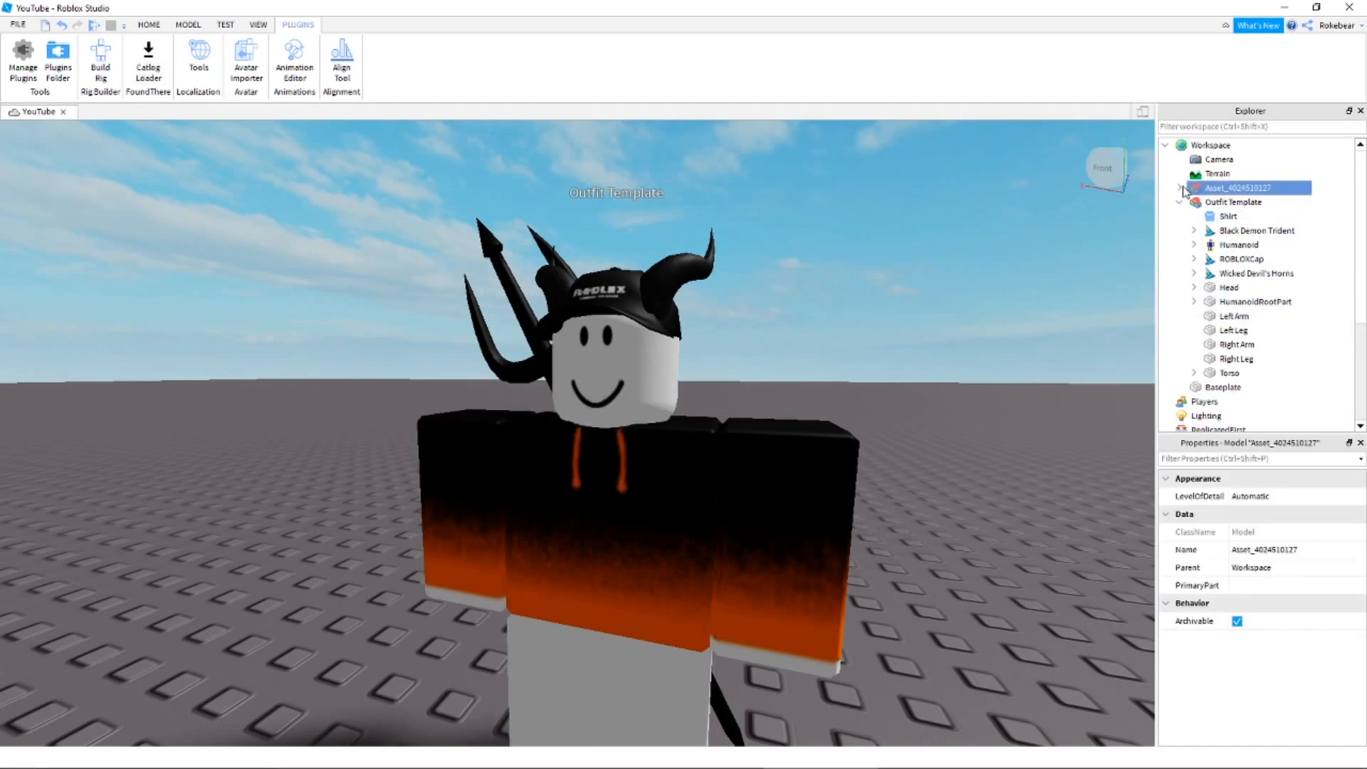
{"action": "left_click", "coordinate": [1230, 217]}
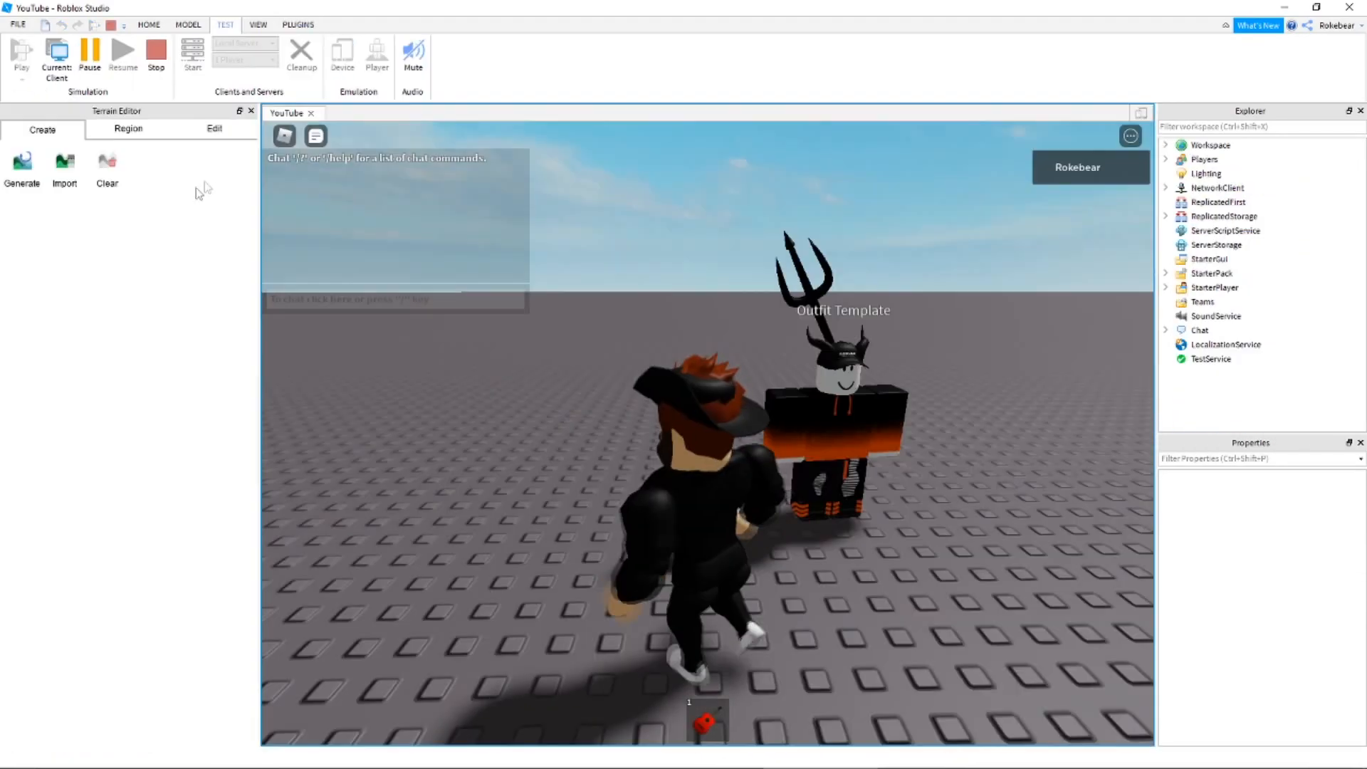
{"action": "left_click", "coordinate": [156, 55]}
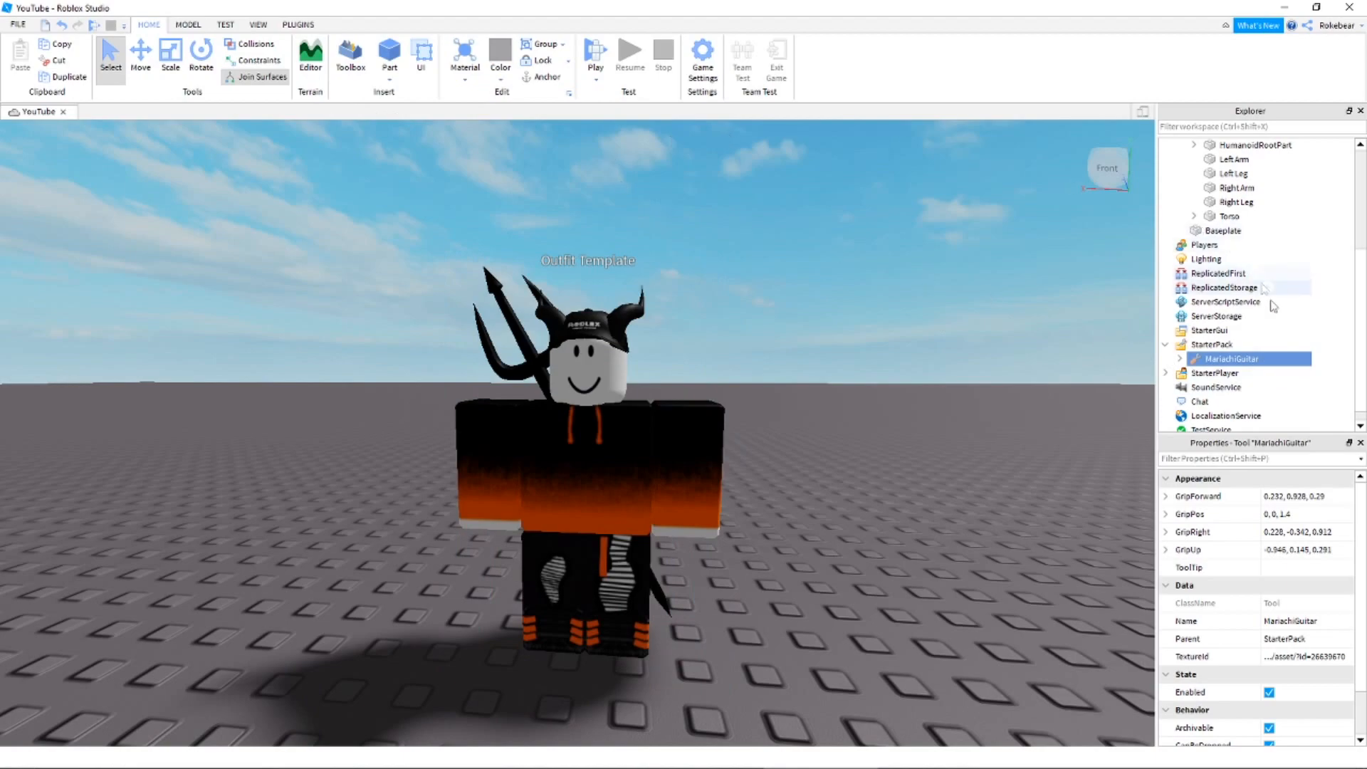
Load the evil grinning face from the catalog with Catalog Loader and open the new asset
{"action": "left_click", "coordinate": [148, 61]}
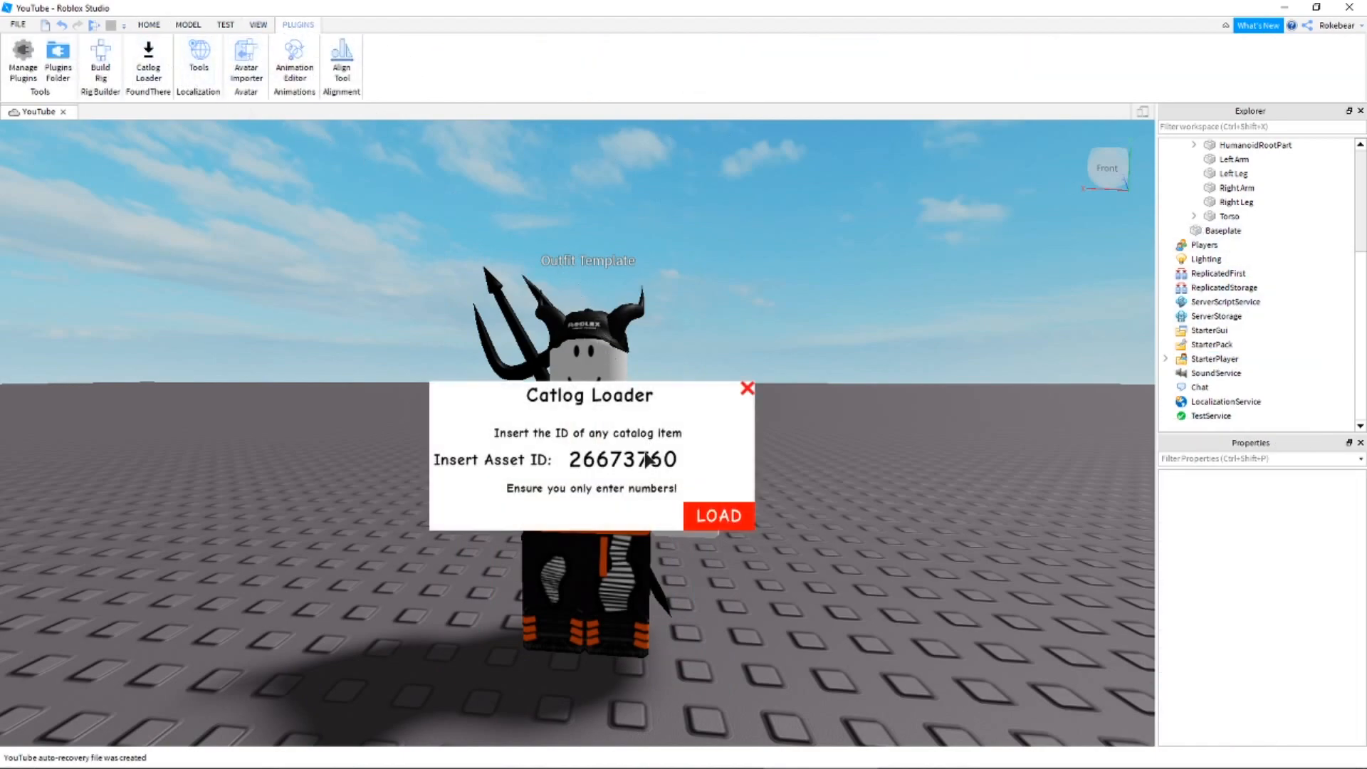
{"action": "left_click", "coordinate": [717, 515]}
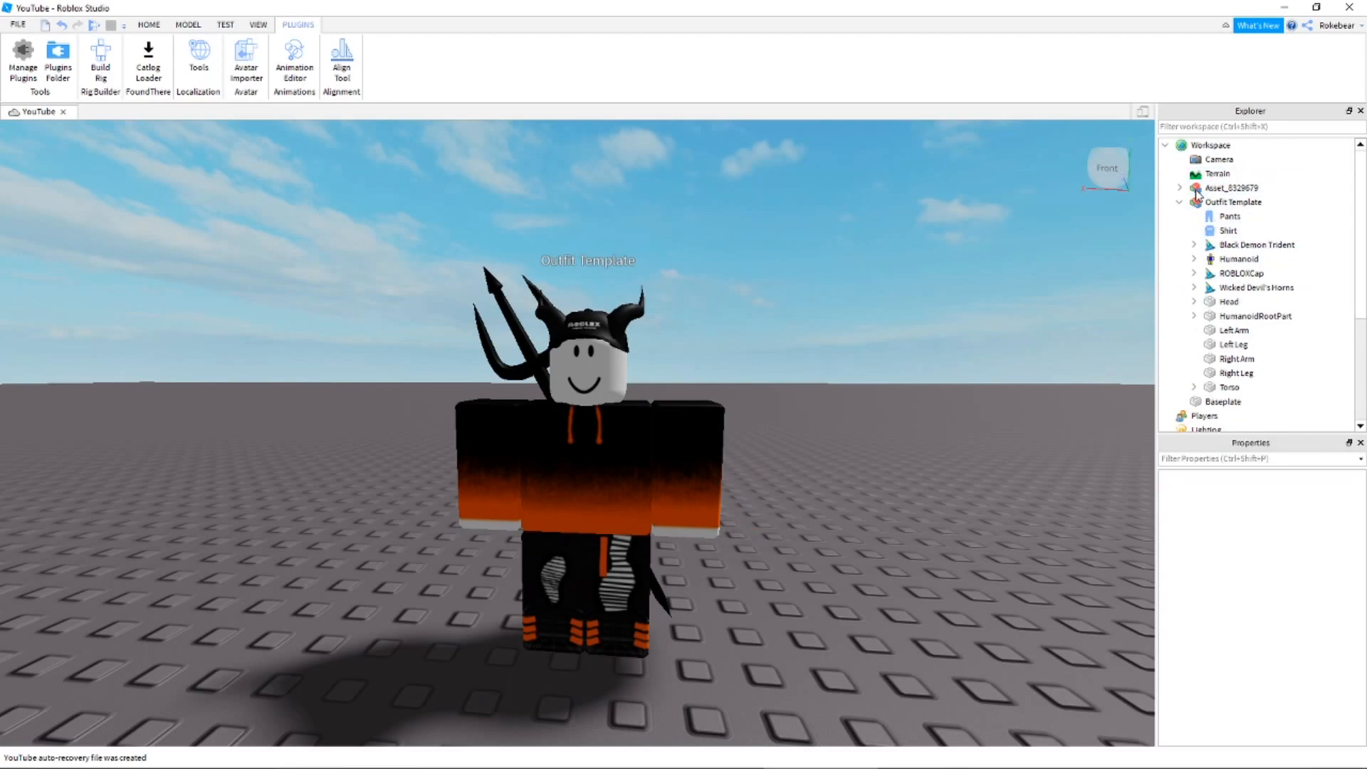
{"action": "left_click", "coordinate": [1226, 202]}
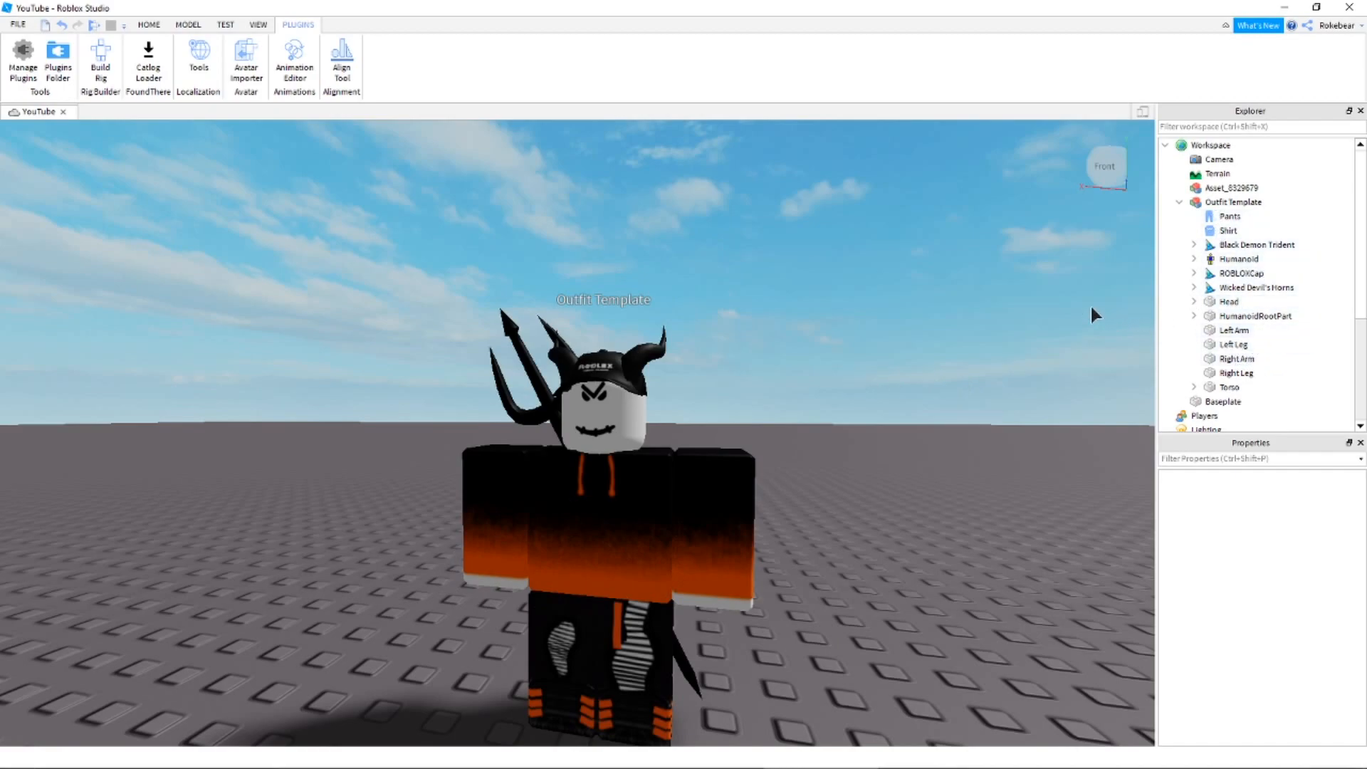
{"action": "mouse_move", "coordinate": [1196, 269]}
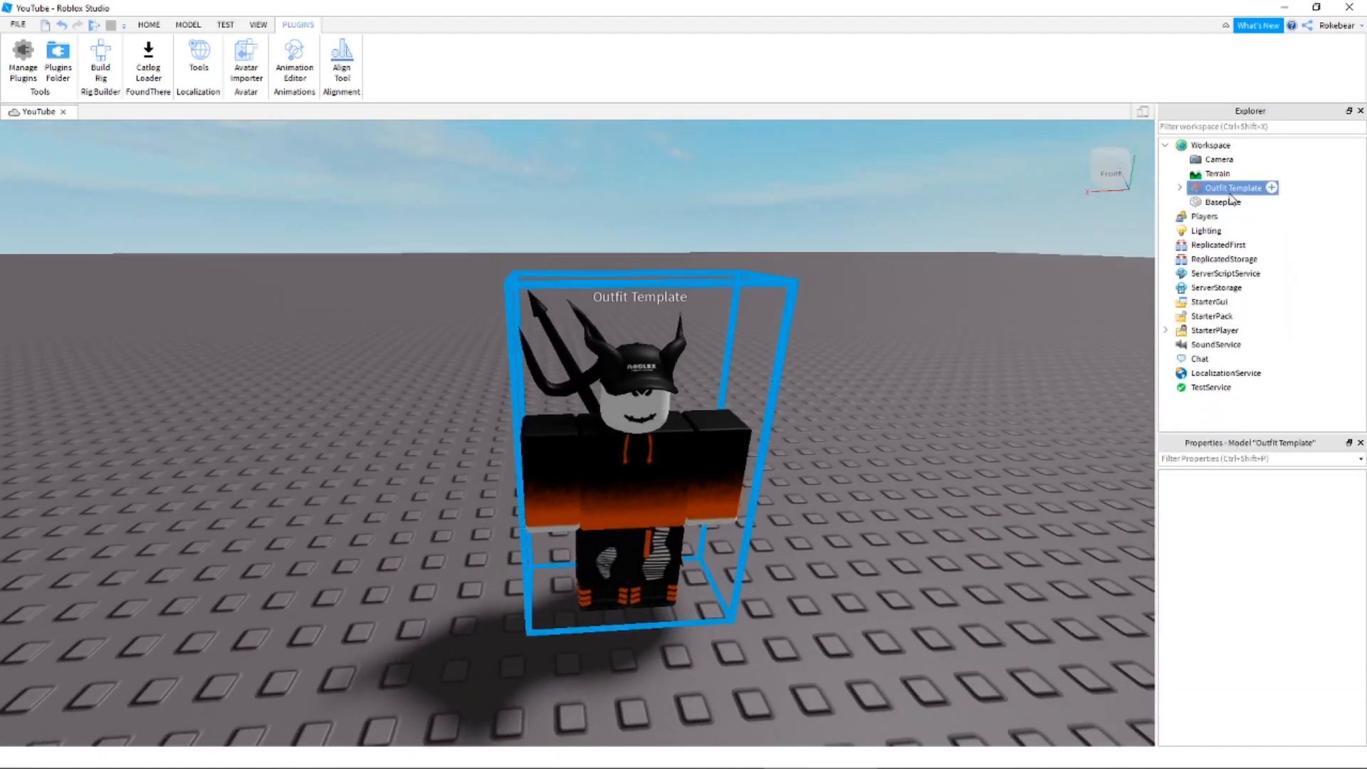
Bring up the Outfit Template model's actions in the Explorer to clear its name
{"action": "right_click", "coordinate": [1232, 187]}
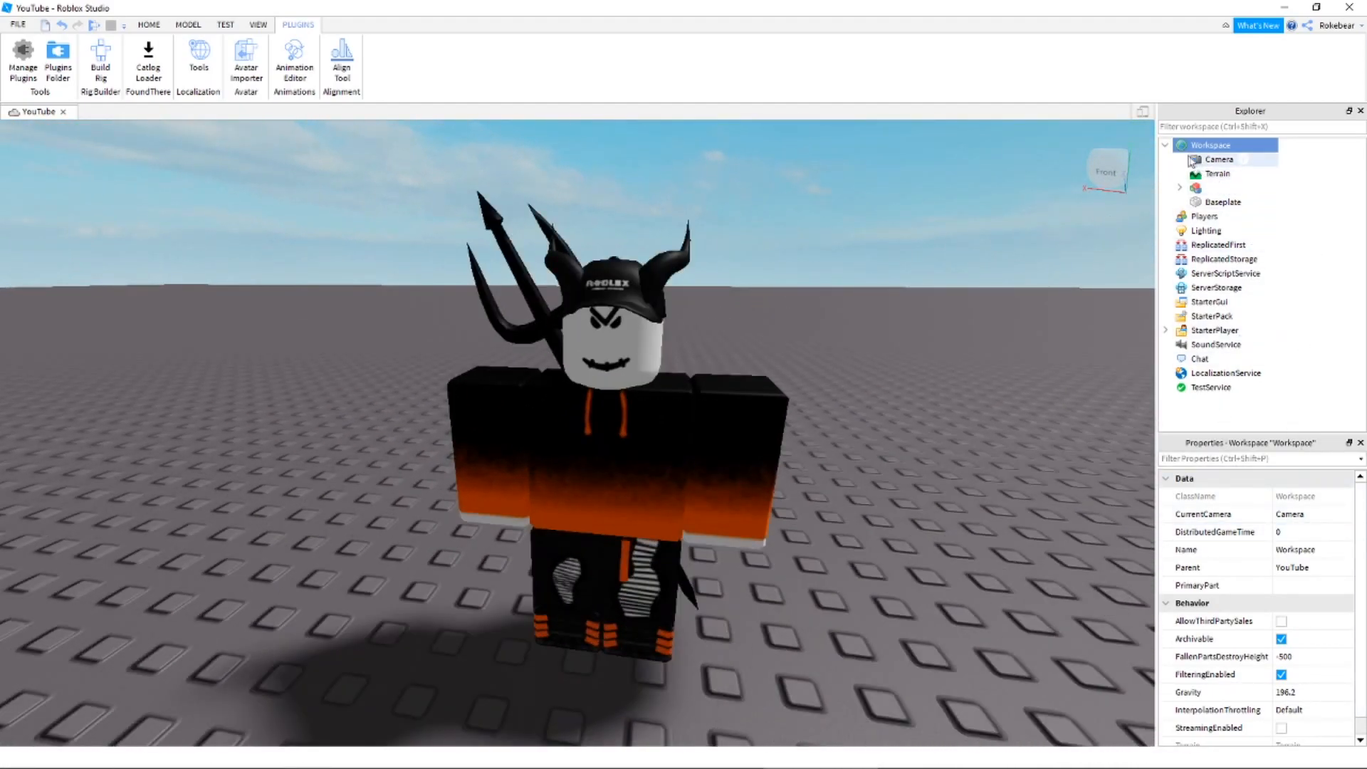
Select all the NPC's body parts, try brown, white and yellow skin tones, then settle on black
{"action": "left_click", "coordinate": [1179, 187]}
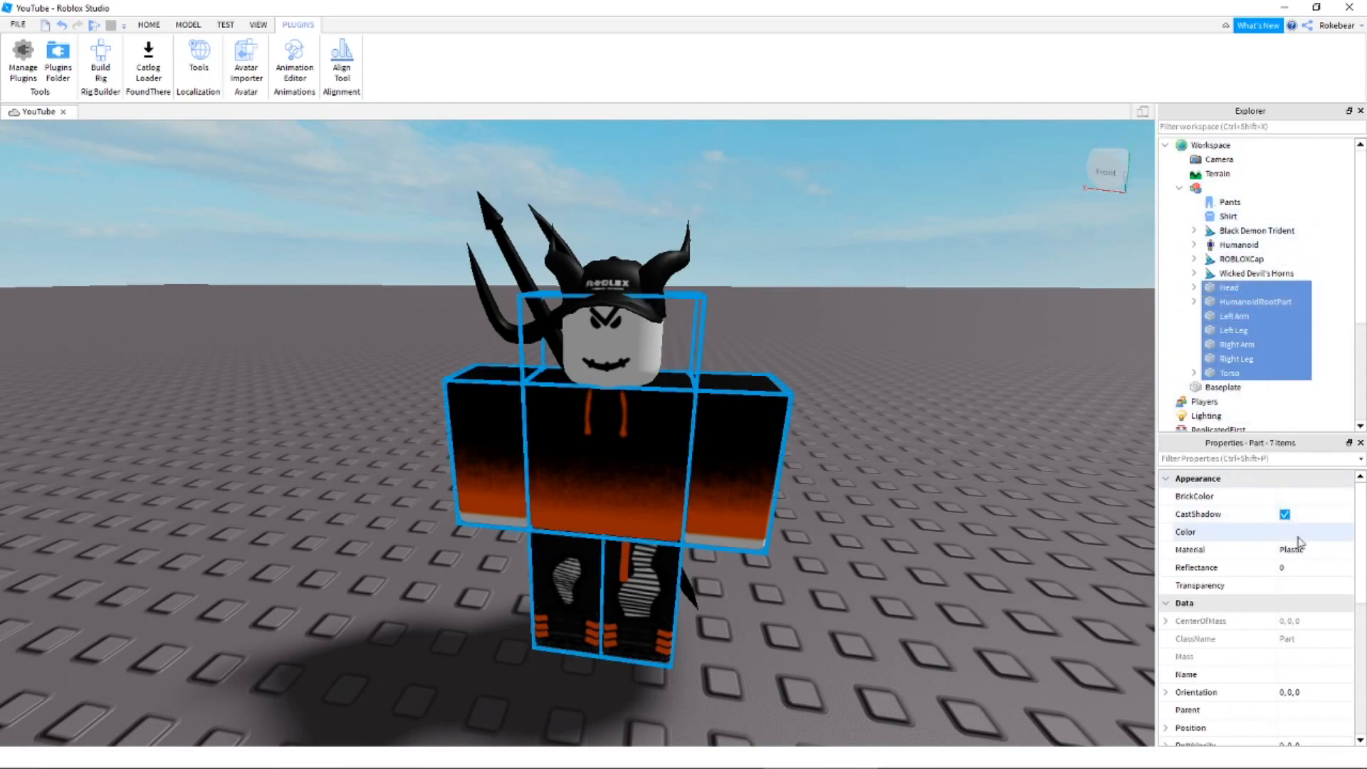
{"action": "scroll", "scroll_direction": "down", "scroll_amount": 3}
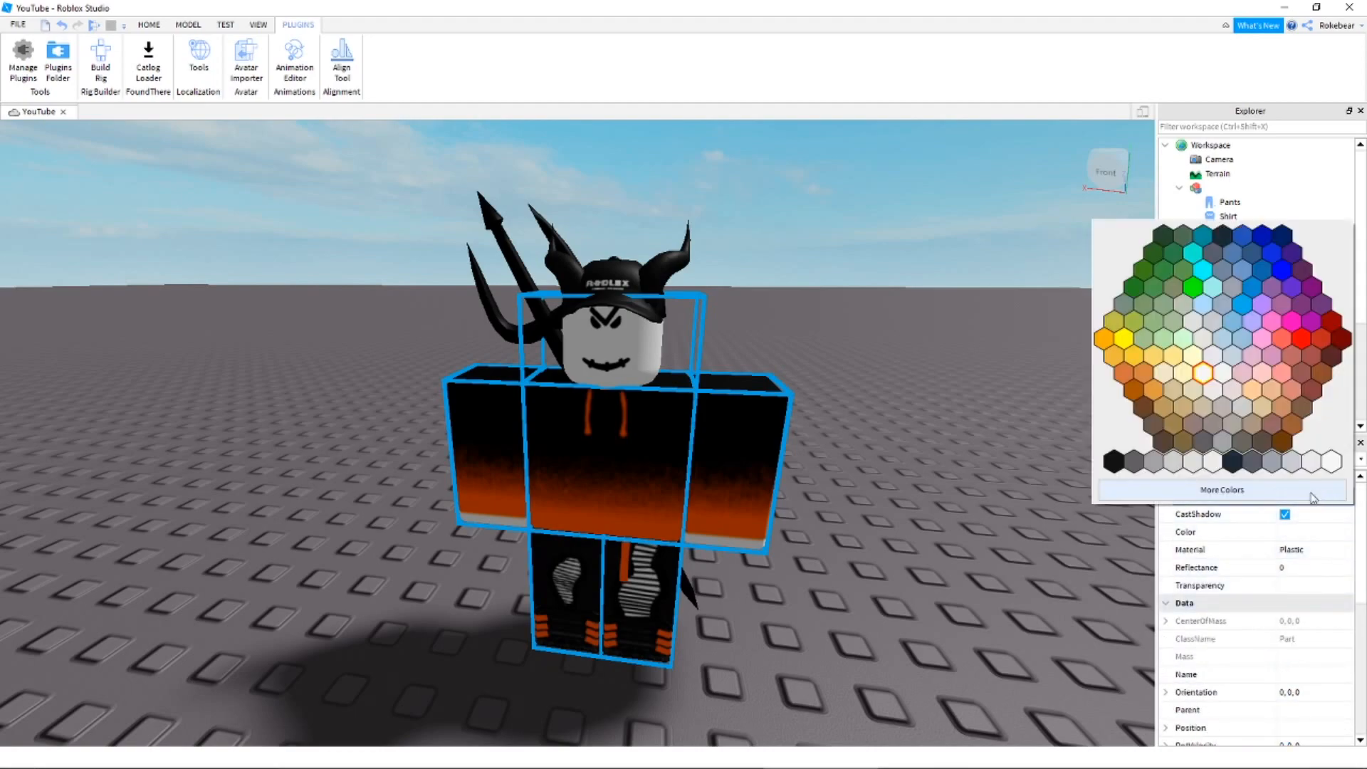
{"action": "left_click", "coordinate": [1143, 407]}
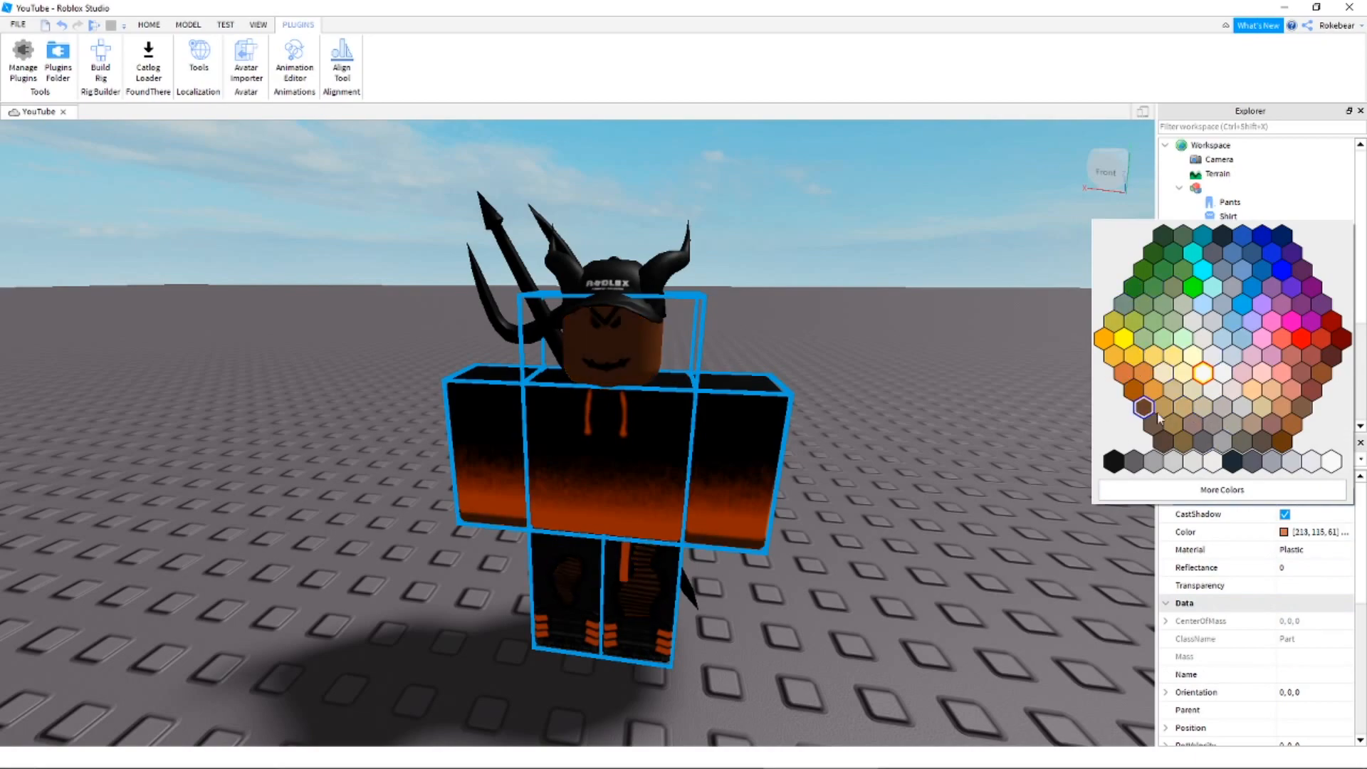
{"action": "left_click", "coordinate": [1116, 461]}
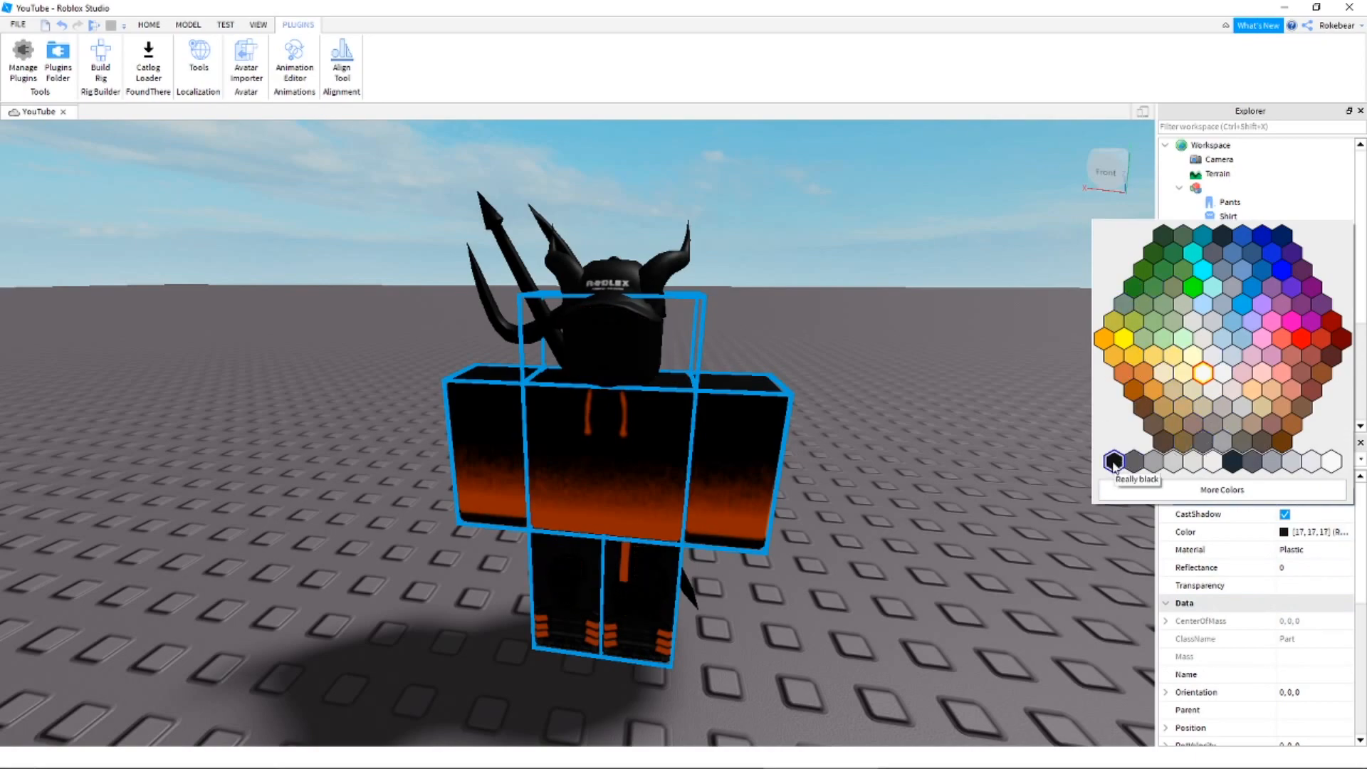
{"action": "left_click", "coordinate": [1215, 389]}
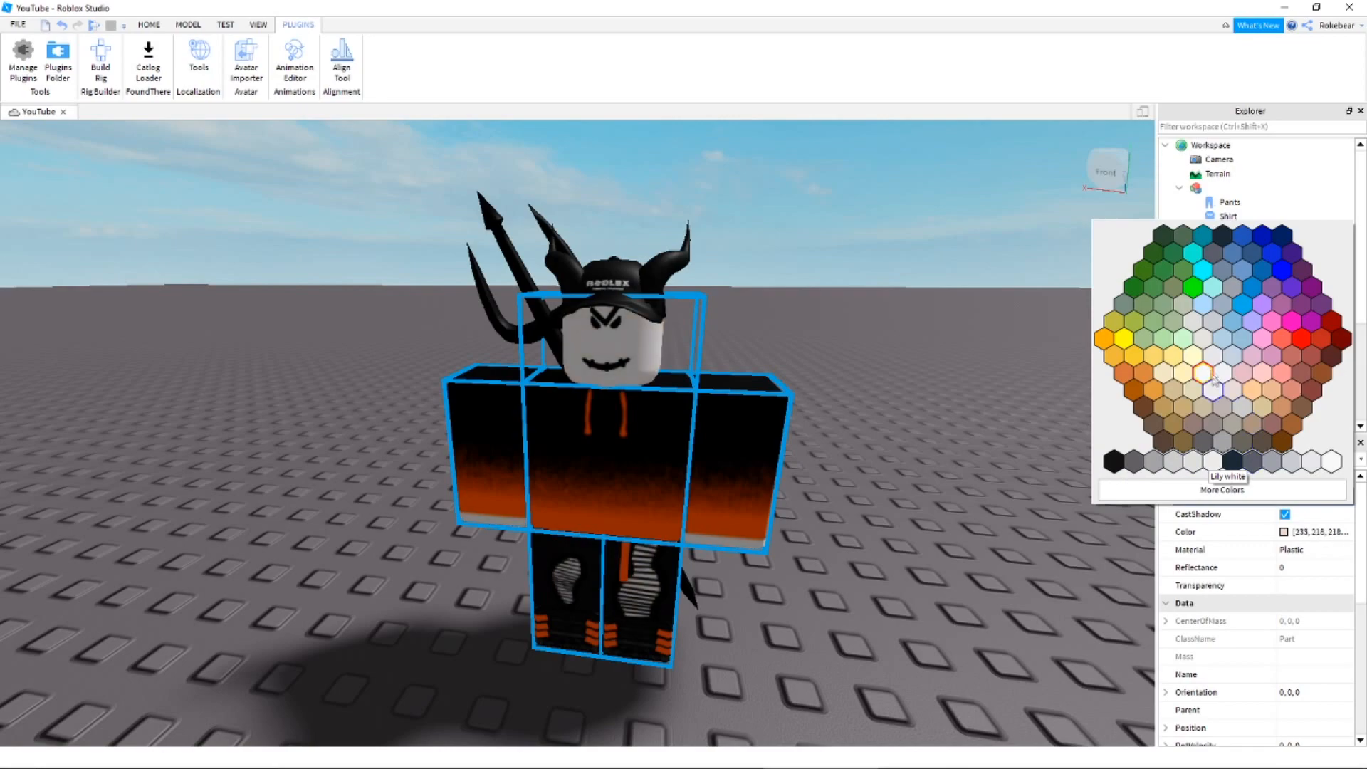
{"action": "left_click", "coordinate": [1112, 357]}
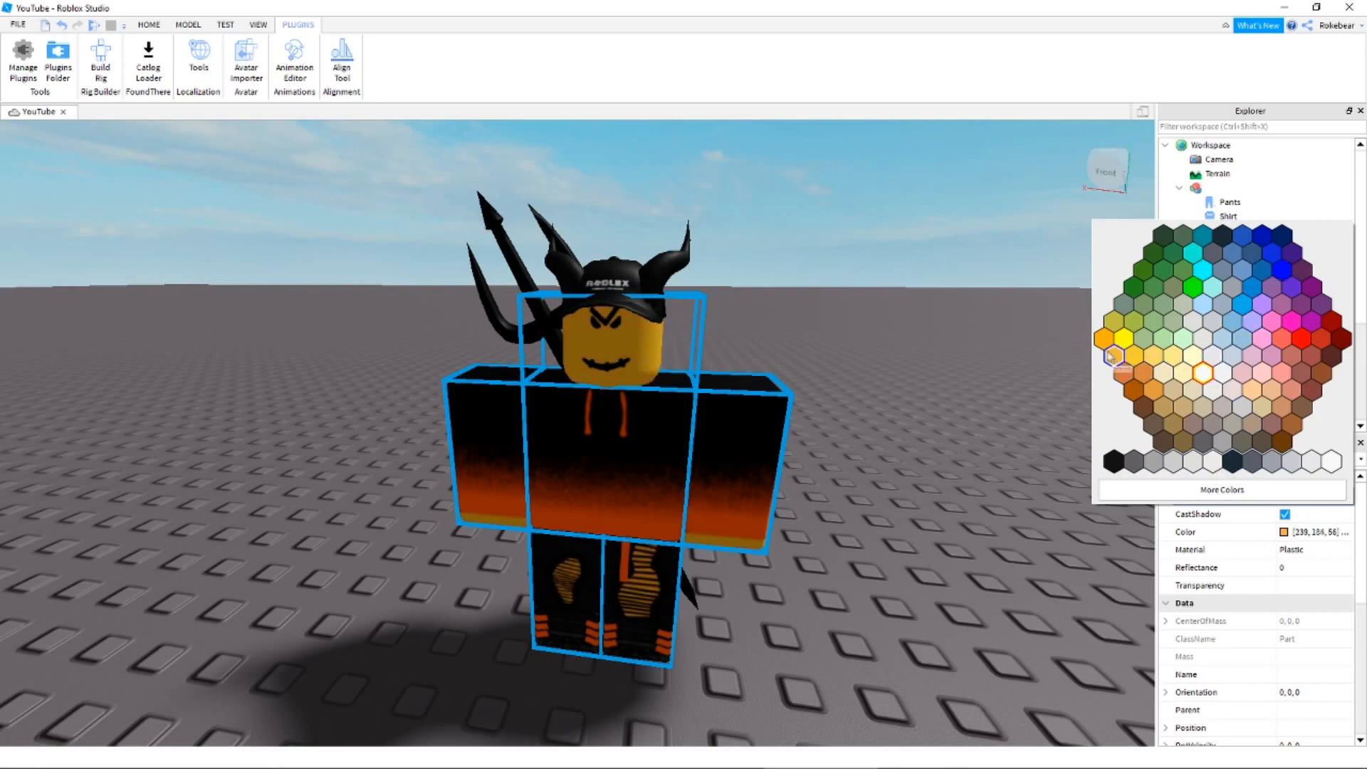
{"action": "left_click", "coordinate": [1106, 339]}
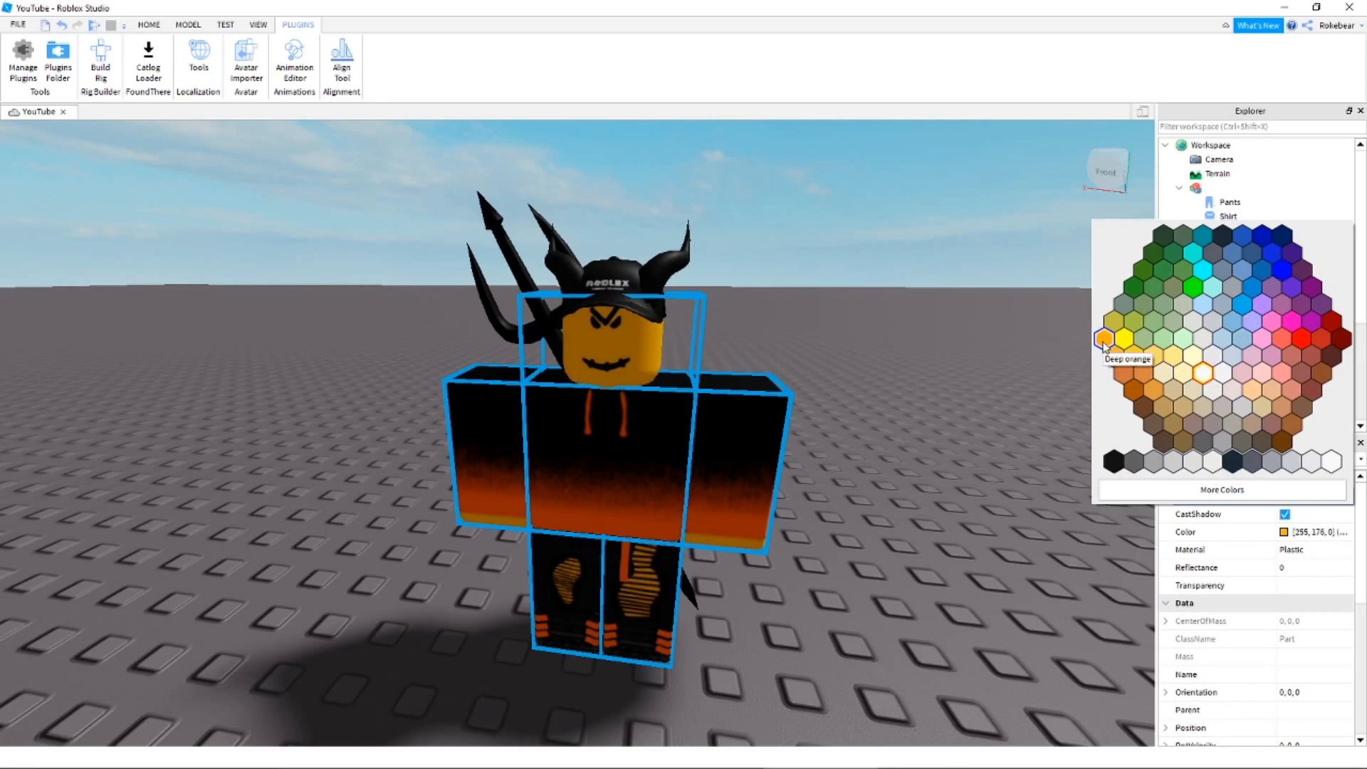
{"action": "left_click", "coordinate": [1106, 340]}
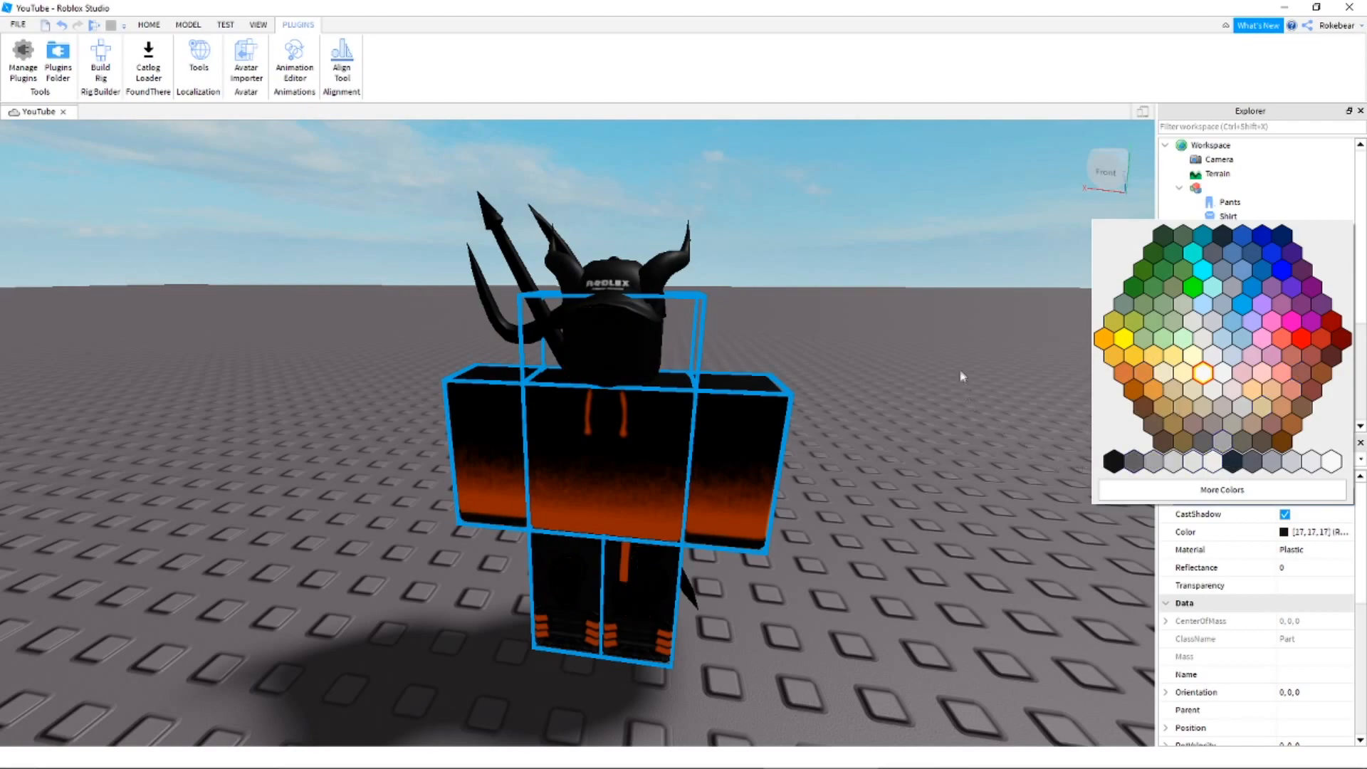